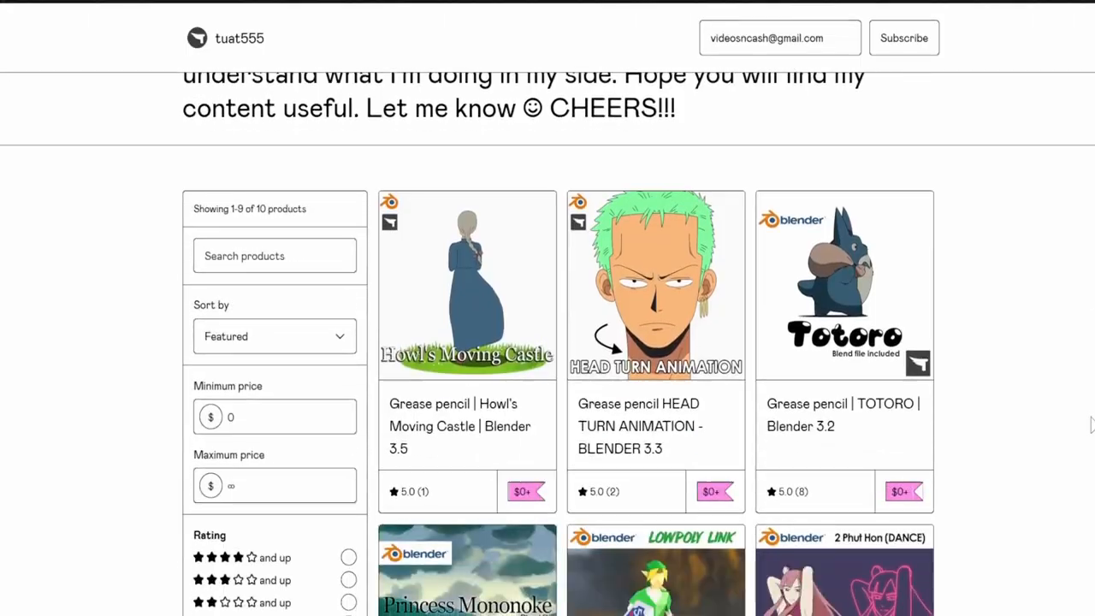
# - Scroll the dream-textures repository page and open the v0.2.0 release under Releases
pyautogui.scroll(-3)
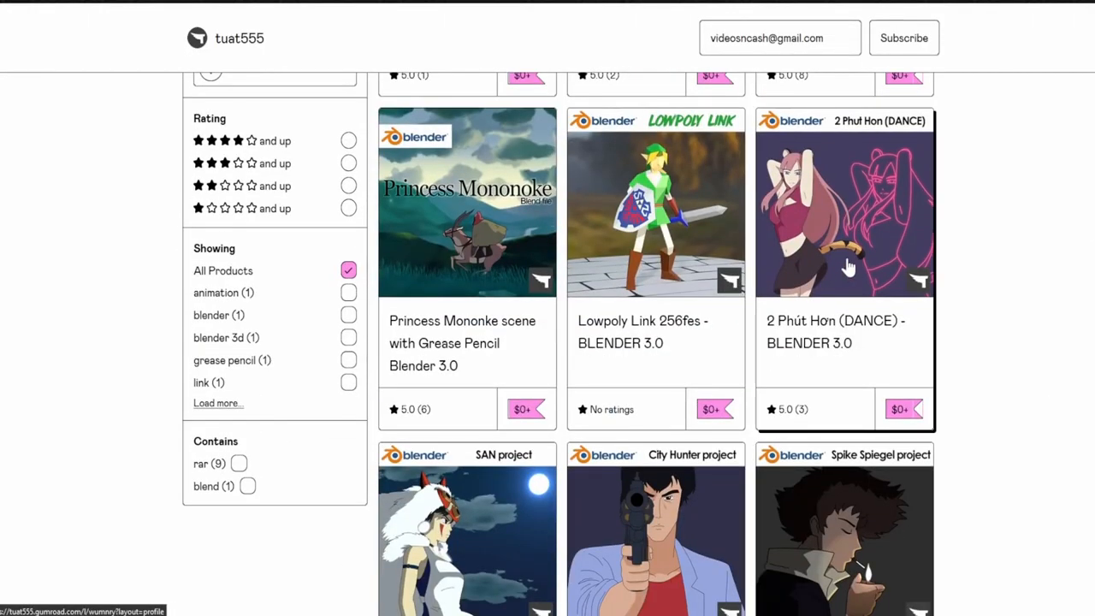
pyautogui.scroll(-3)
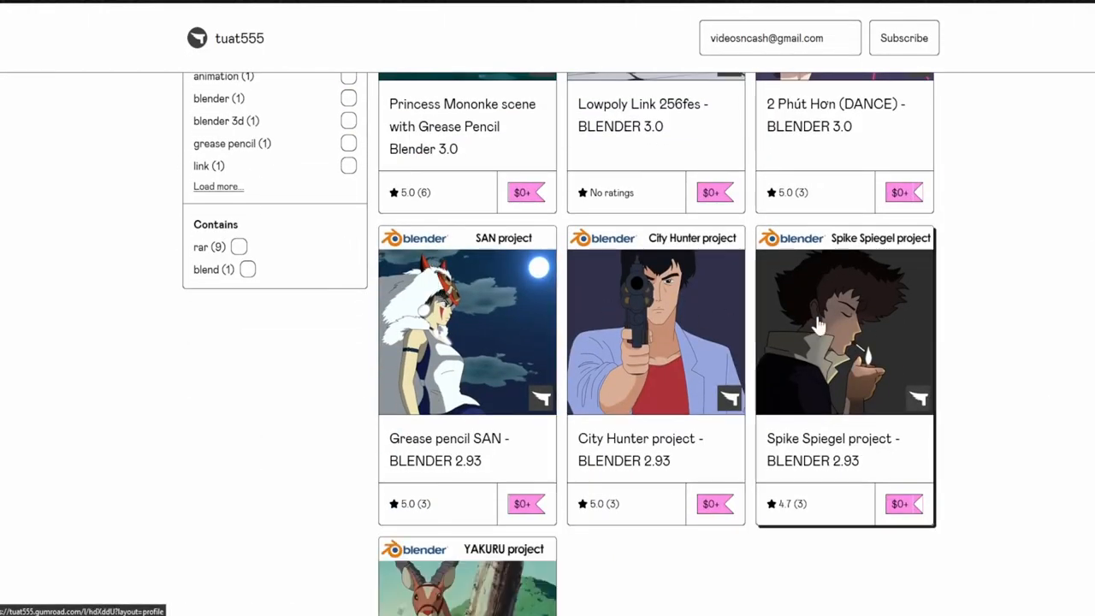
pyautogui.scroll(-3)
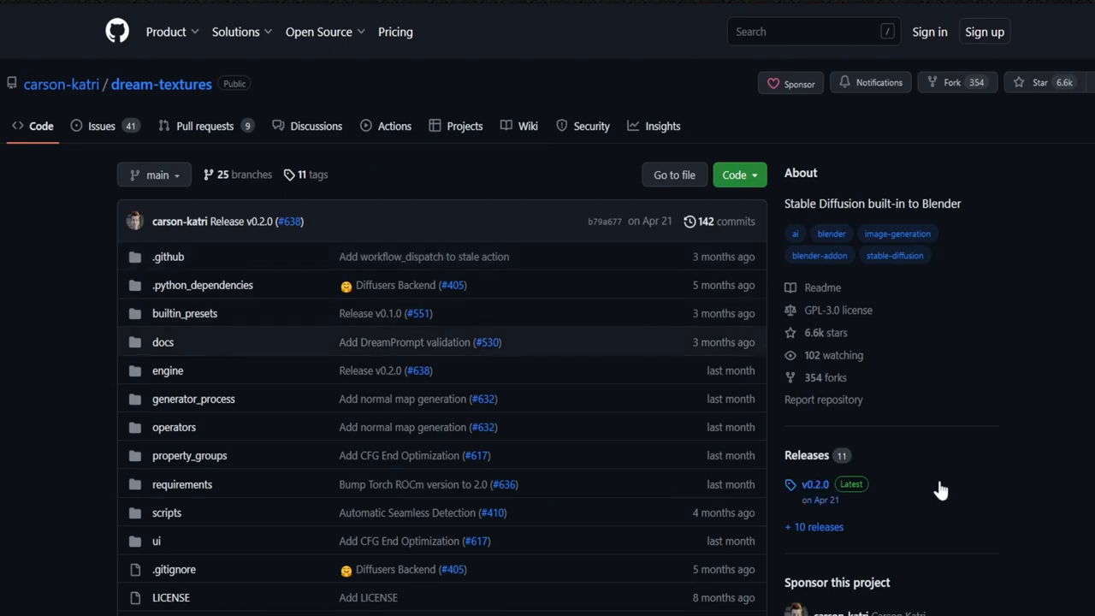
pyautogui.scroll(-3)
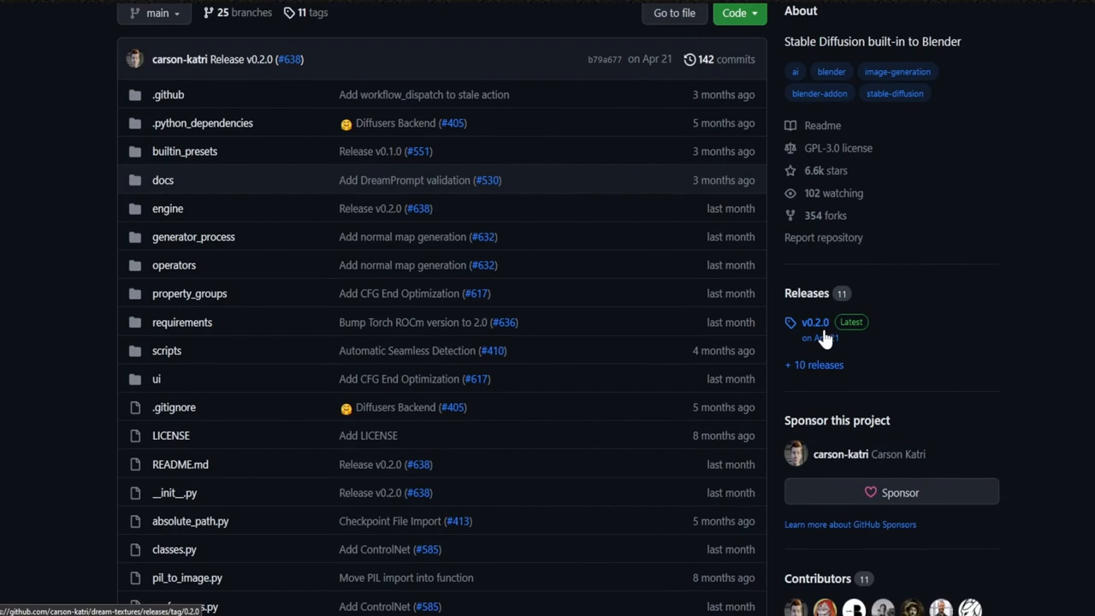
pyautogui.click(814, 321)
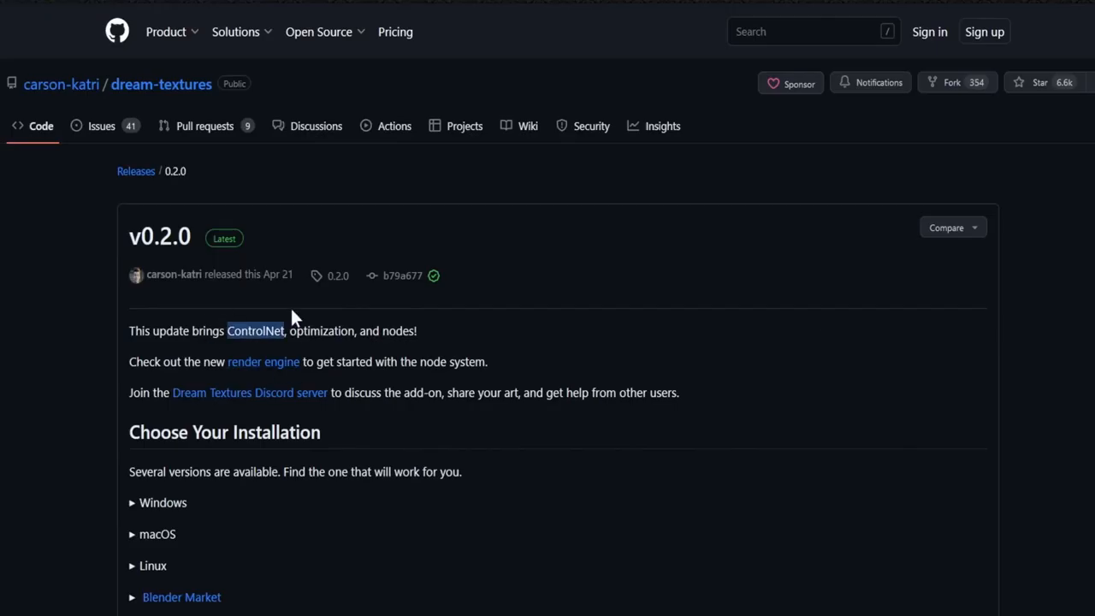
pyautogui.moveTo(370, 392)
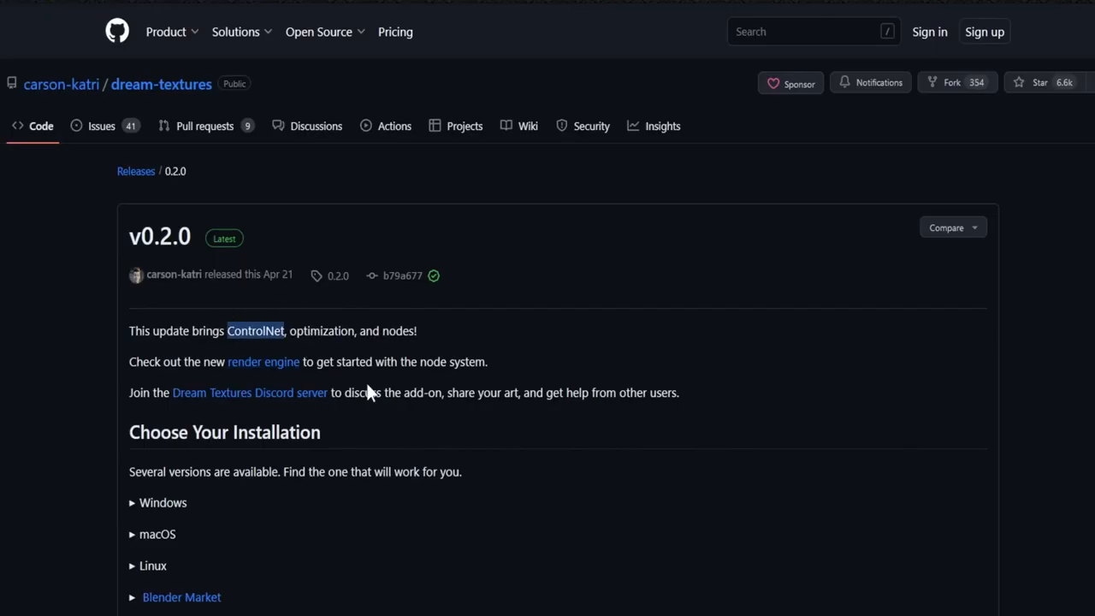
# - Scroll to What's New and play the NormalMap.mov donut-to-bagel demo
pyautogui.scroll(-3)
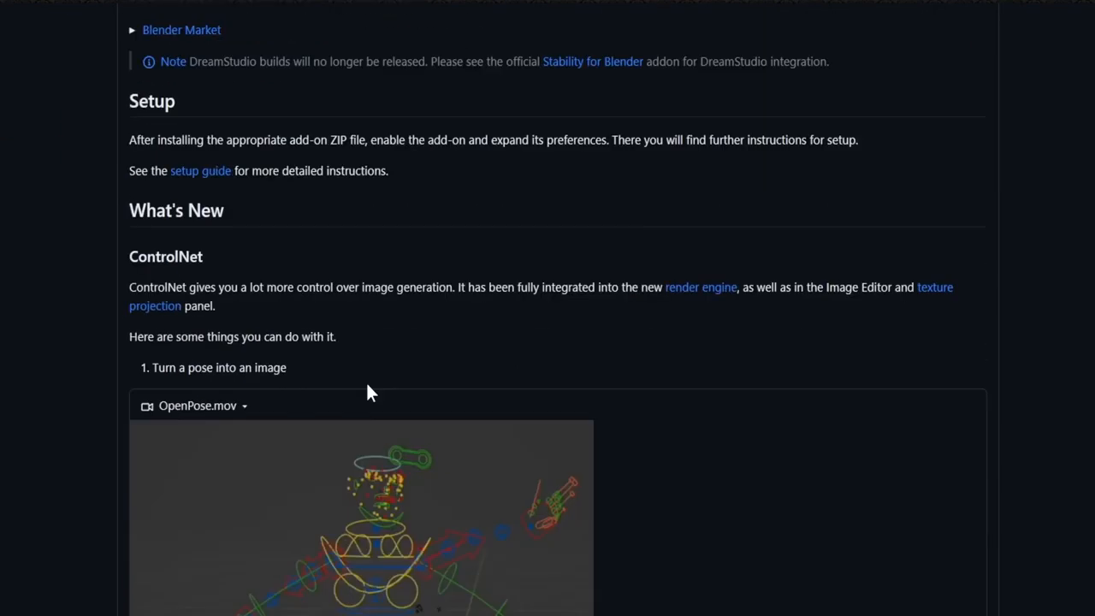
pyautogui.scroll(-3)
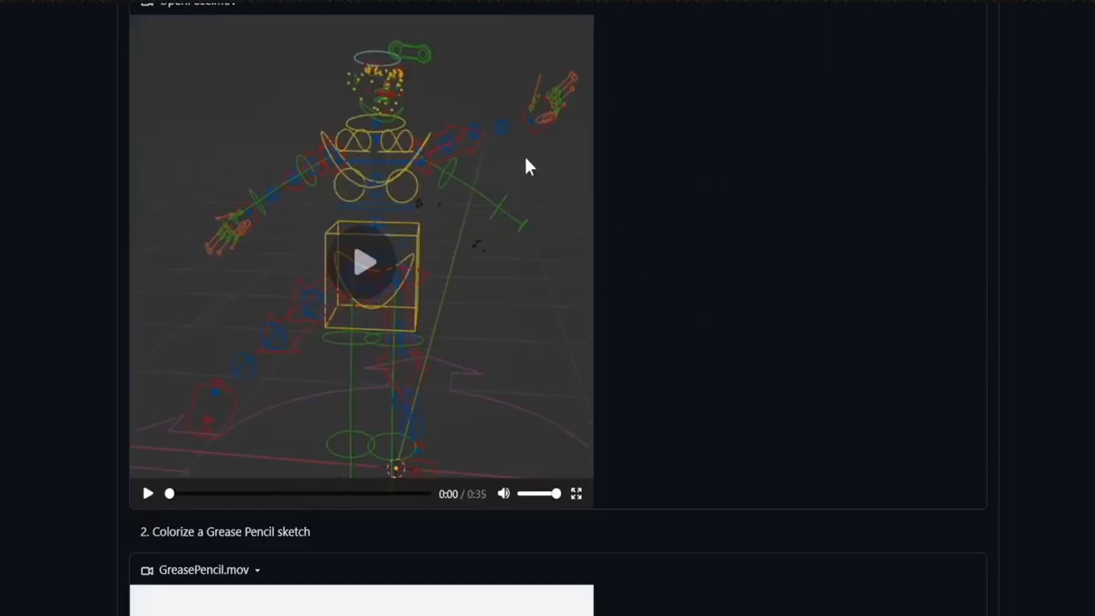
pyautogui.scroll(-3)
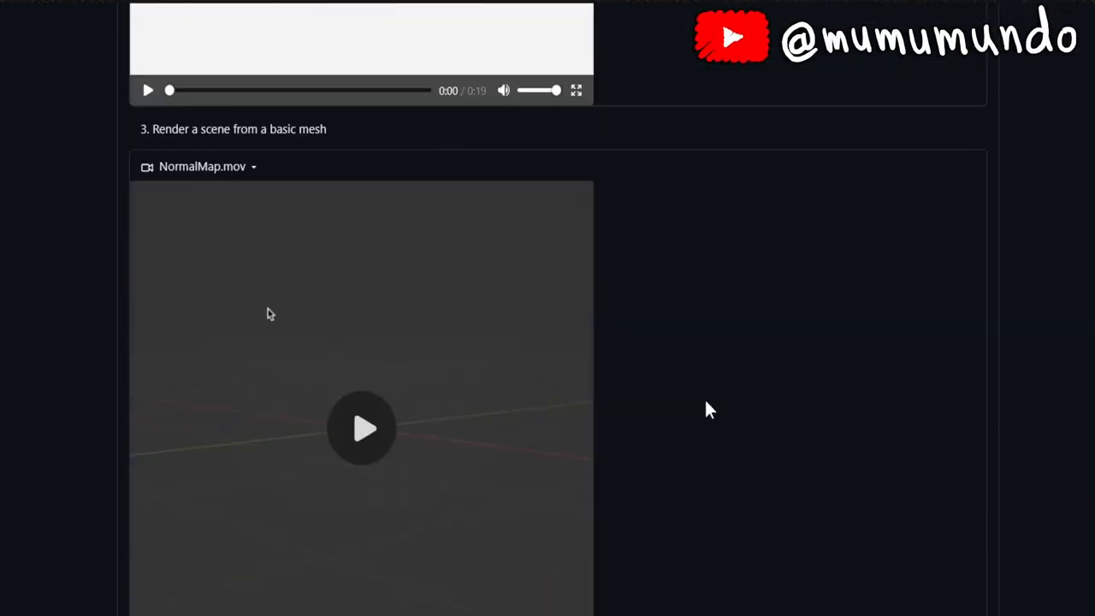
pyautogui.scroll(-3)
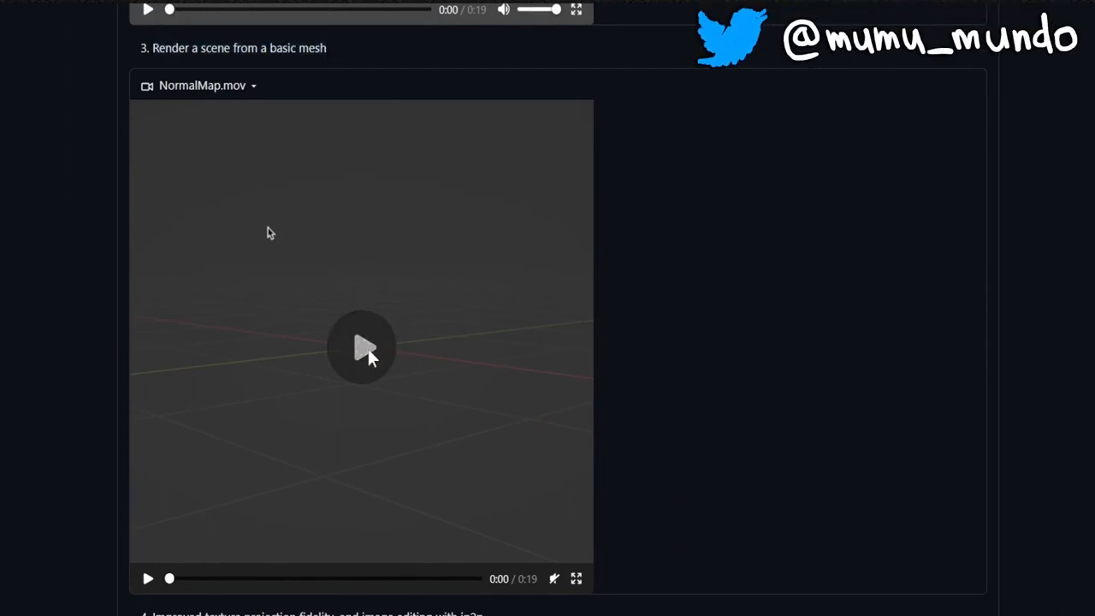
pyautogui.click(361, 348)
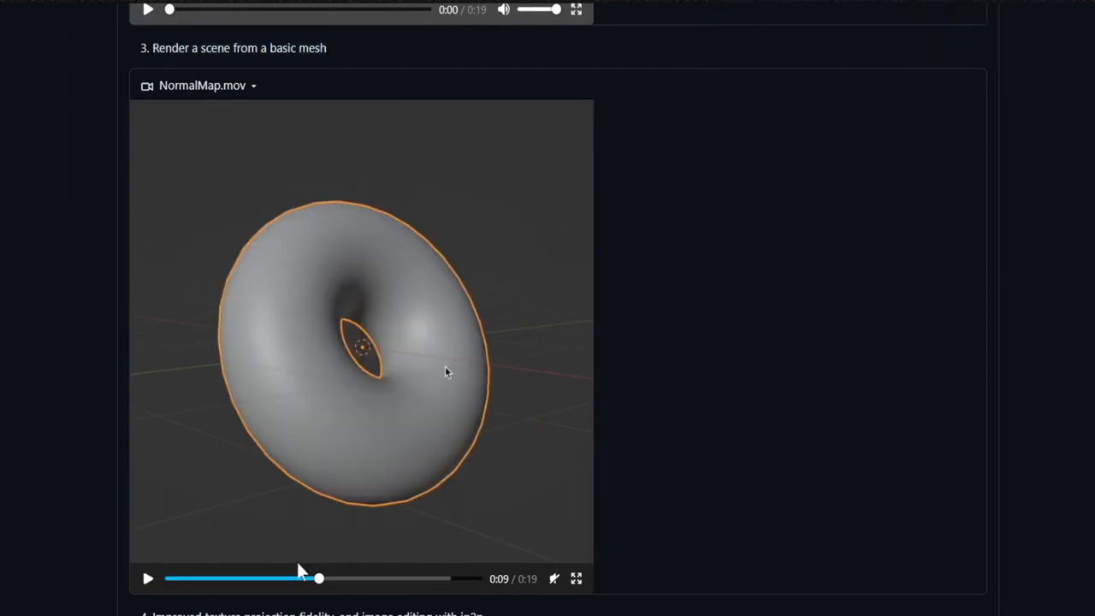
pyautogui.click(316, 122)
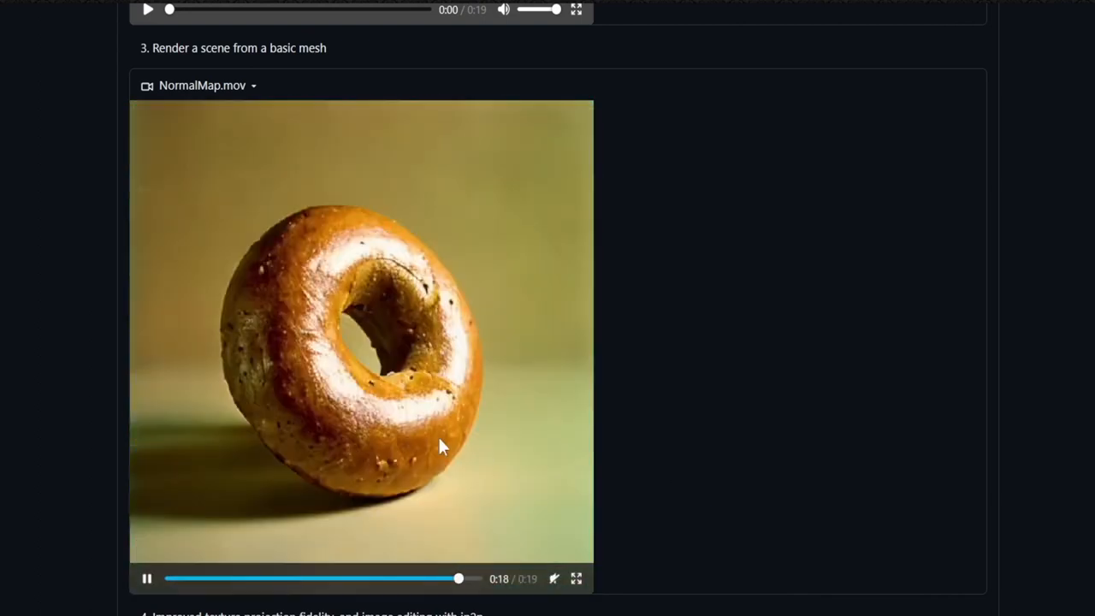
# - Highlight the item 4 heading and play the DepthProjection.mov textured house demo
pyautogui.scroll(-3)
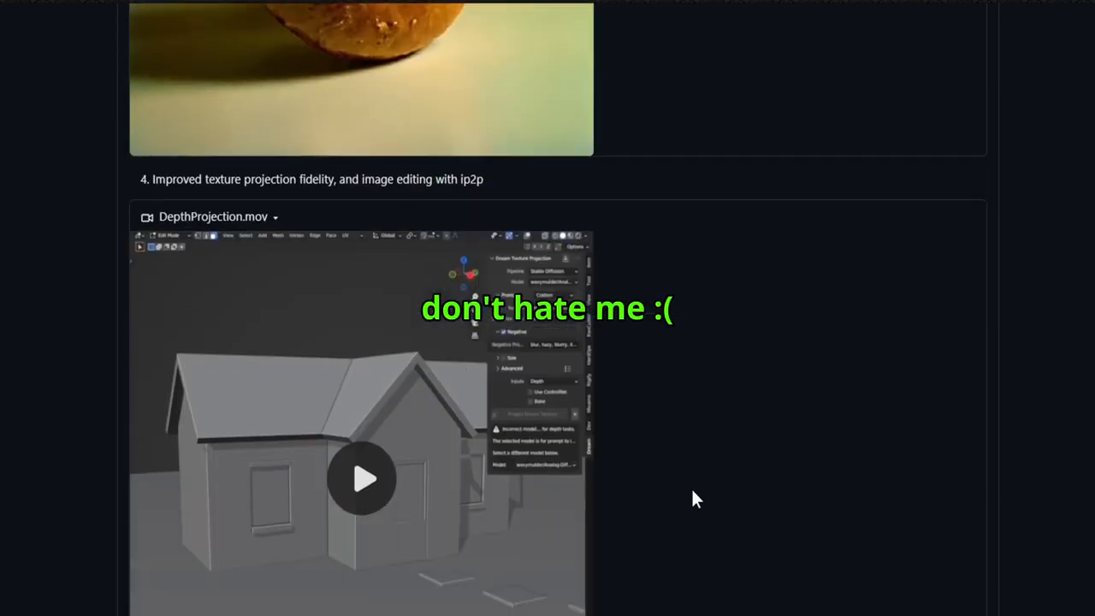
pyautogui.scroll(-3)
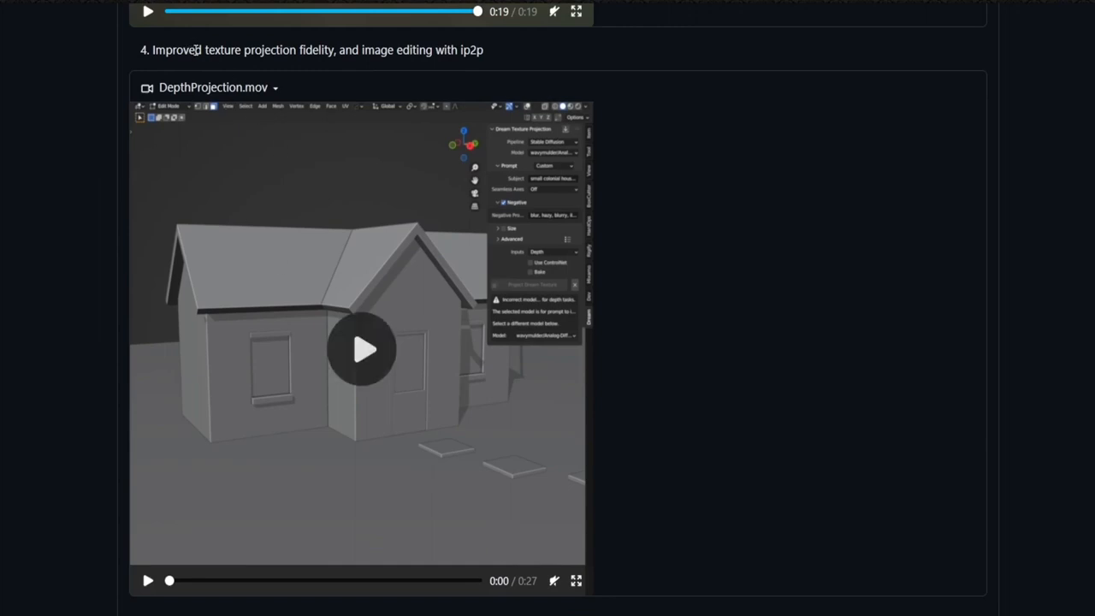
pyautogui.moveTo(152, 50); pyautogui.dragTo(483, 49)
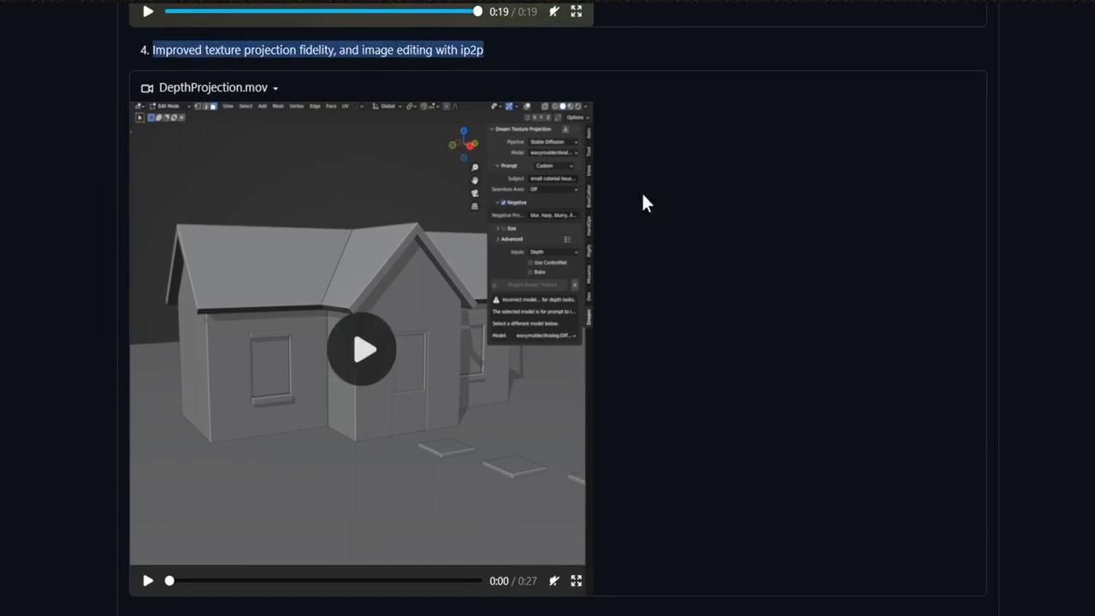
pyautogui.click(361, 349)
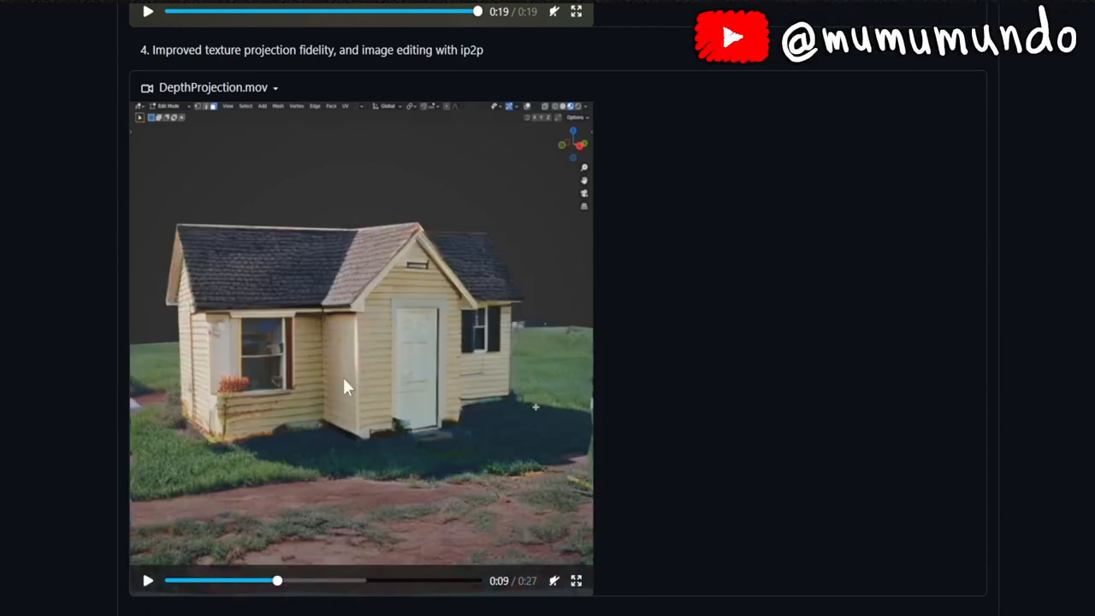
pyautogui.moveTo(277, 581); pyautogui.dragTo(432, 581)
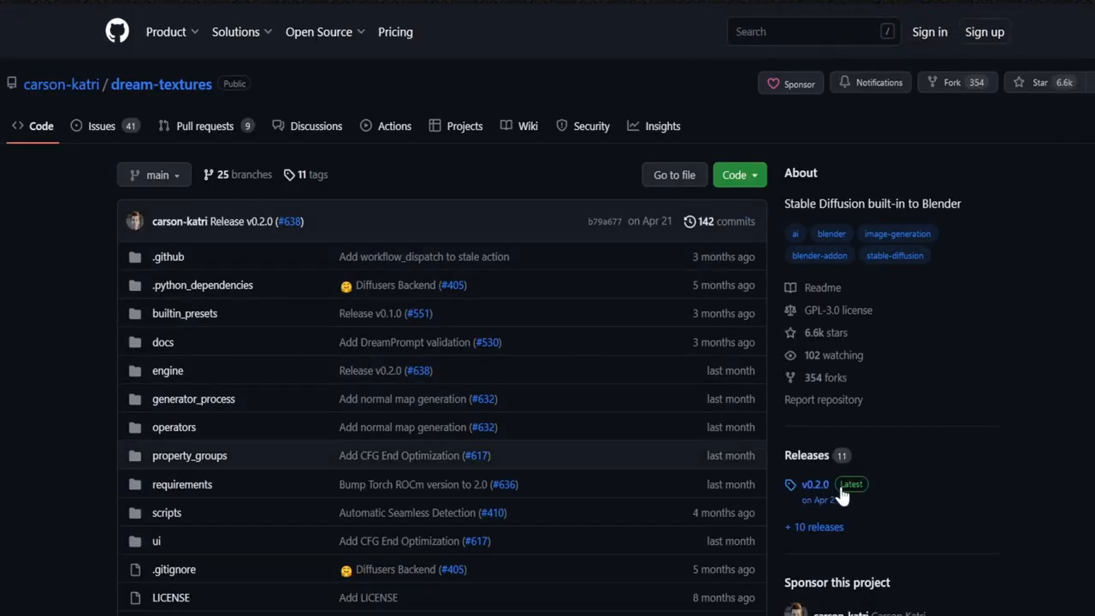
# - Reopen the v0.2.0 release and expand Windows to show the NVIDIA CUDA and AMD DirectML downloads
pyautogui.click(815, 484)
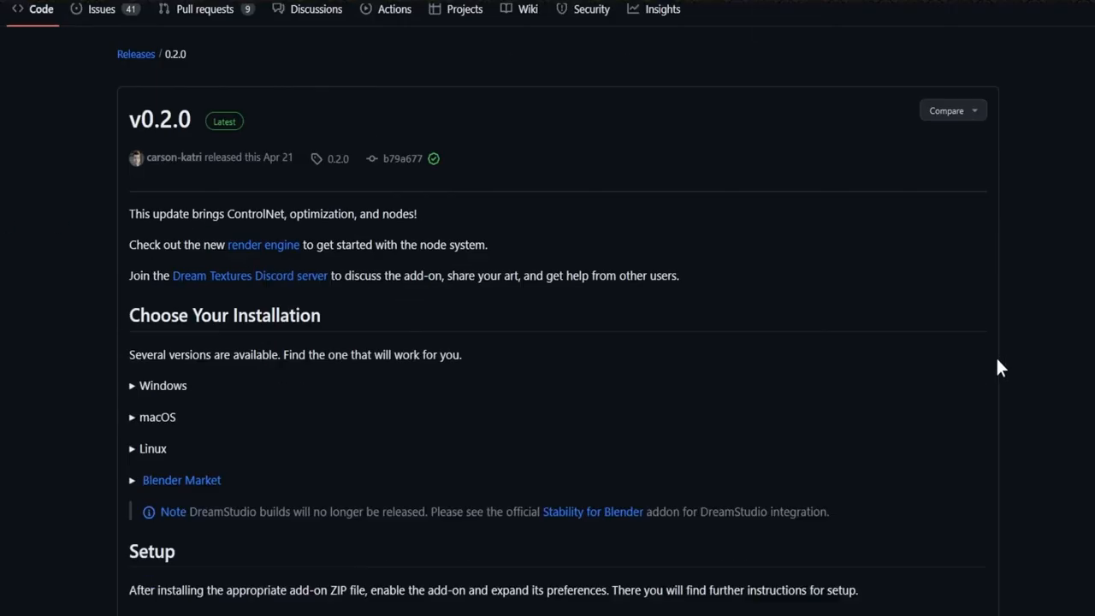
pyautogui.scroll(-3)
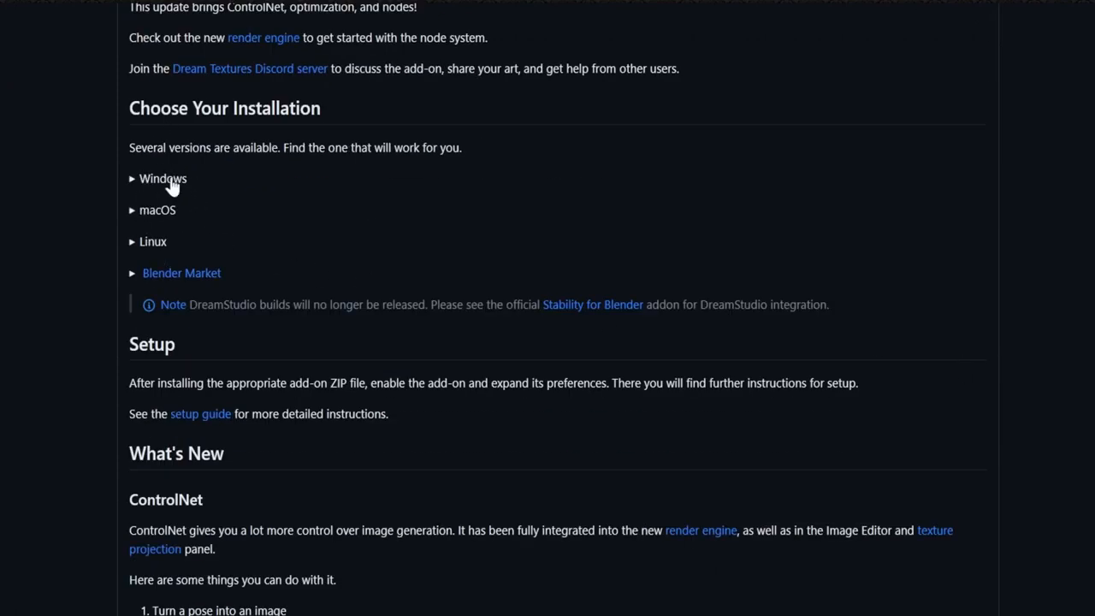
pyautogui.click(162, 178)
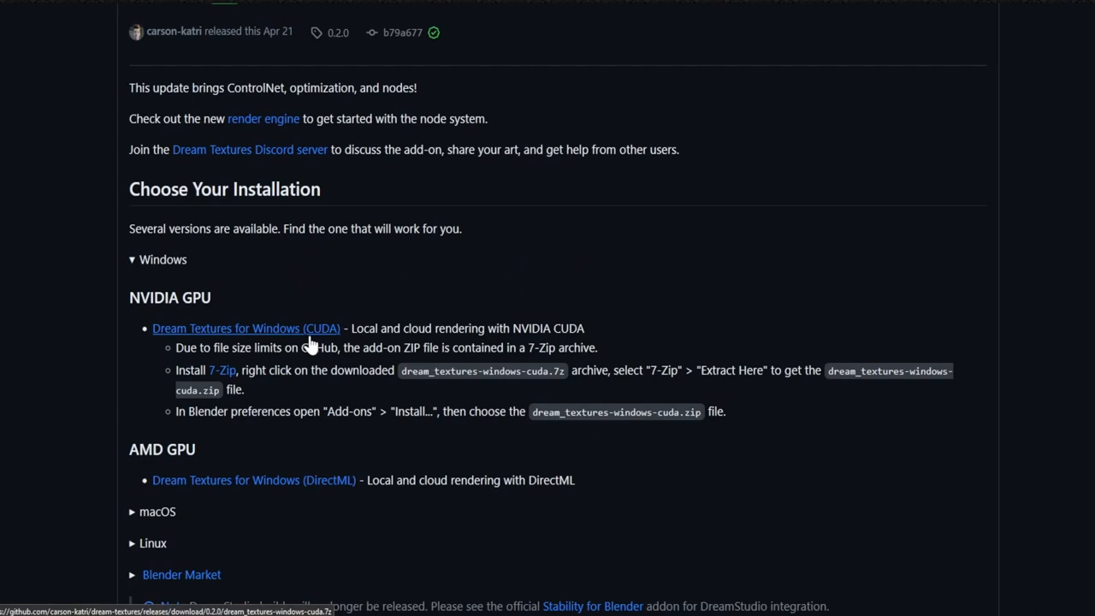
pyautogui.moveTo(221, 371)
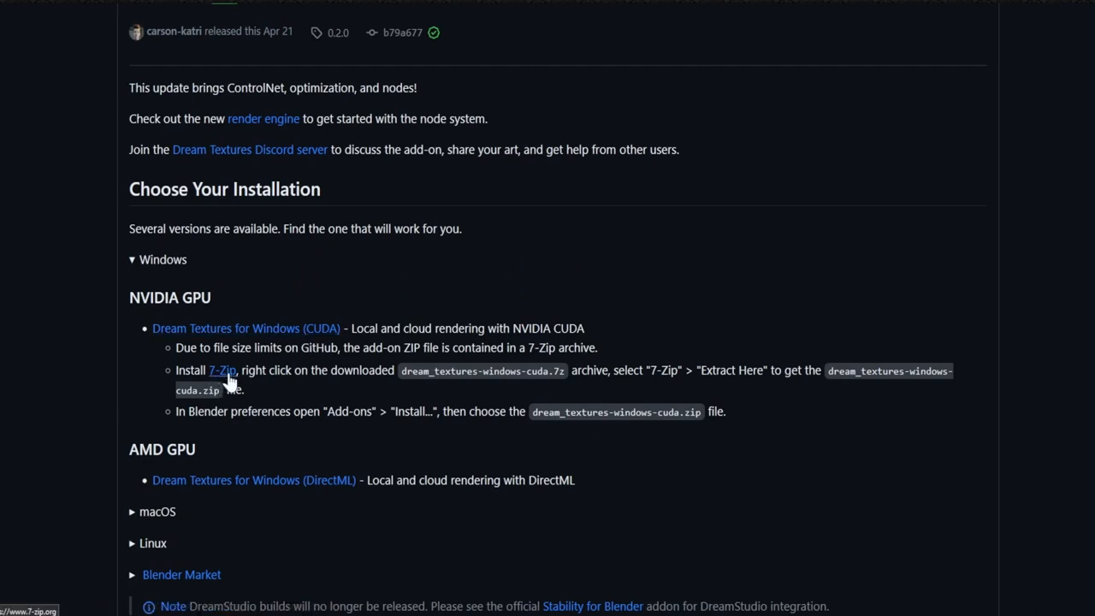
pyautogui.moveTo(310, 411)
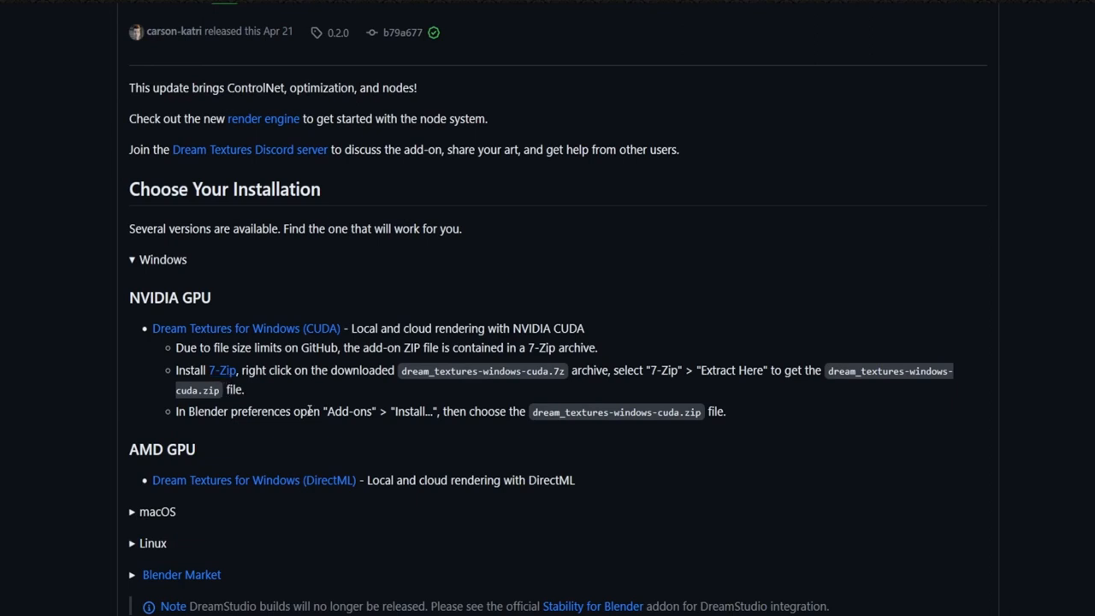
pyautogui.moveTo(314, 414)
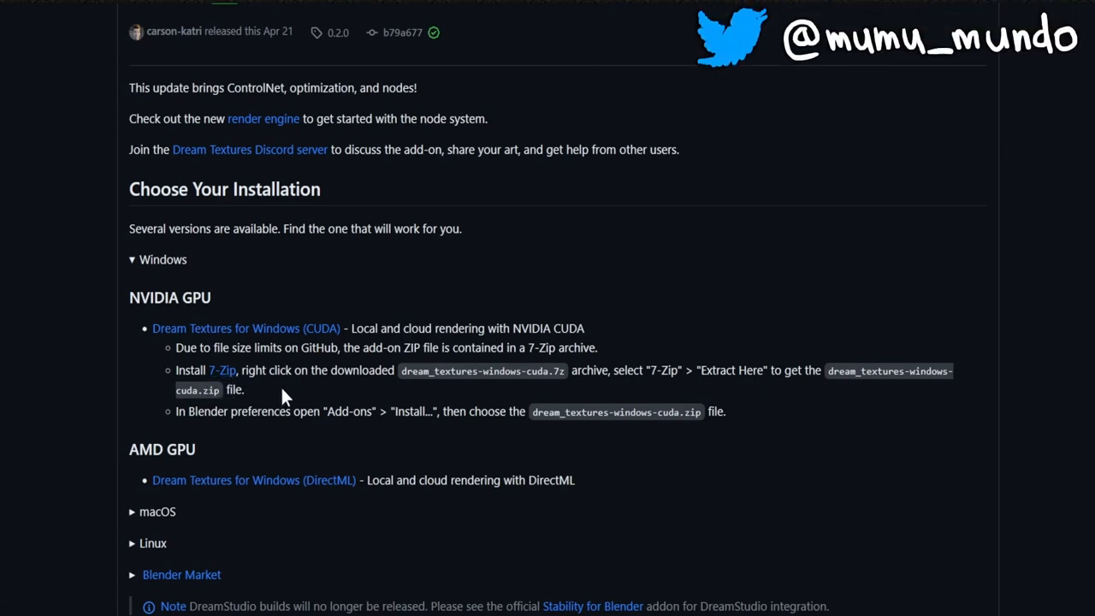
pyautogui.moveTo(231, 355)
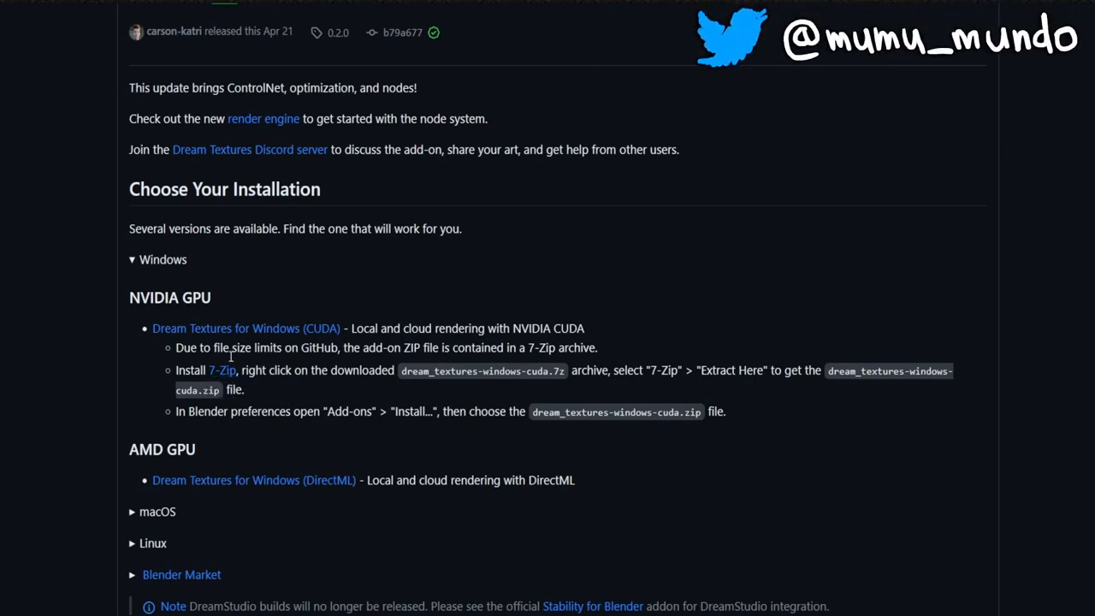
pyautogui.moveTo(278, 400)
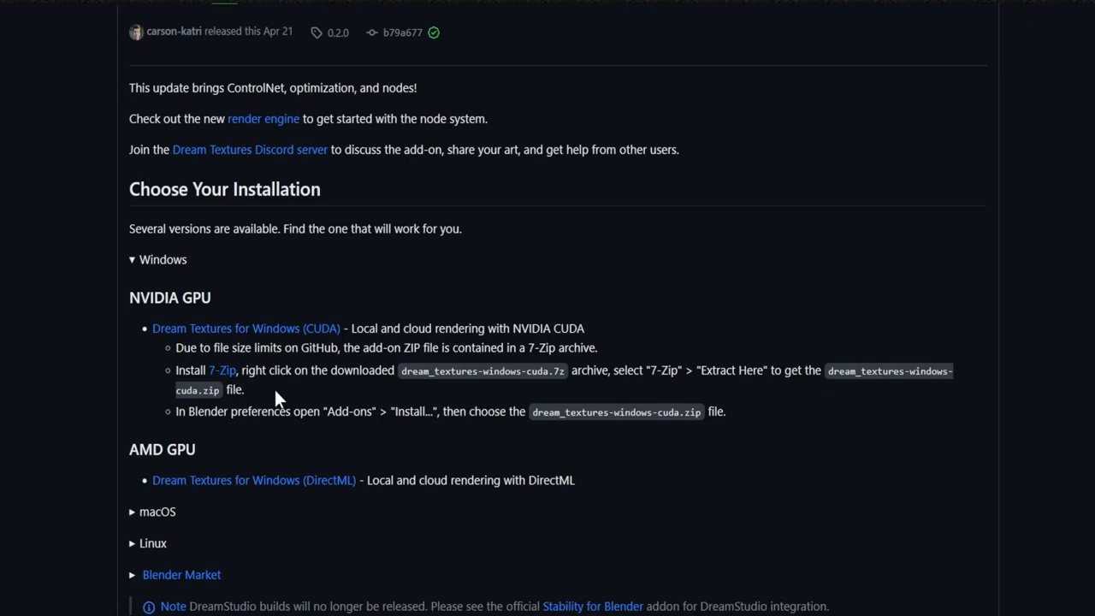
pyautogui.scroll(-3)
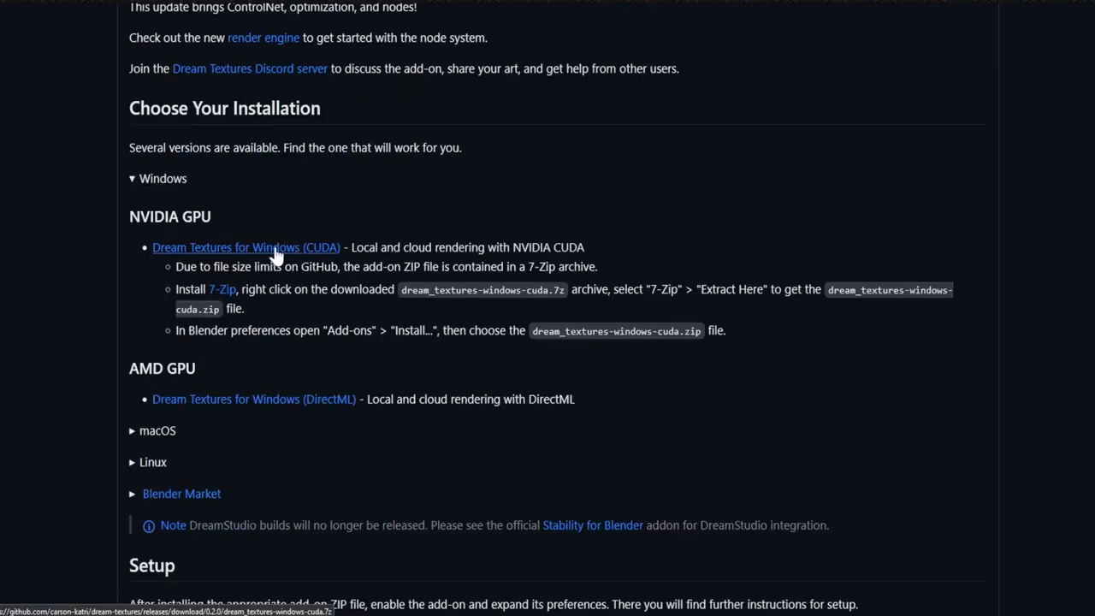
pyautogui.moveTo(305, 241)
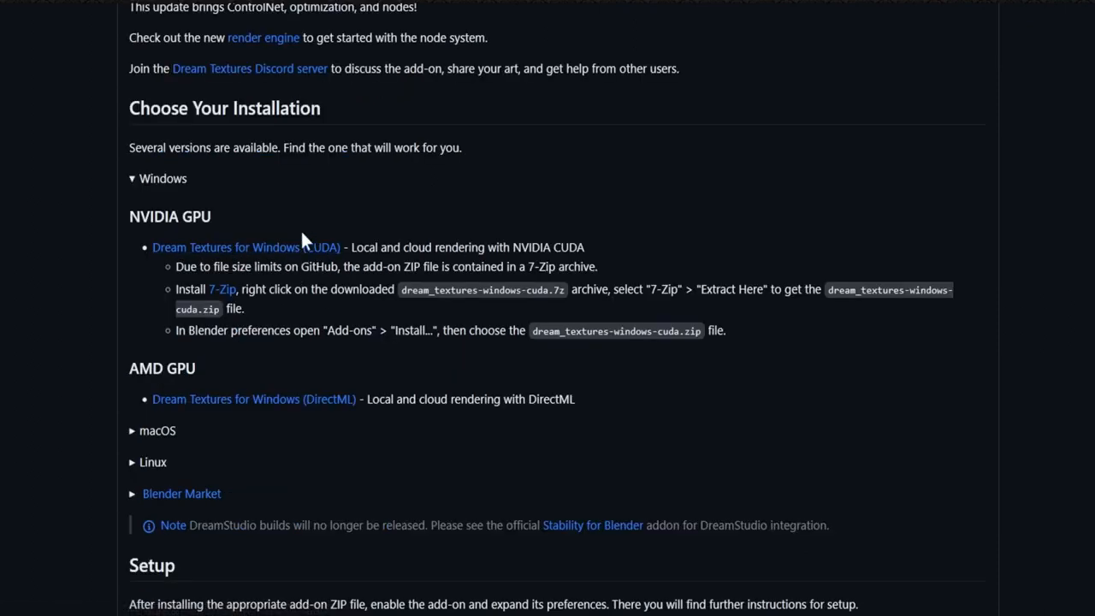
pyautogui.moveTo(314, 263)
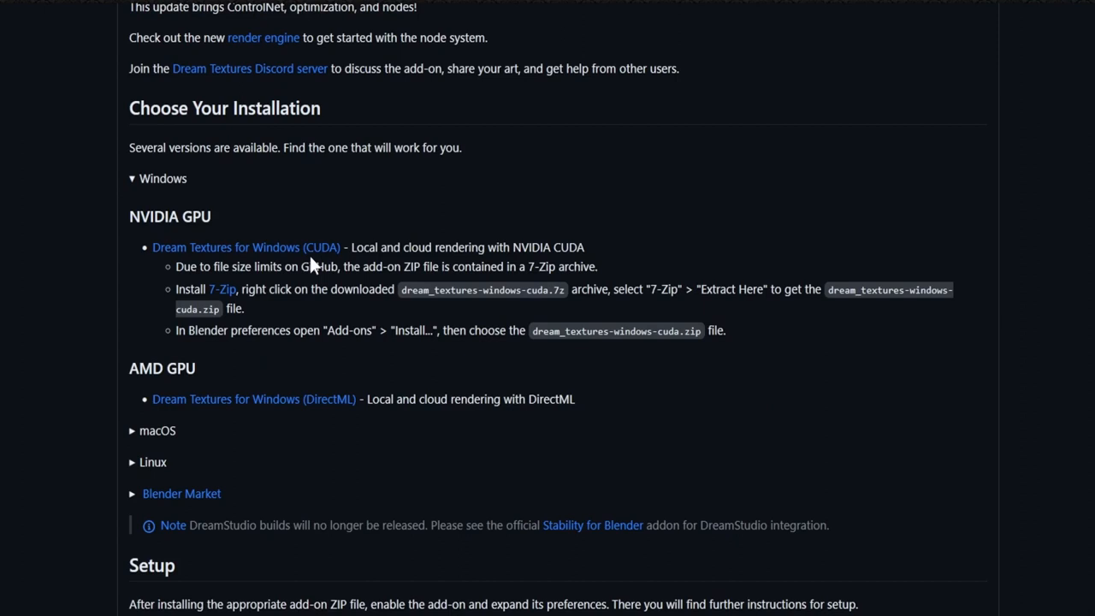
pyautogui.moveTo(357, 360)
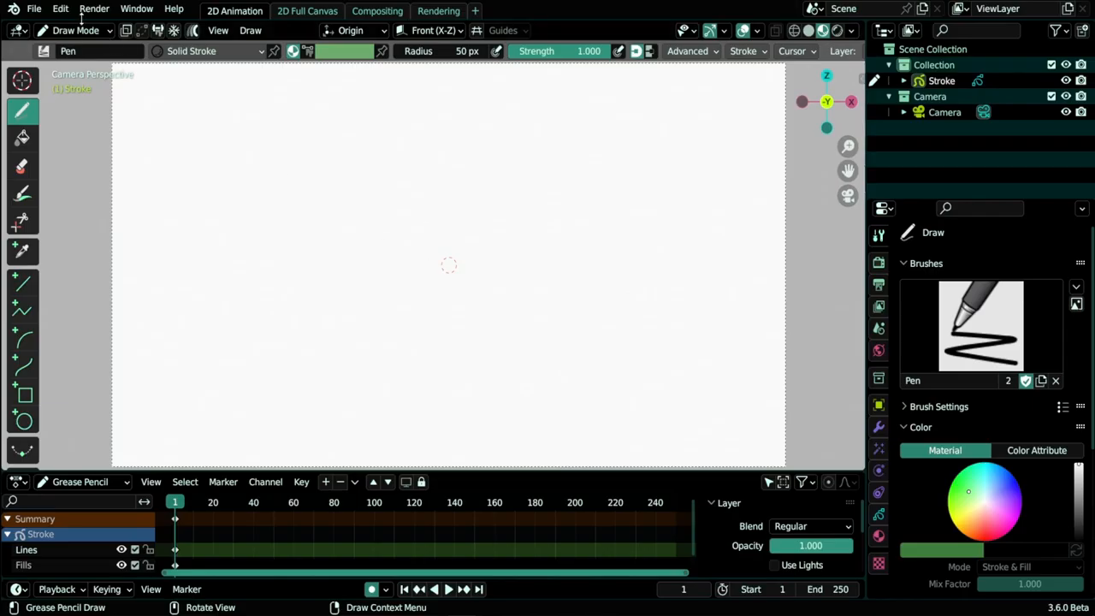
# - Open Blender's Preferences from the Edit menu on the Add-ons section
pyautogui.click(60, 8)
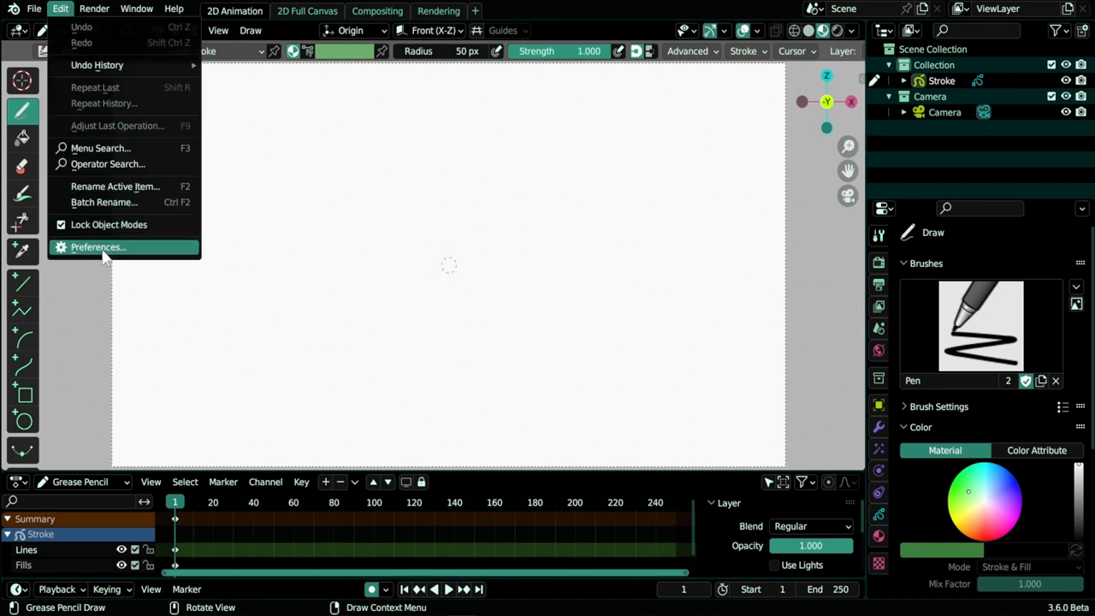
pyautogui.click(99, 246)
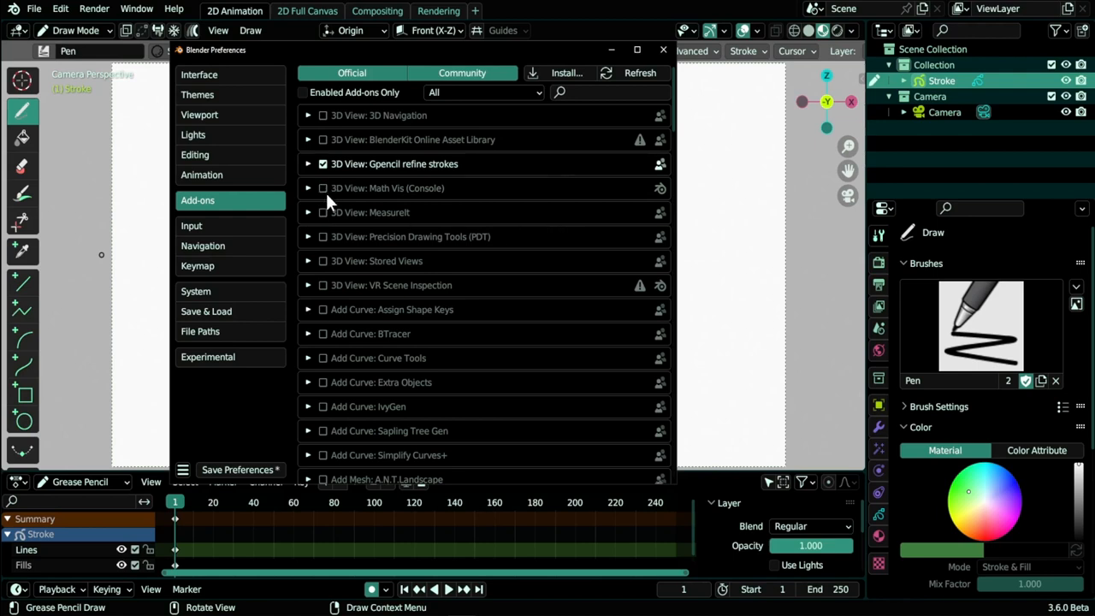
pyautogui.moveTo(490, 227)
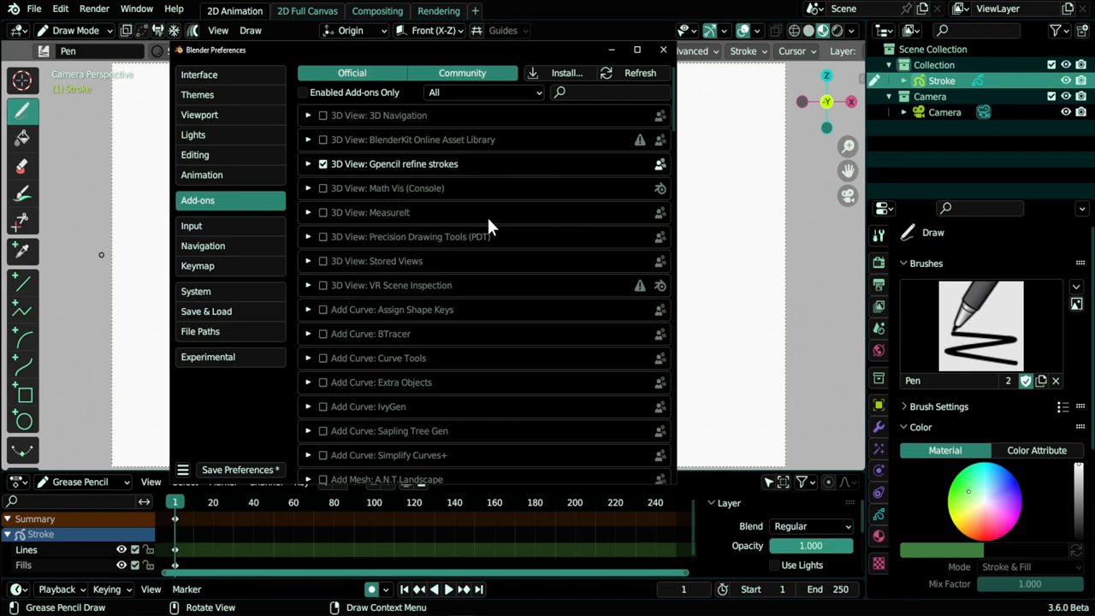
pyautogui.moveTo(469, 217)
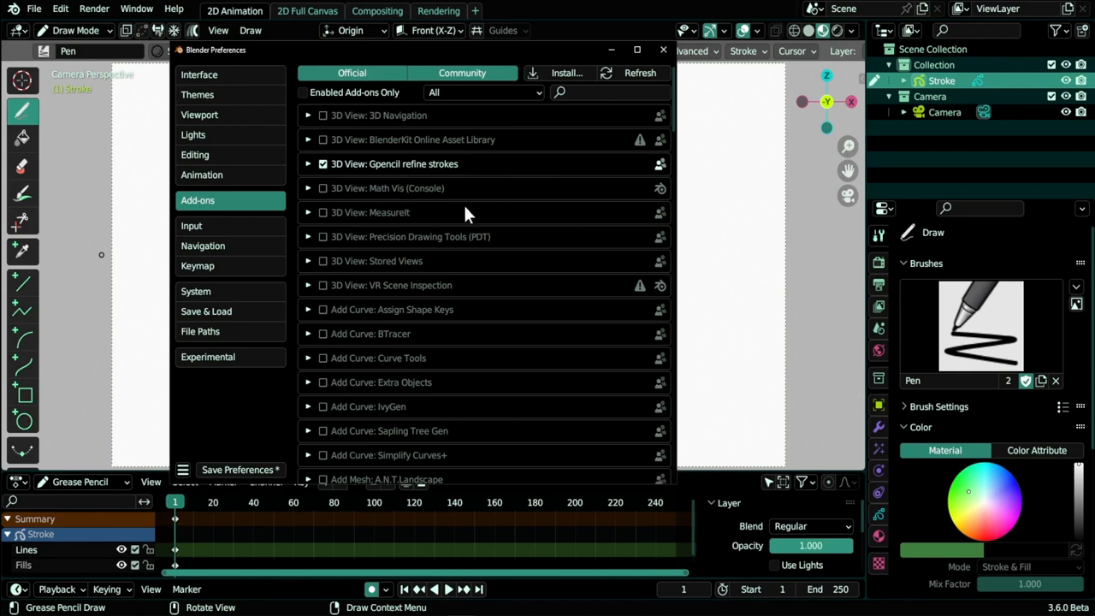
pyautogui.moveTo(614, 209)
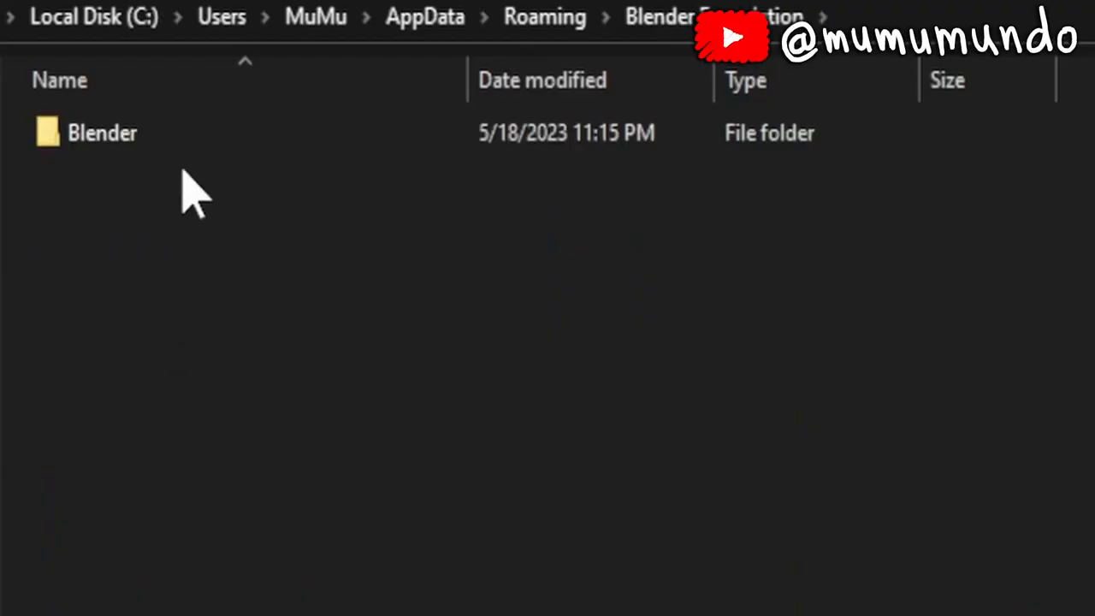
# - Go through Blender, 3.6 and scripts into the dream_textures add-on folder
pyautogui.doubleClick(102, 133)
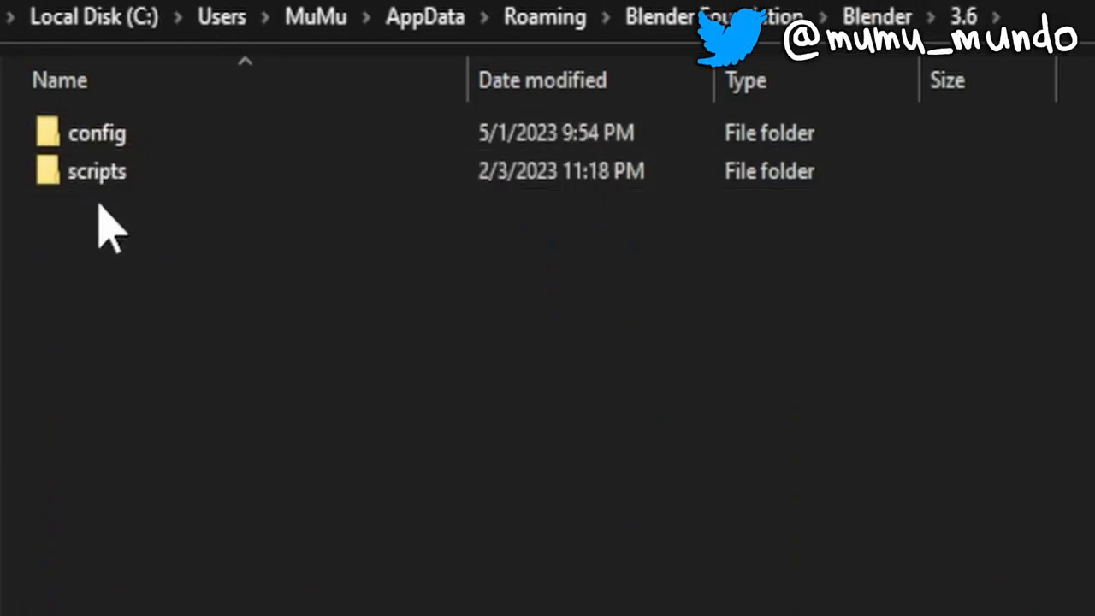
pyautogui.doubleClick(97, 170)
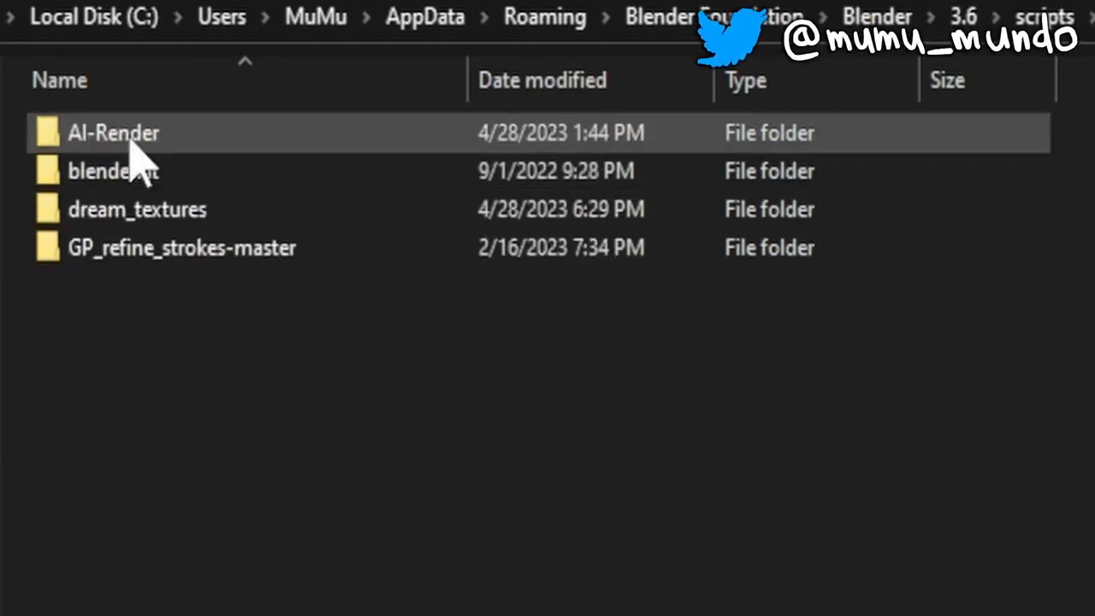
pyautogui.click(137, 210)
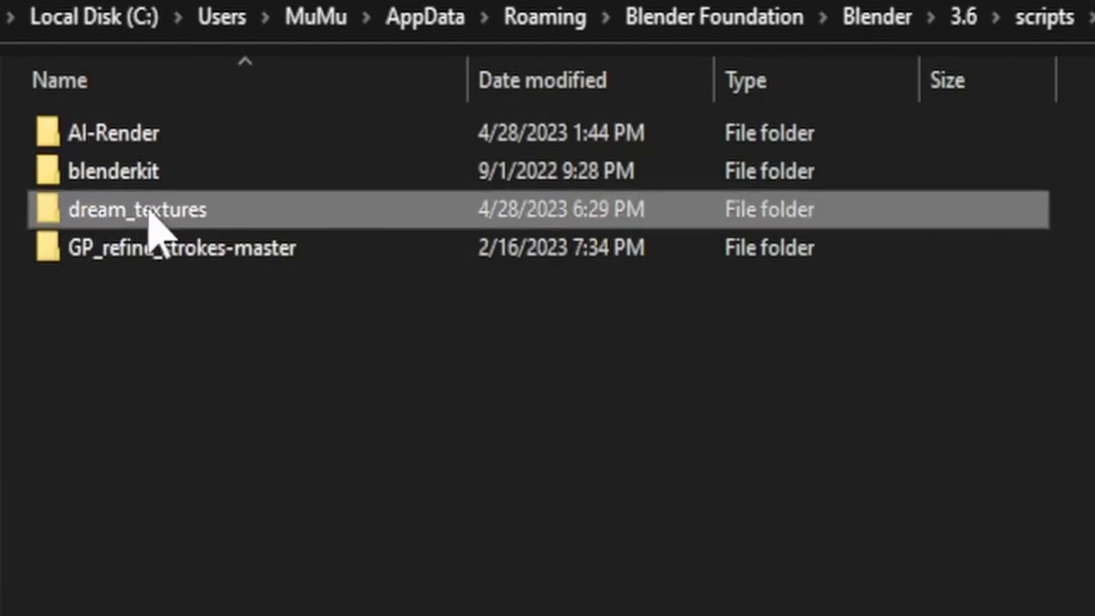
pyautogui.doubleClick(137, 210)
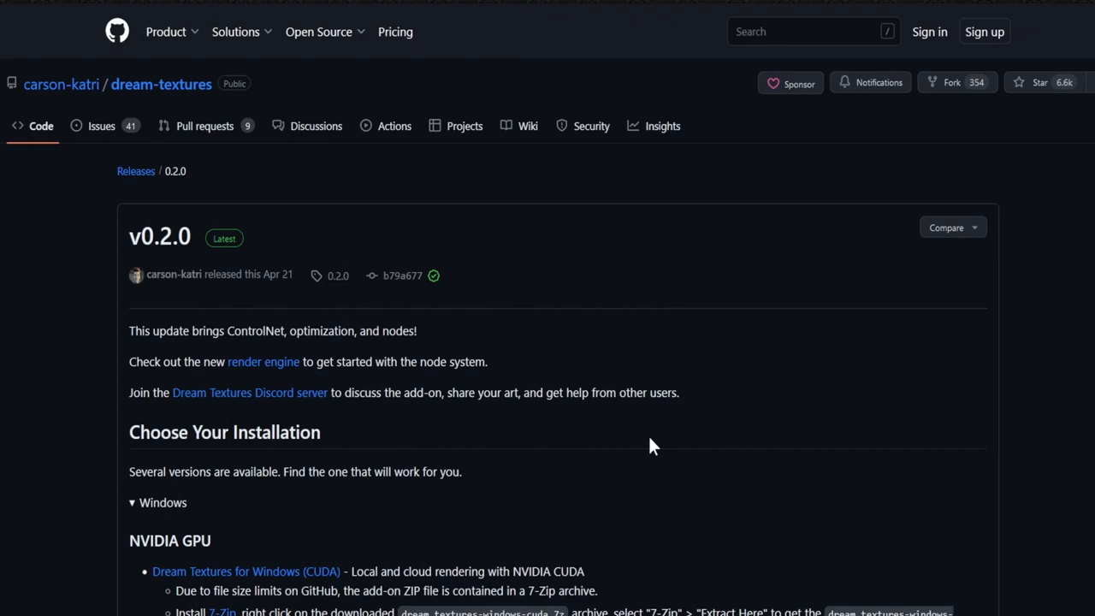
pyautogui.moveTo(528, 141)
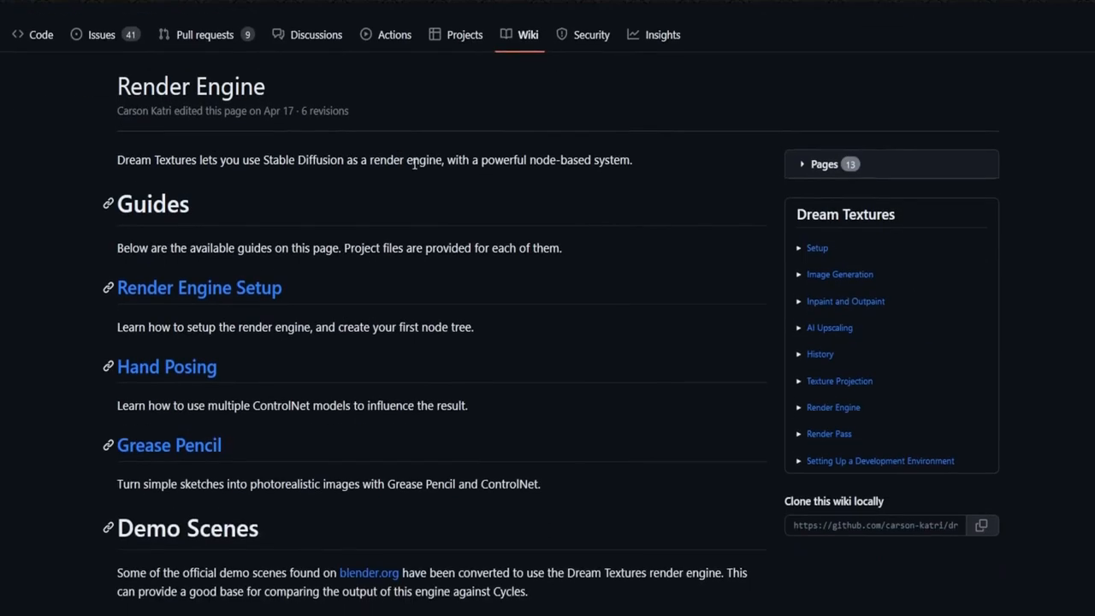
# - Open the Grease Pencil wiki guide and scroll to its grease_pencil.blend Project File link
pyautogui.scroll(-3)
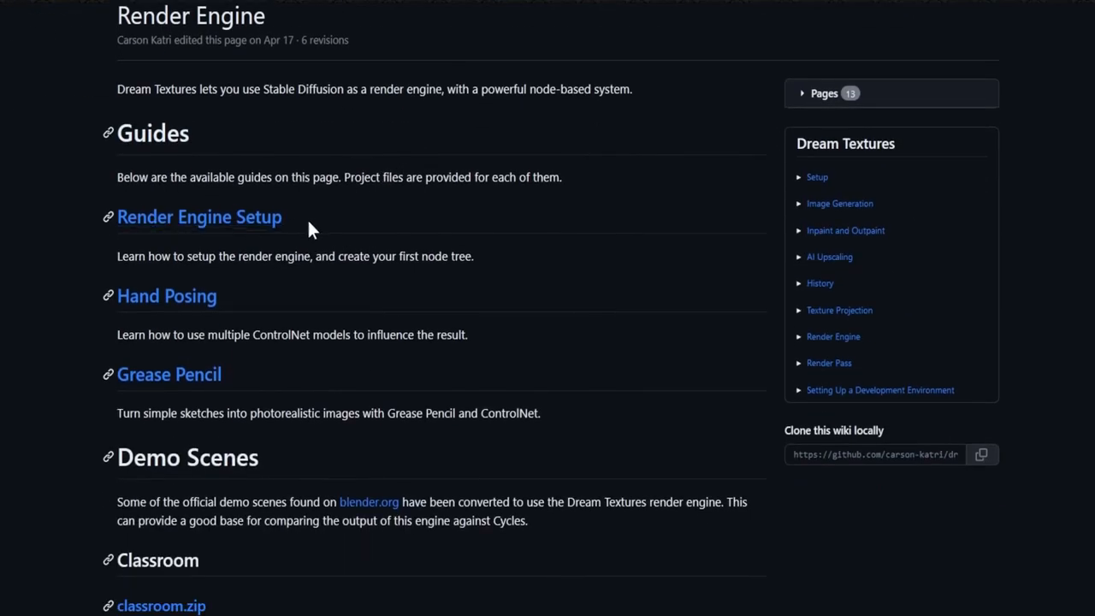
pyautogui.scroll(-3)
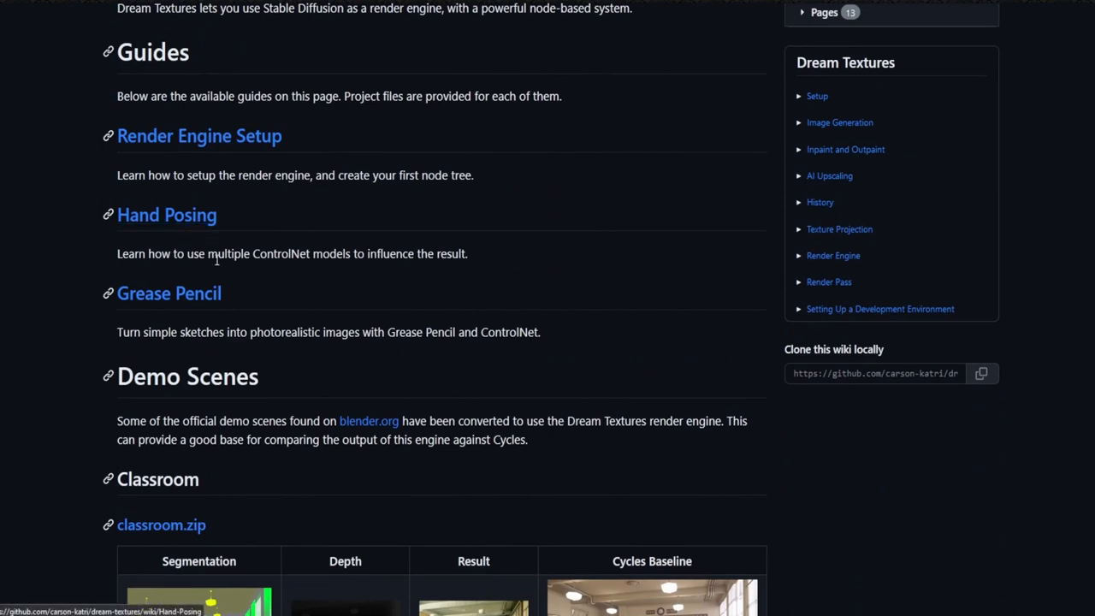
pyautogui.click(169, 294)
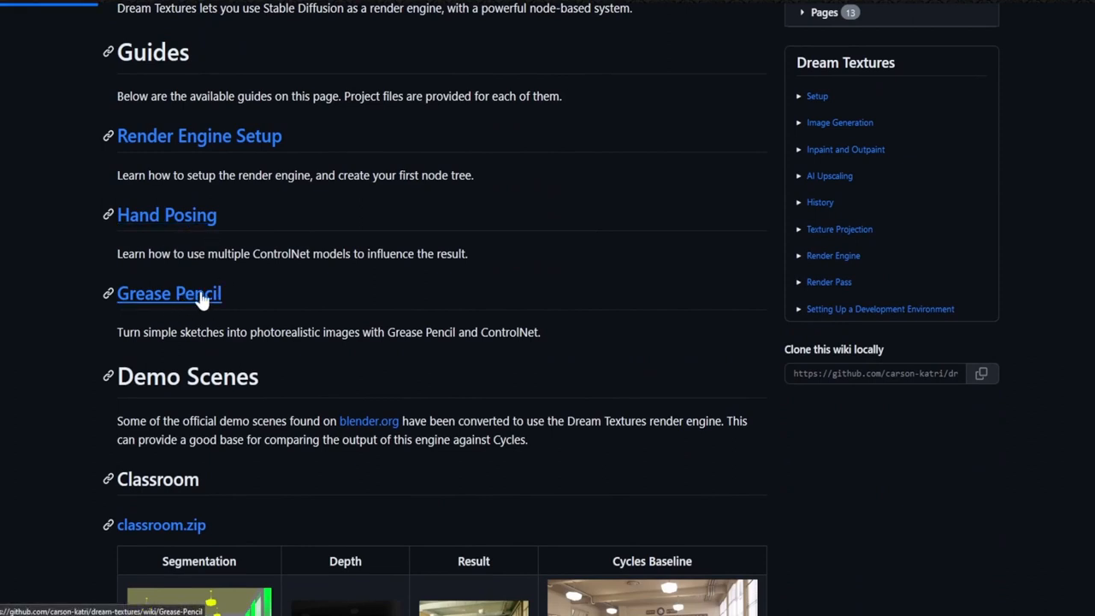
pyautogui.click(169, 293)
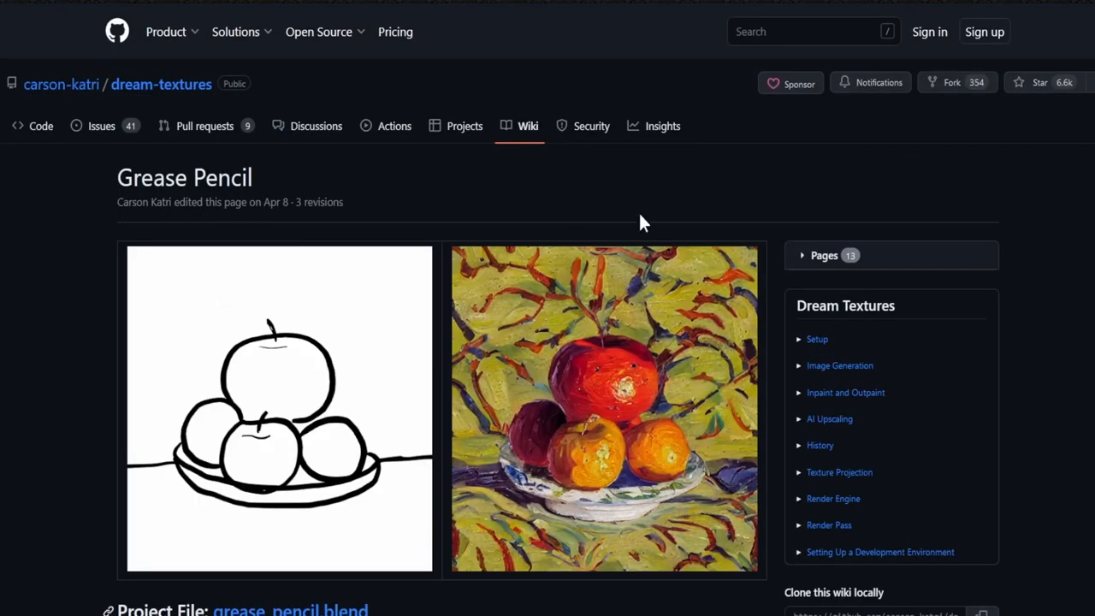
pyautogui.scroll(-3)
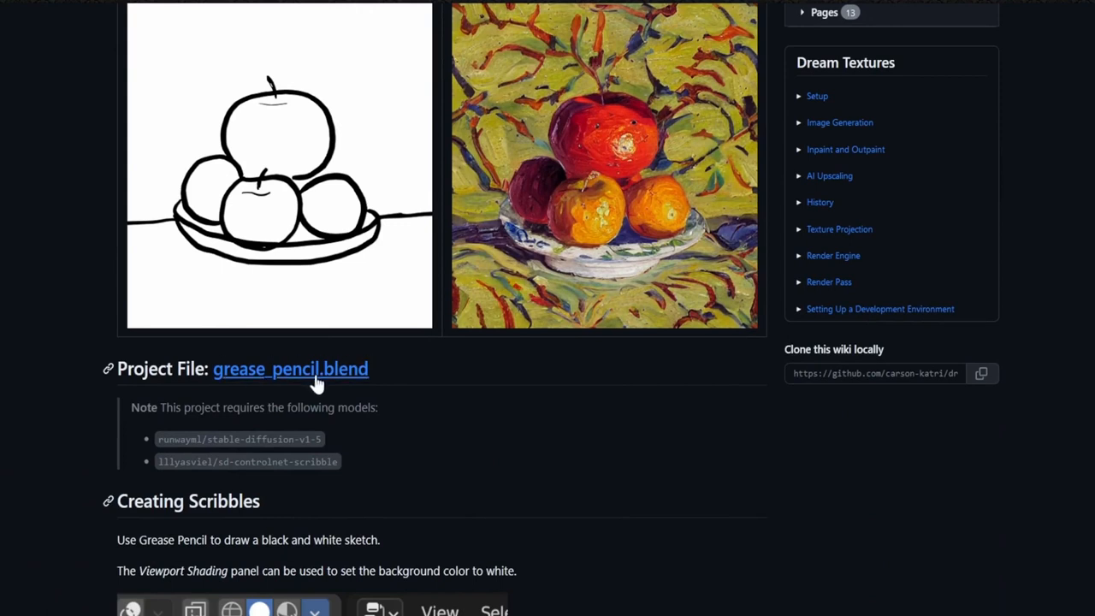
pyautogui.moveTo(290, 368)
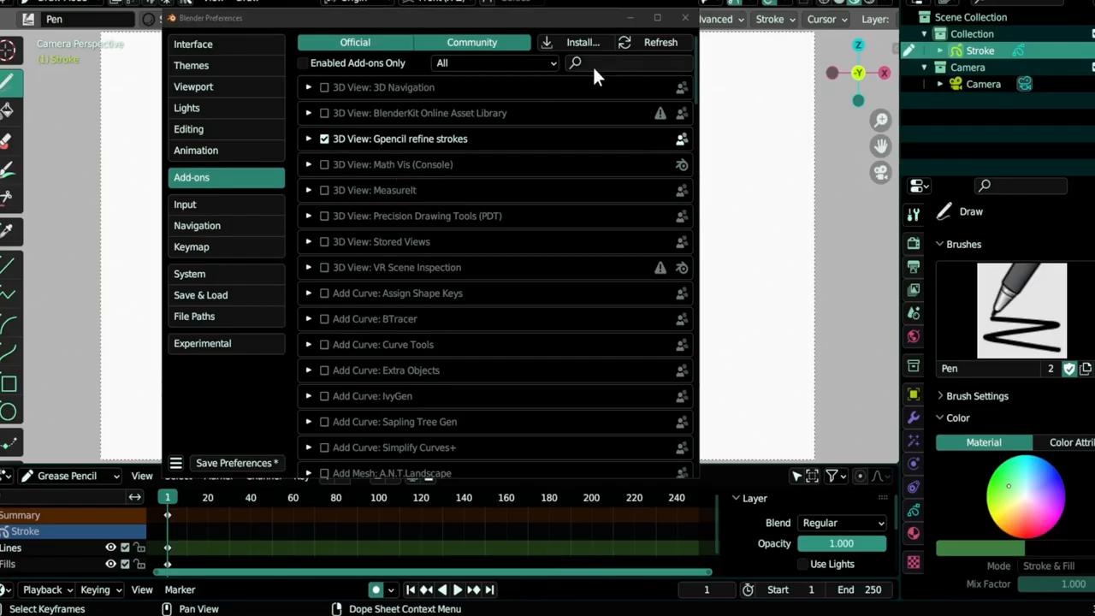
# - Filter add-ons for 'dream', expand Dream Textures, and search runwayml/stable-diffusion-v1-5 in Find Models
pyautogui.write('dream')
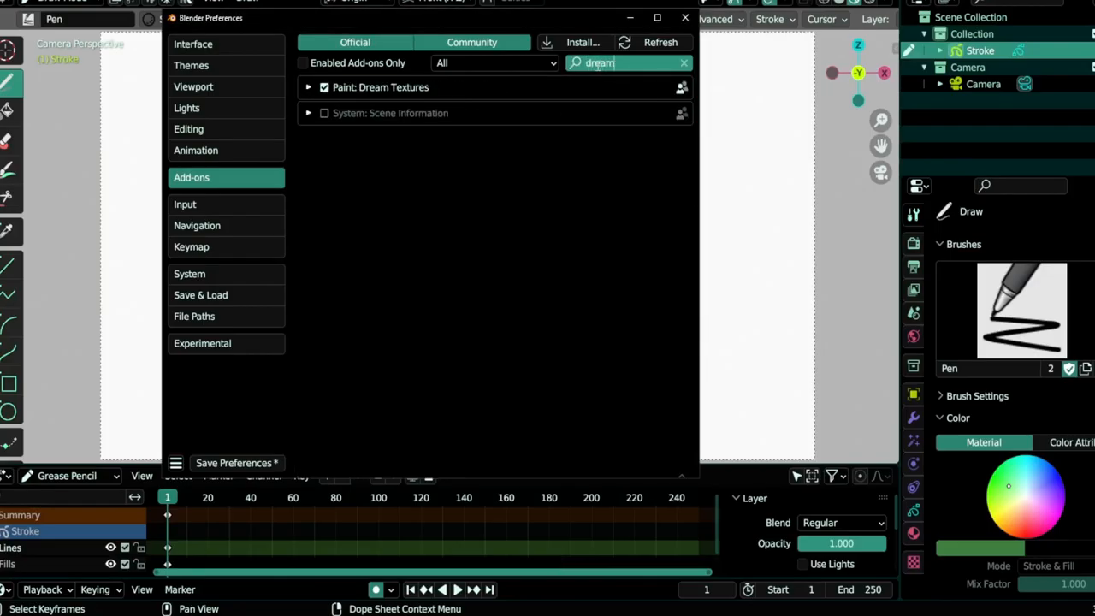
pyautogui.click(308, 87)
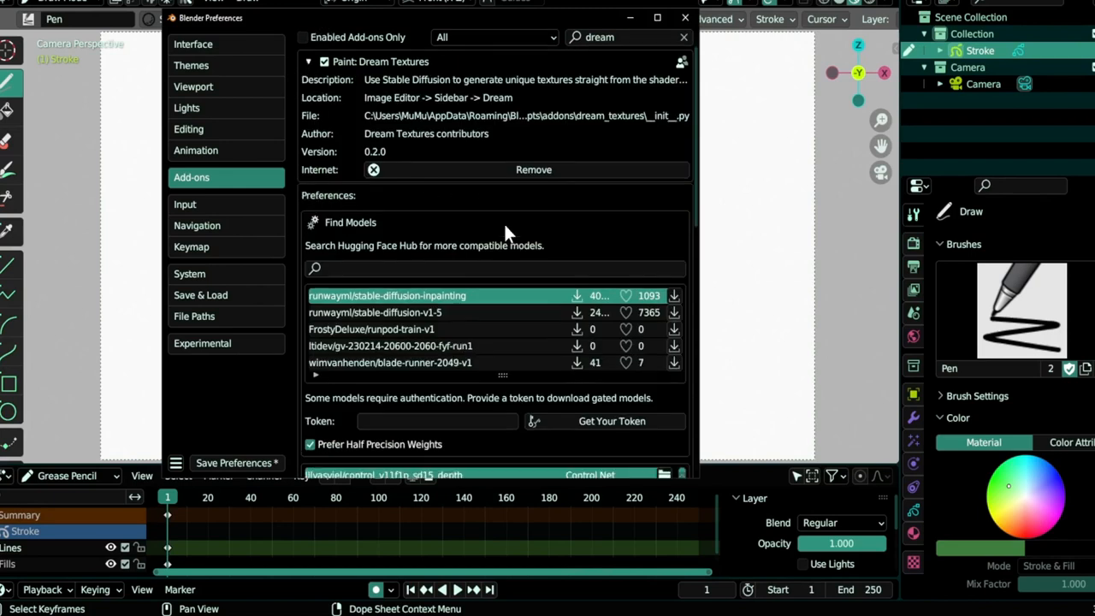
pyautogui.moveTo(385, 274)
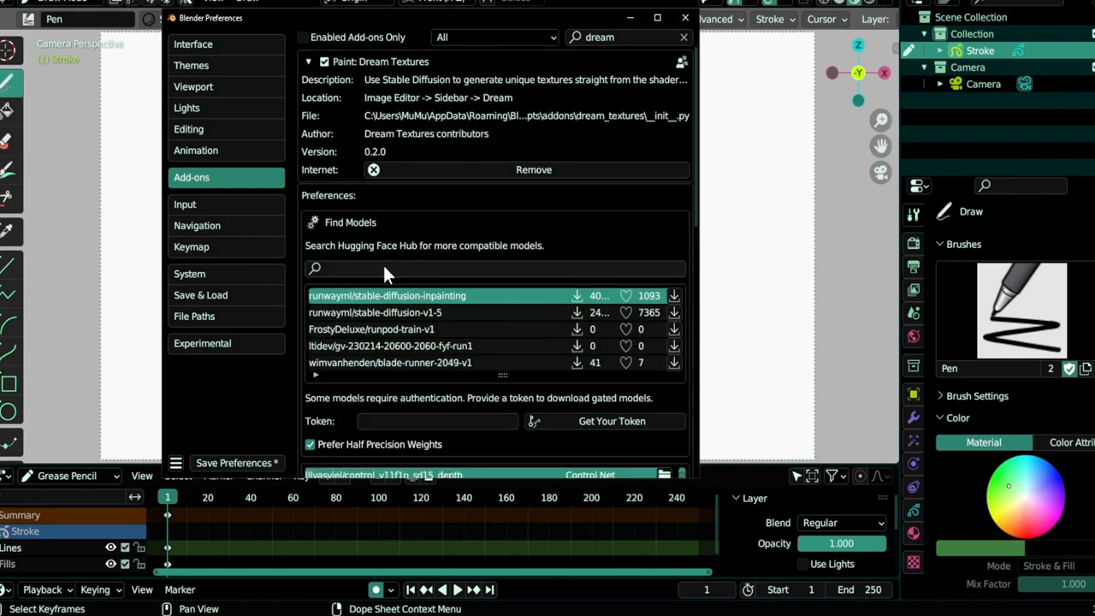
pyautogui.scroll(-3)
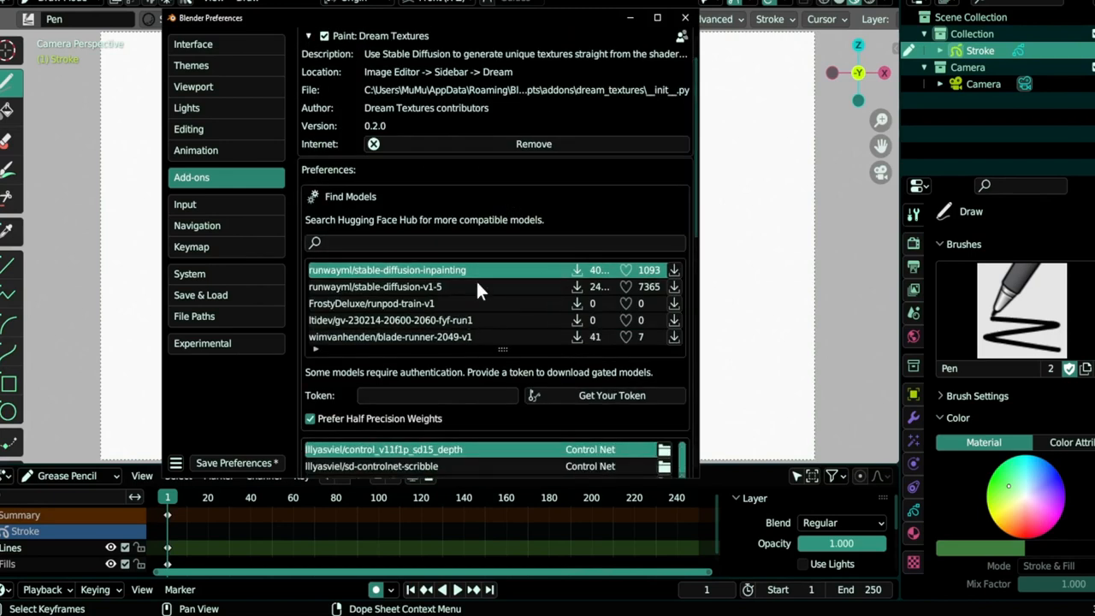
pyautogui.scroll(-3)
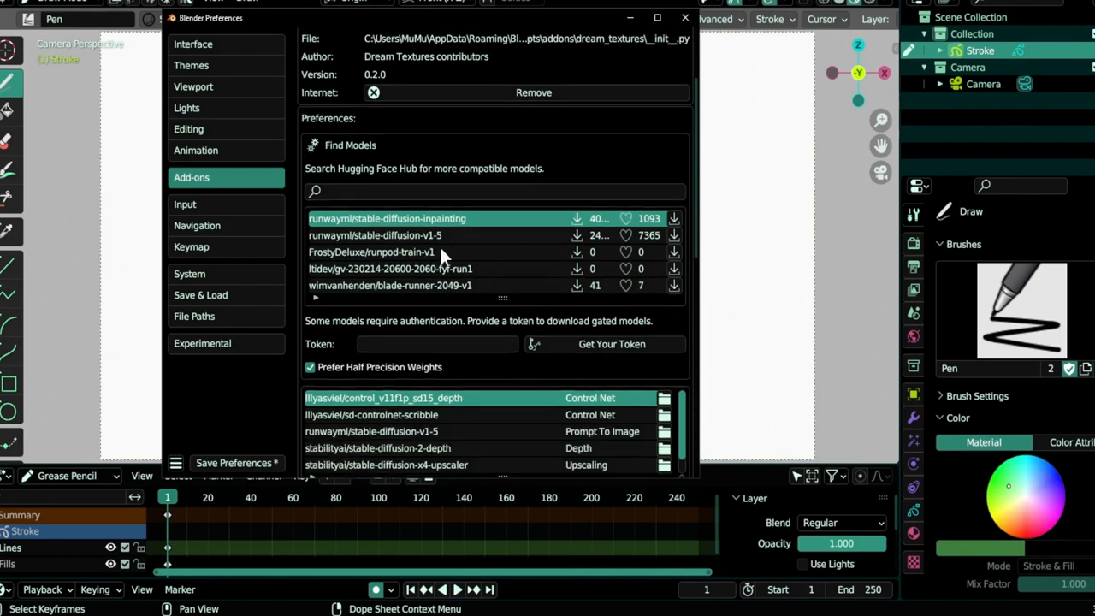
pyautogui.click(495, 191)
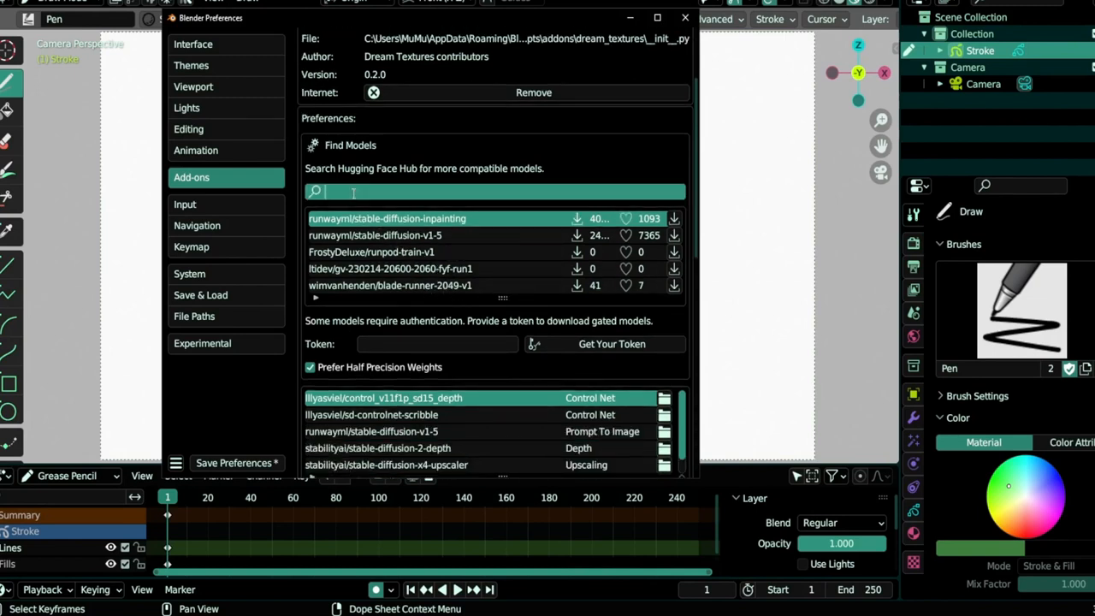
pyautogui.write('runwayml/stable-diffusion-v1-5')
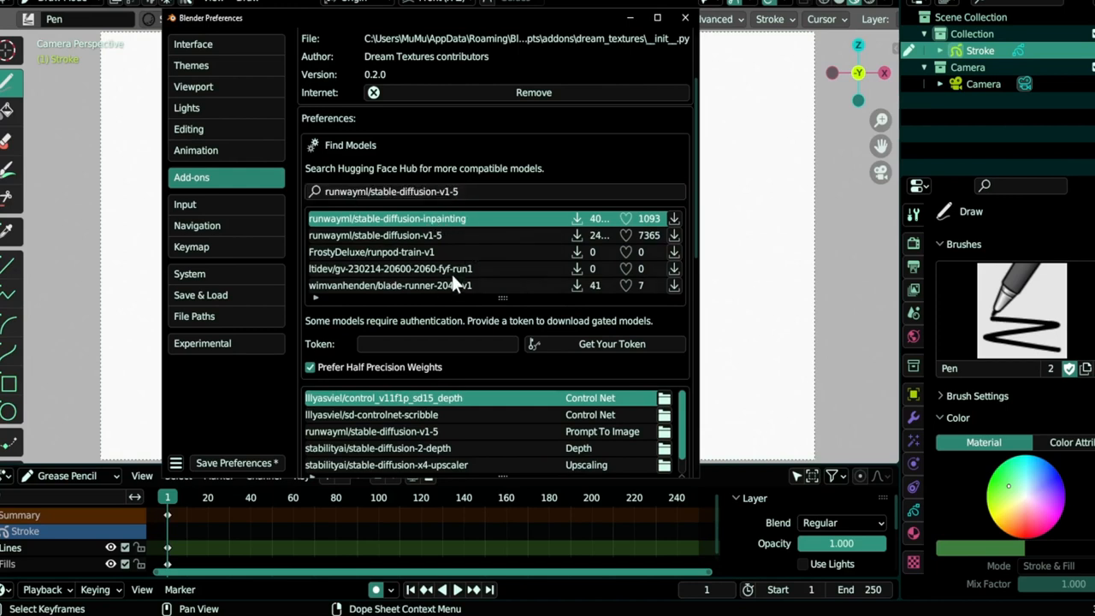
pyautogui.moveTo(500, 240)
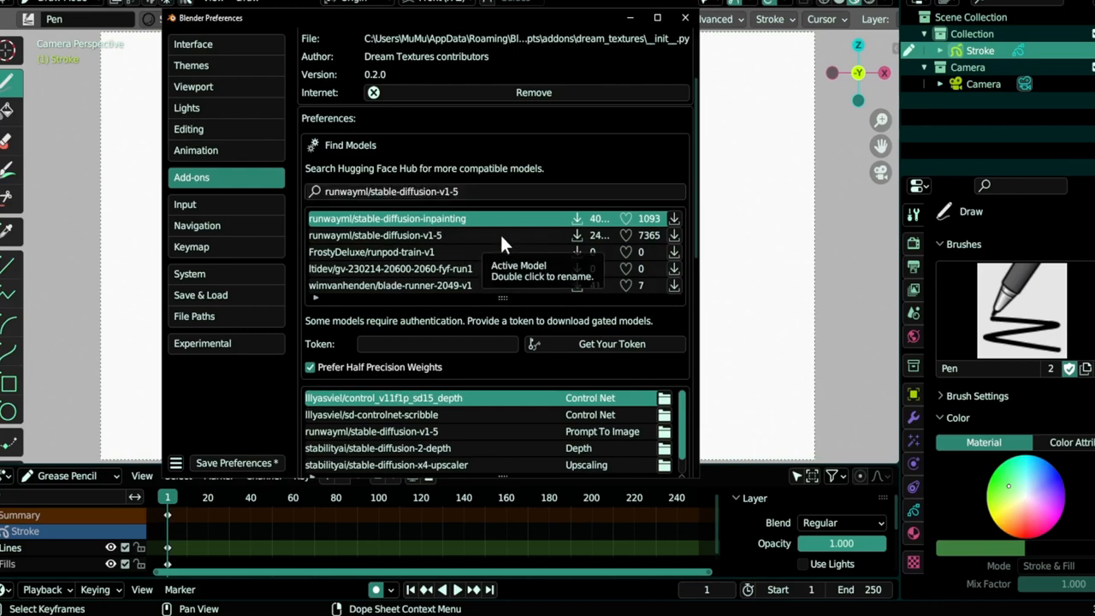
pyautogui.moveTo(462, 175)
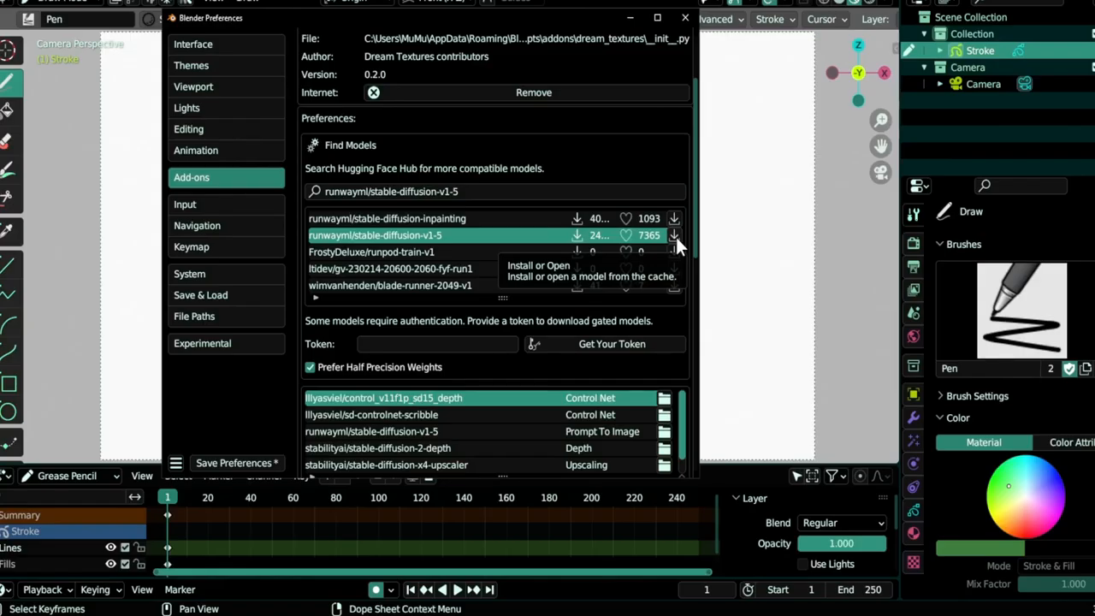
pyautogui.moveTo(693, 287)
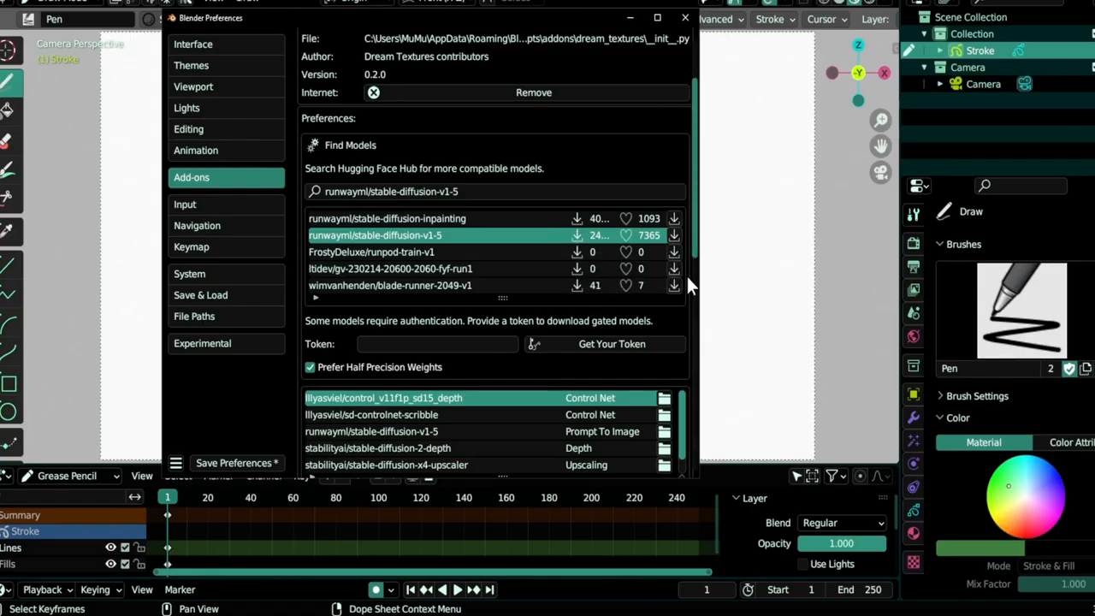
# - Search Find Models for lllyasviel/sd-controlnet-scribble, then close Preferences
pyautogui.click(493, 191)
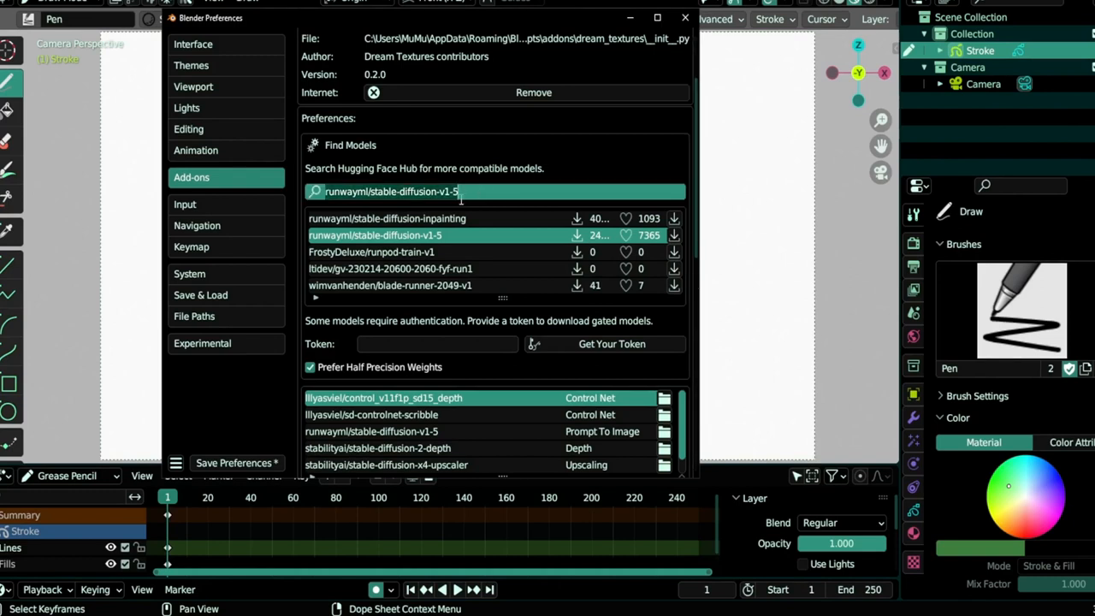
pyautogui.moveTo(493, 207)
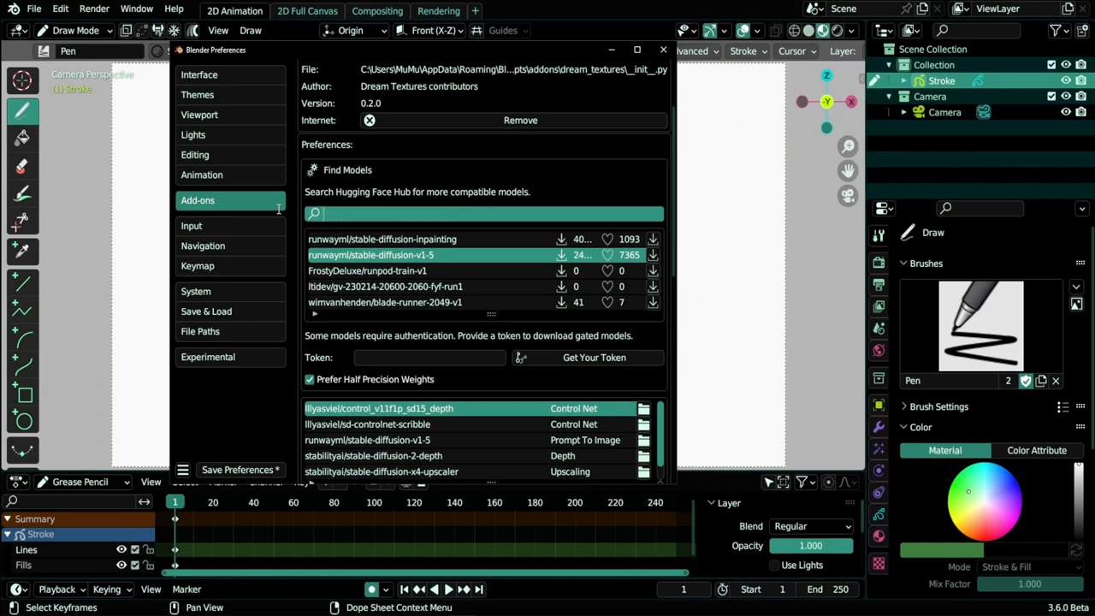
pyautogui.write('lllyasviel/sd-controlnet-scribble')
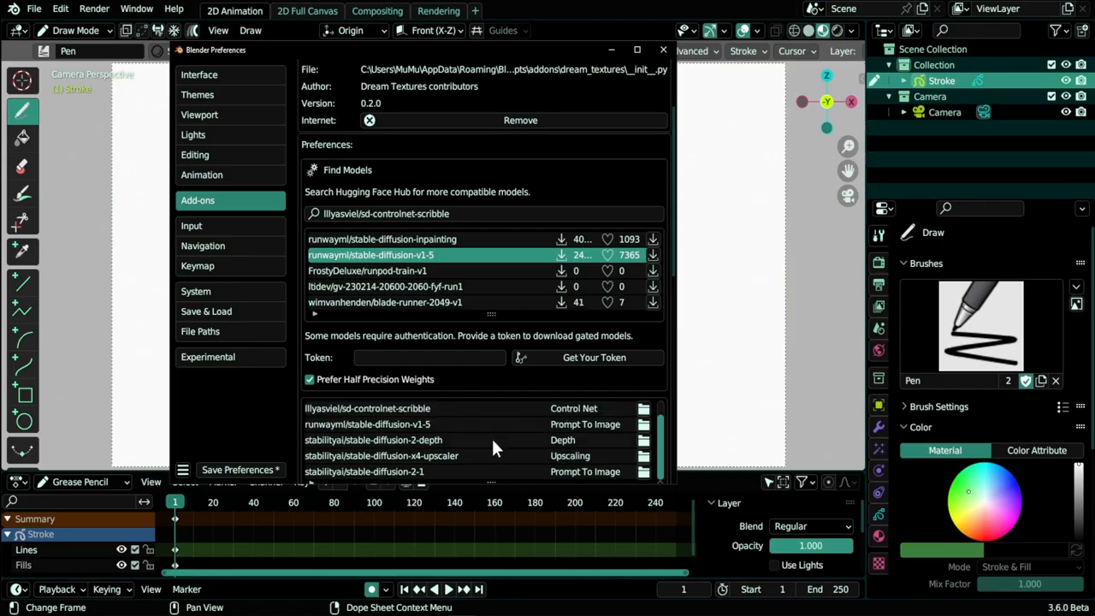
pyautogui.click(663, 50)
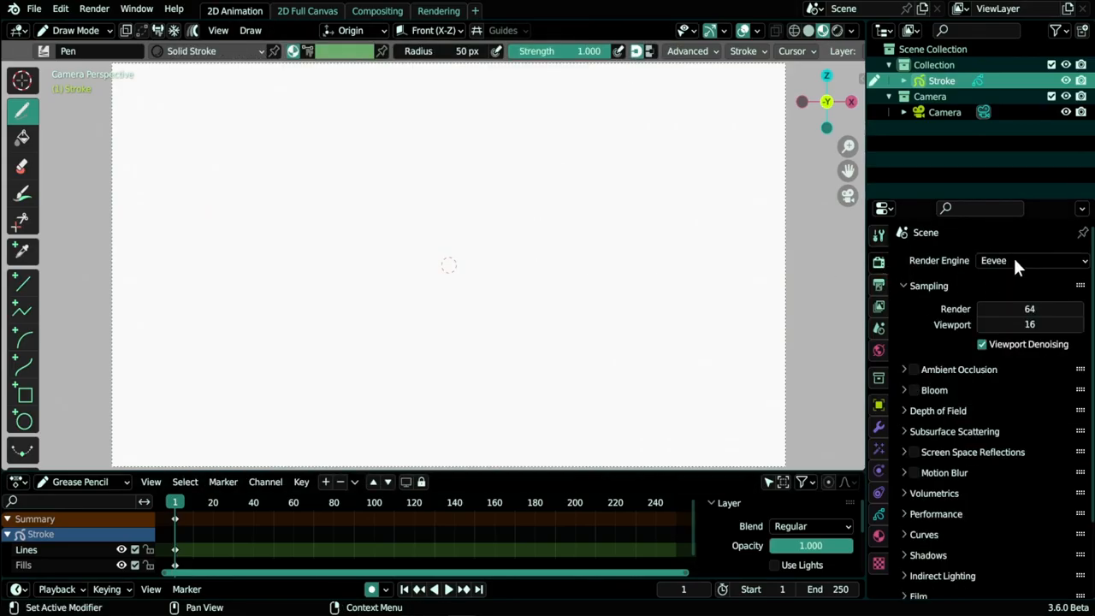
# - Set the render engine to Dream Textures and append the Dream Textures Node Editor tree from boat.blend
pyautogui.click(1030, 260)
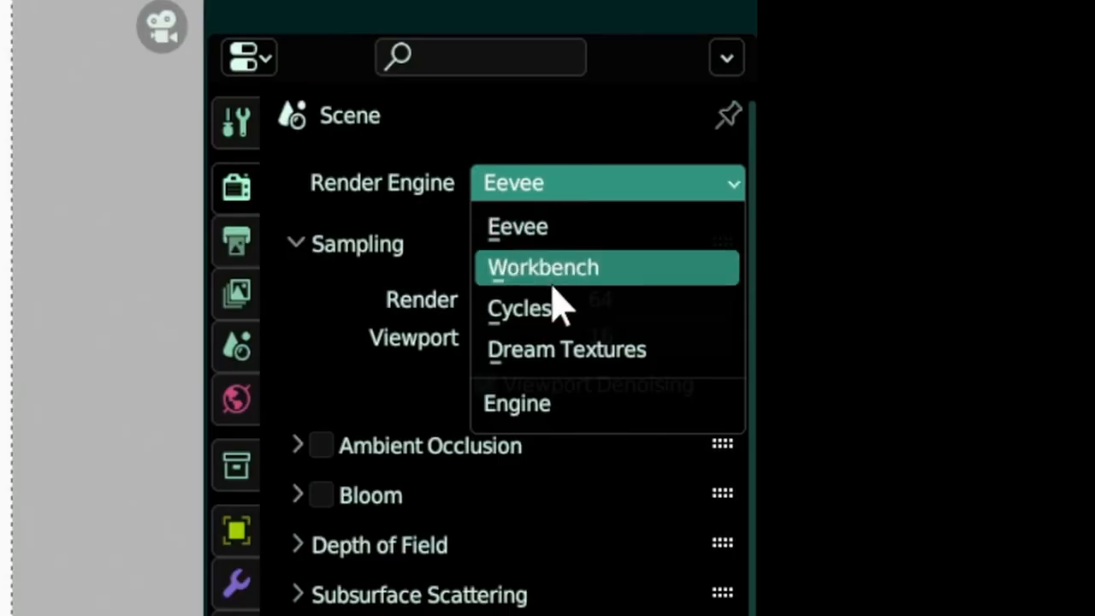
pyautogui.moveTo(590, 359)
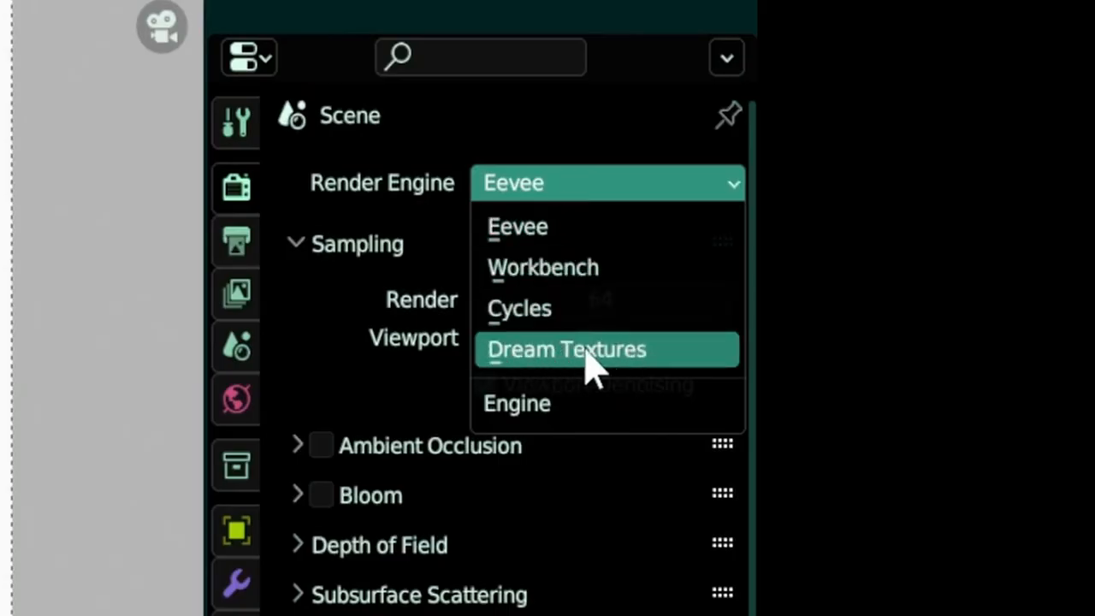
pyautogui.click(567, 349)
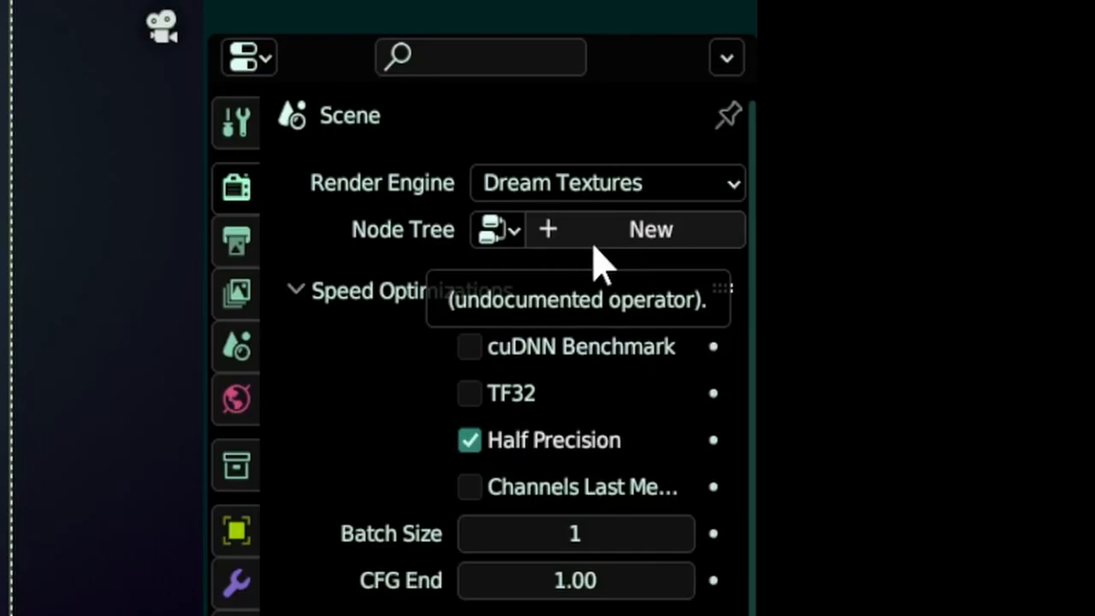
pyautogui.click(34, 8)
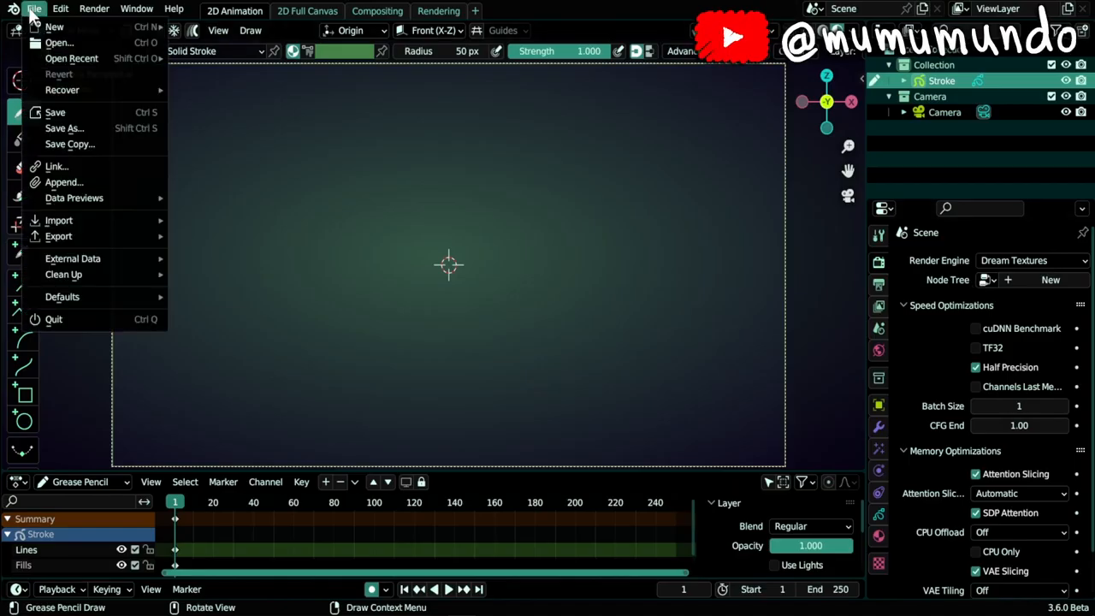
pyautogui.click(65, 182)
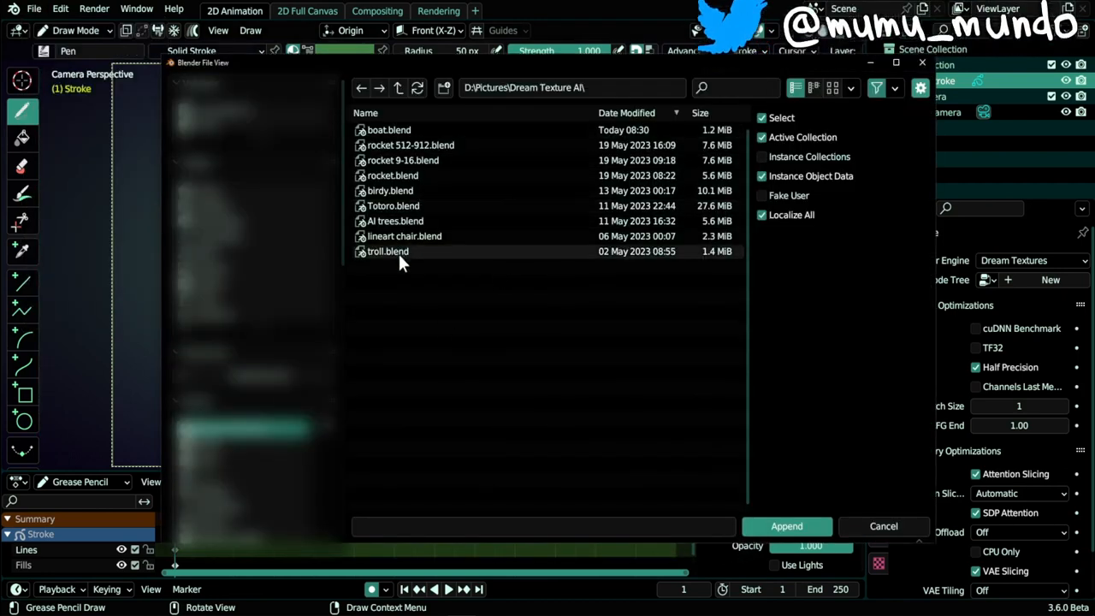
pyautogui.doubleClick(388, 129)
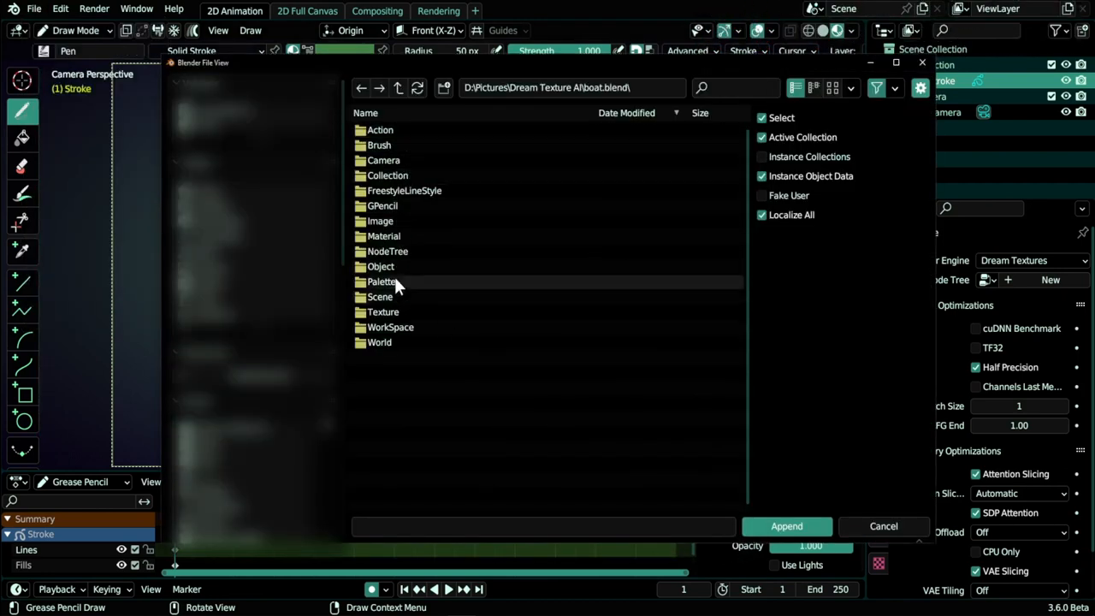
pyautogui.doubleClick(387, 251)
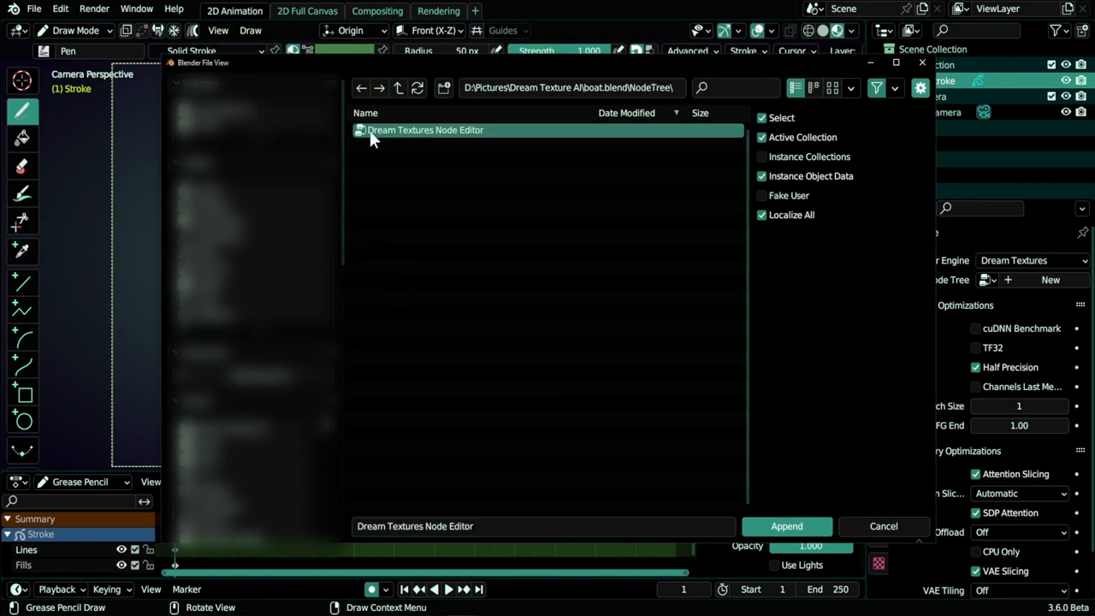
pyautogui.moveTo(802, 526)
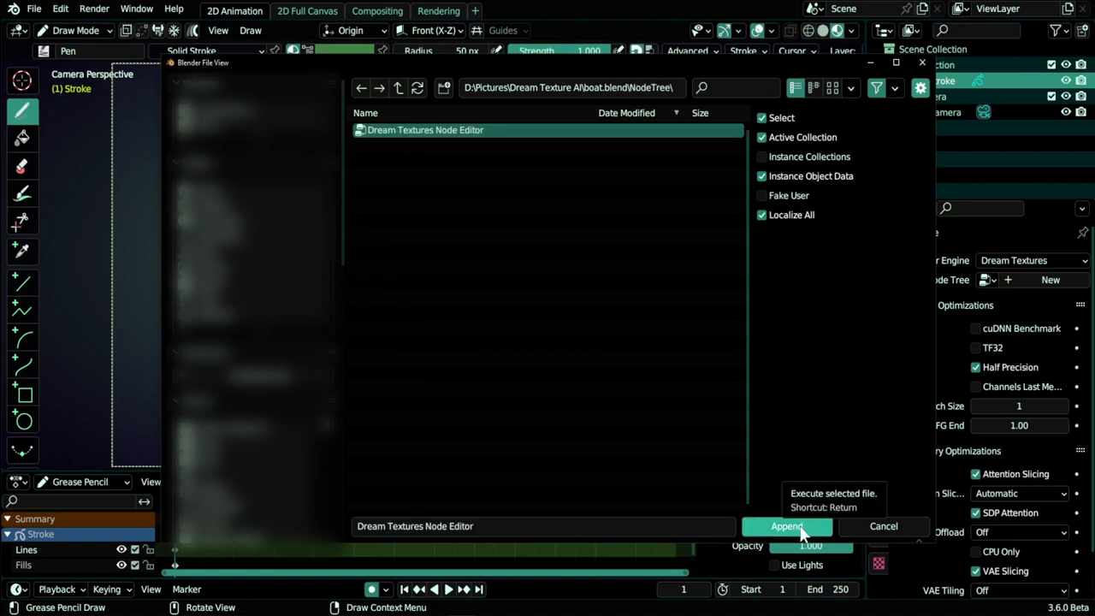
pyautogui.click(786, 526)
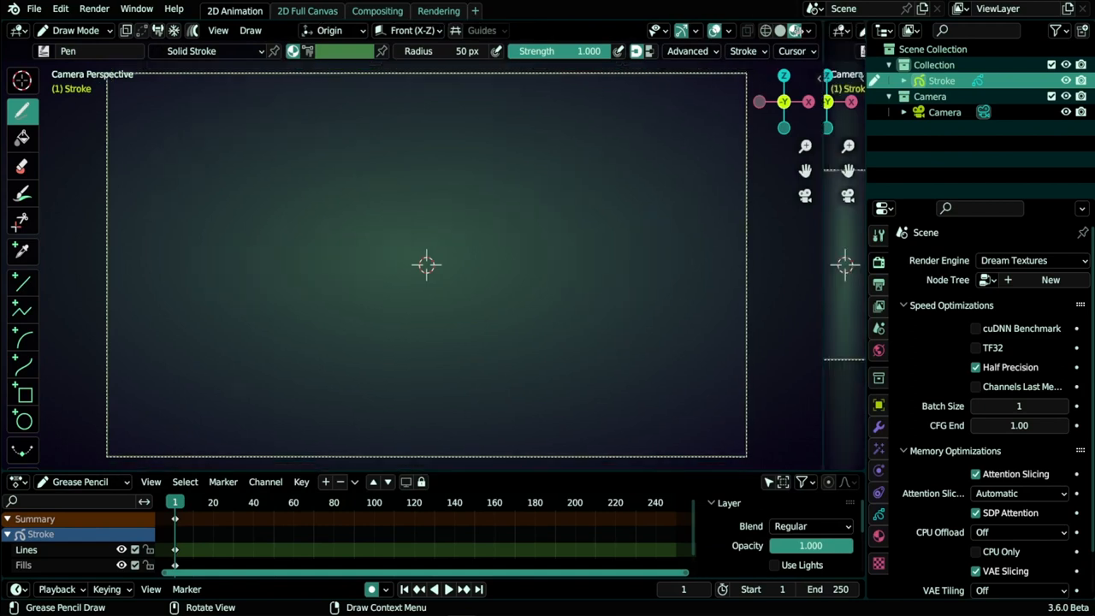
# - Turn the area into a Dream Textures Node Editor with the appended tree, and set Resolution X to 512
pyautogui.click(455, 30)
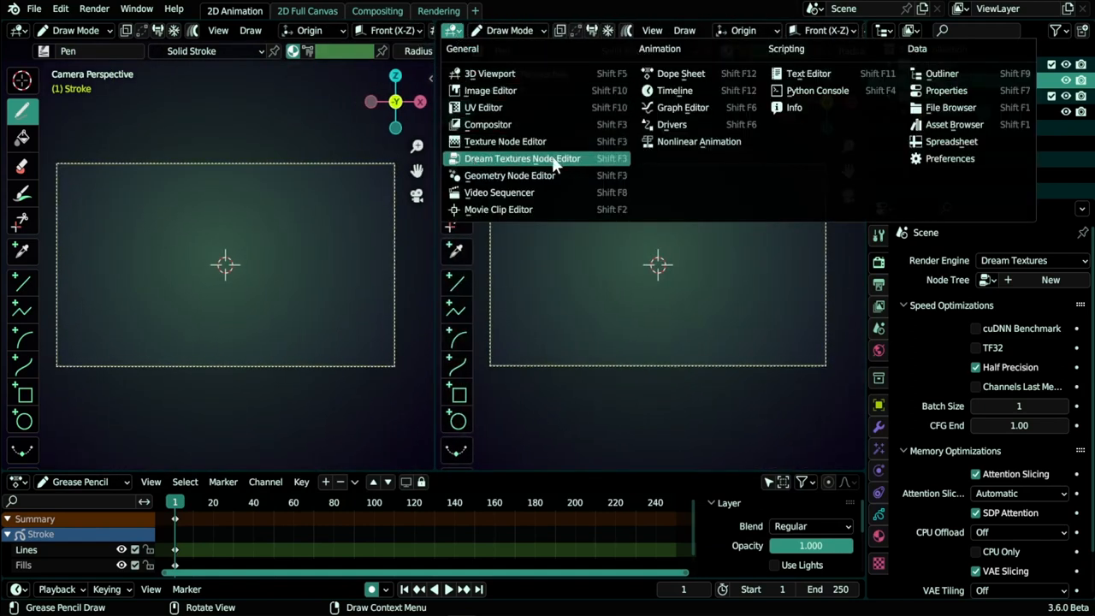
pyautogui.click(521, 159)
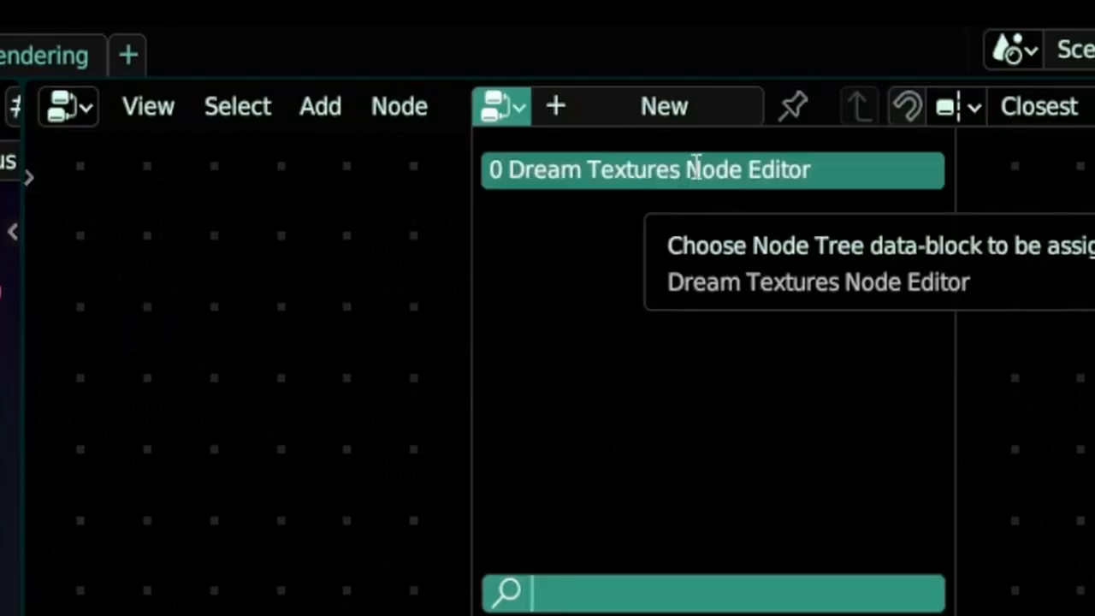
pyautogui.click(712, 169)
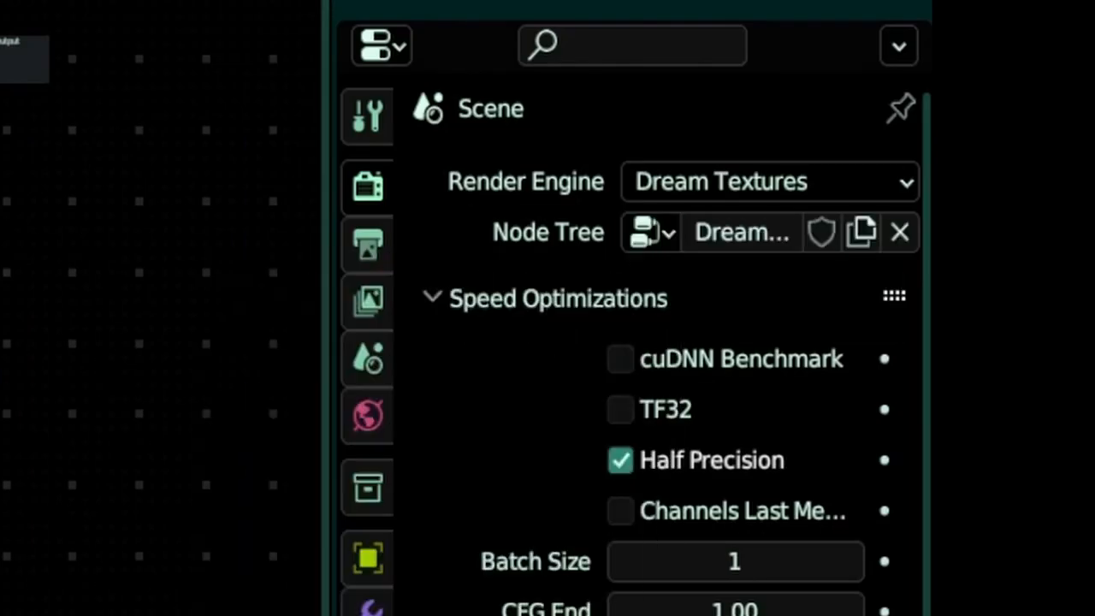
pyautogui.moveTo(543, 359)
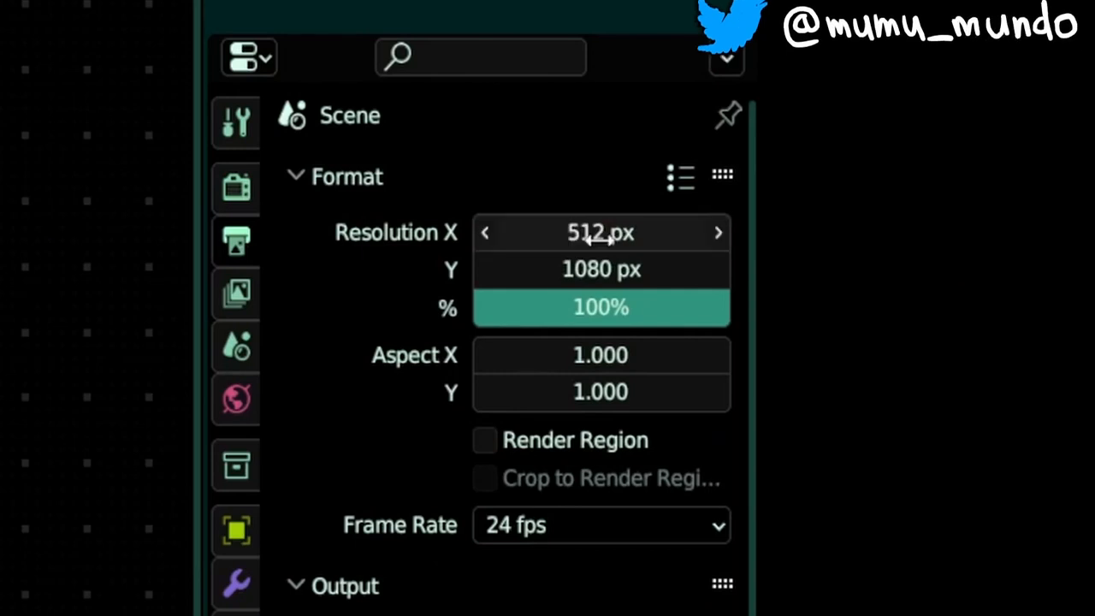
pyautogui.write('512')
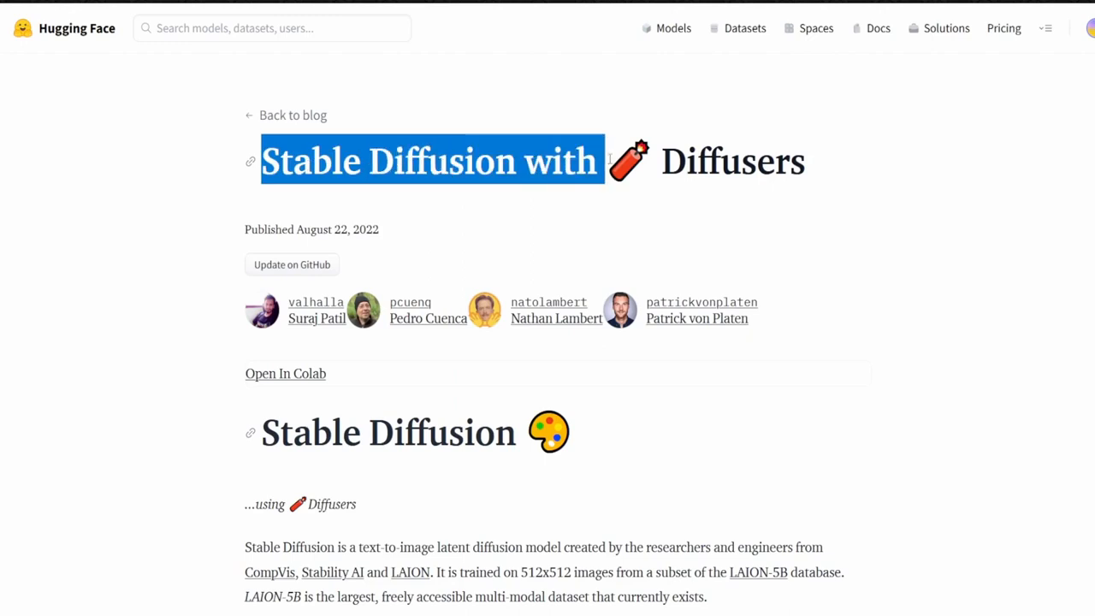
pyautogui.scroll(-3)
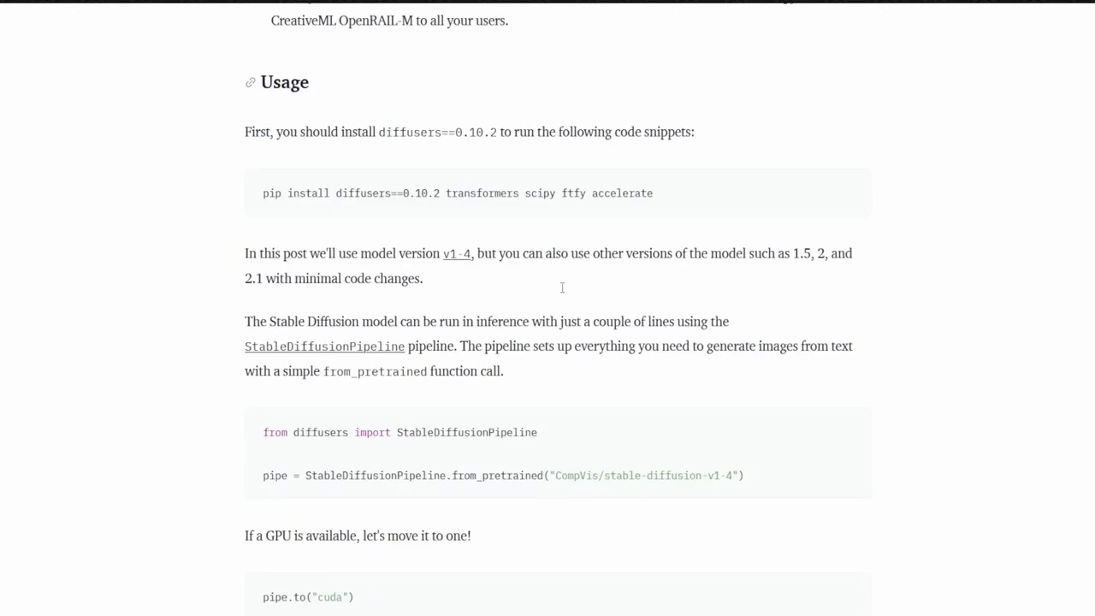
pyautogui.scroll(-3)
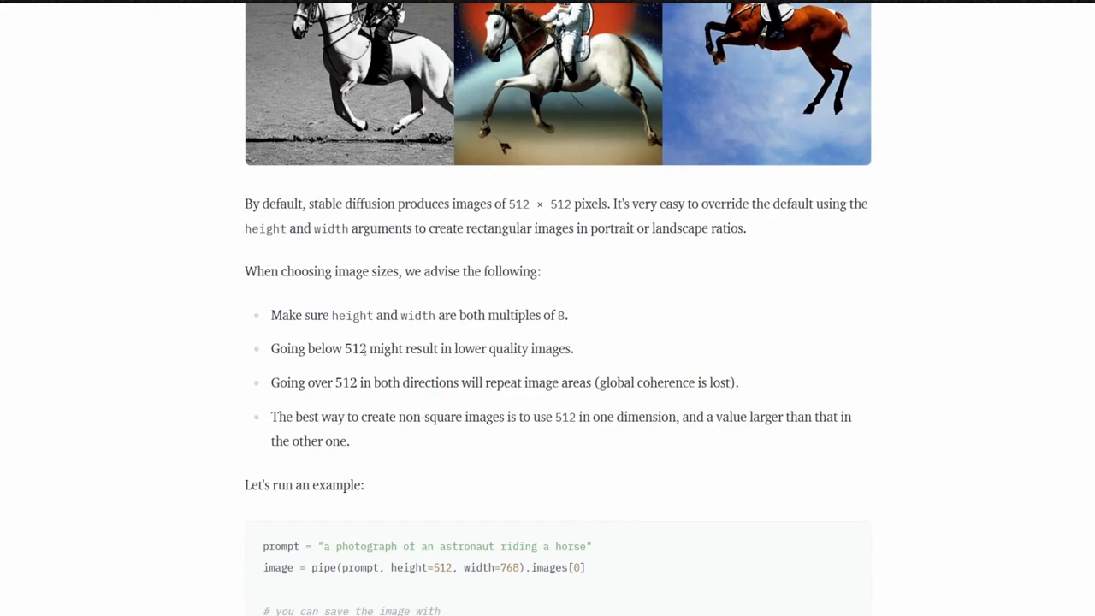
pyautogui.scroll(-3)
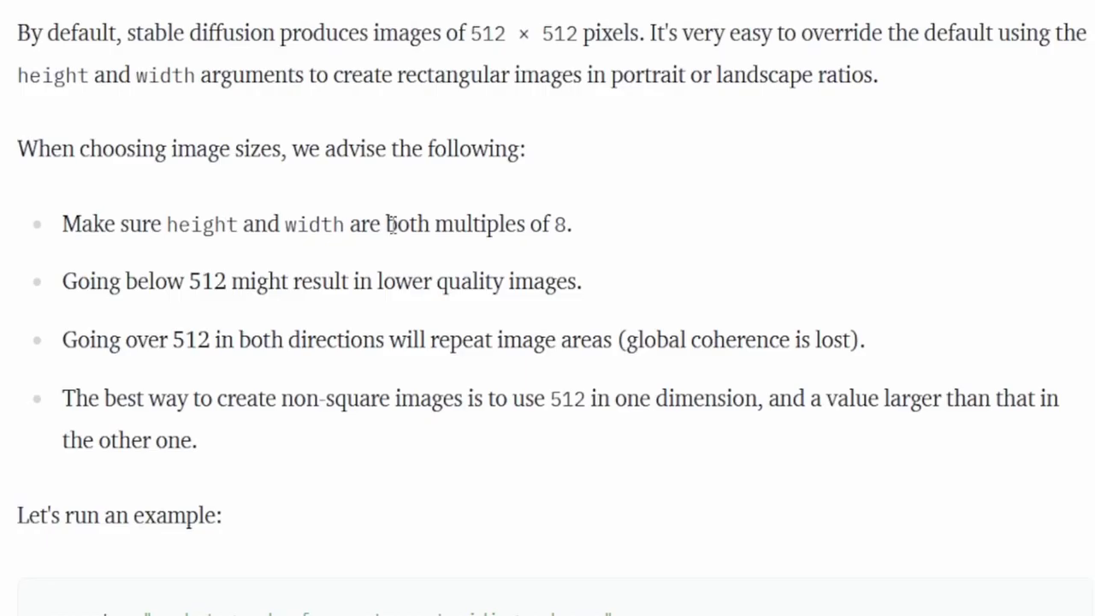
pyautogui.doubleClick(560, 223)
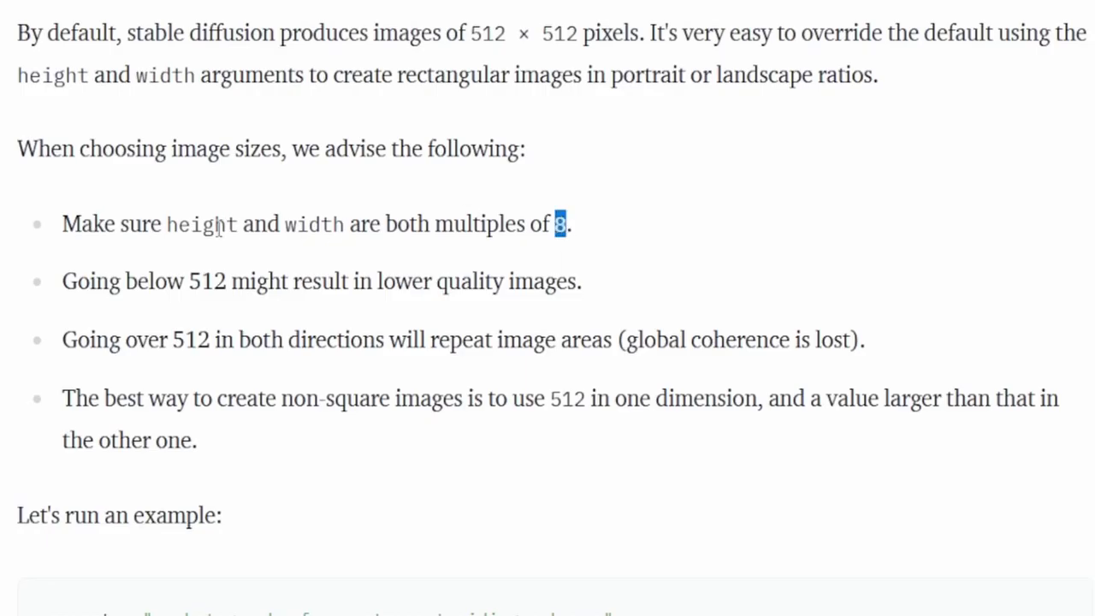
pyautogui.moveTo(581, 231)
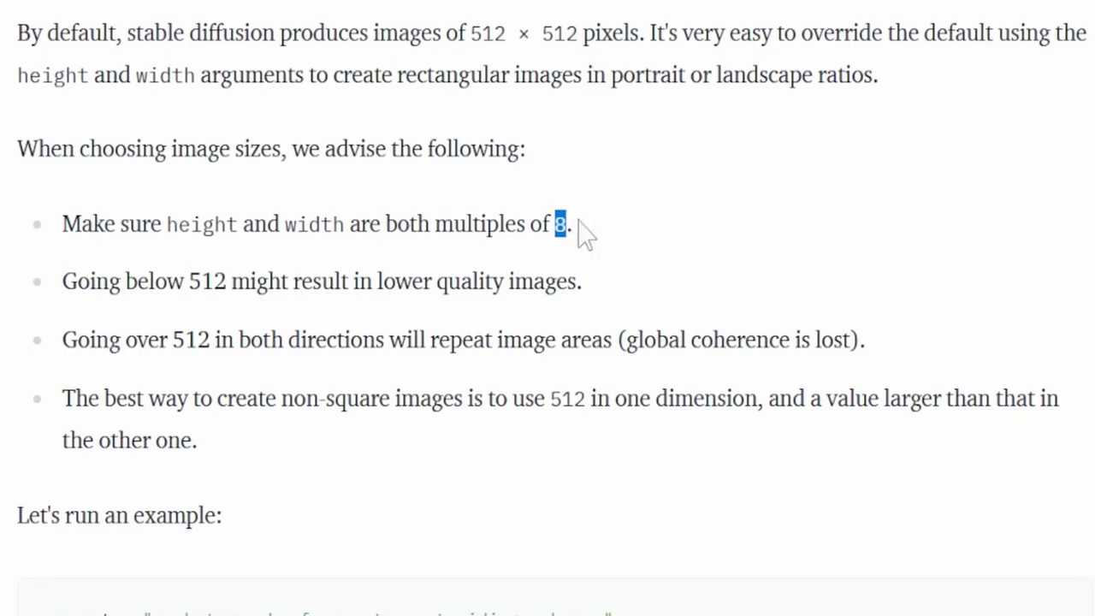
pyautogui.moveTo(584, 281)
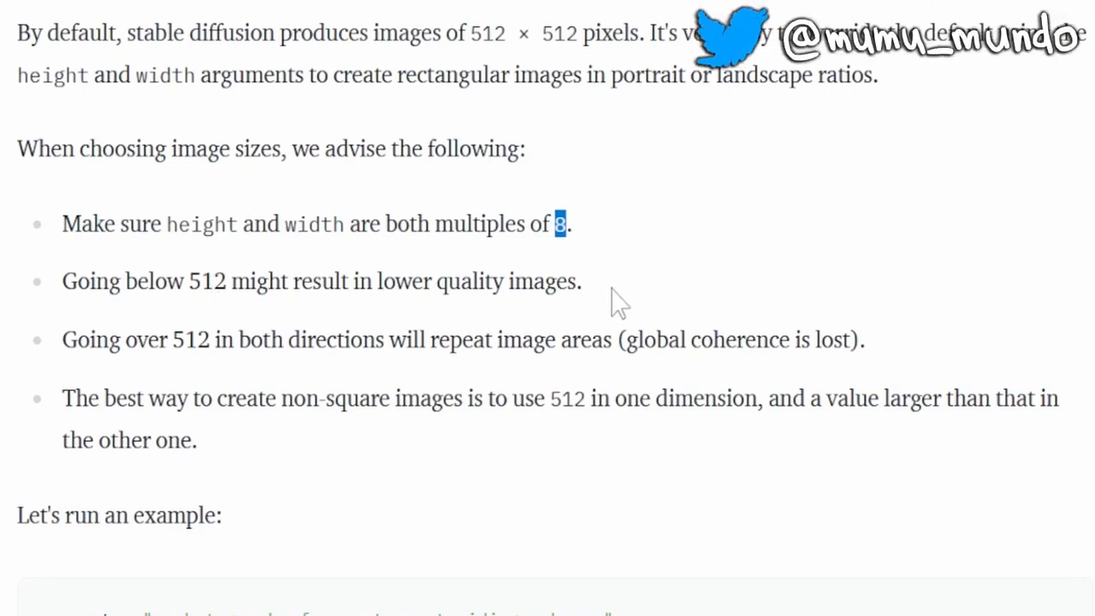
pyautogui.doubleClick(191, 339)
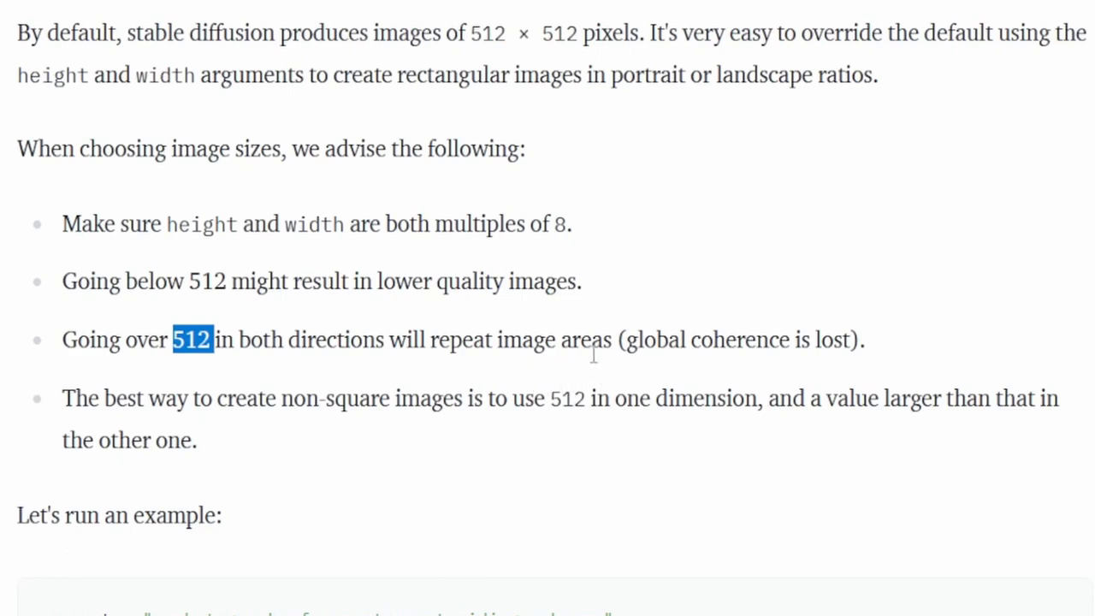
pyautogui.moveTo(394, 413)
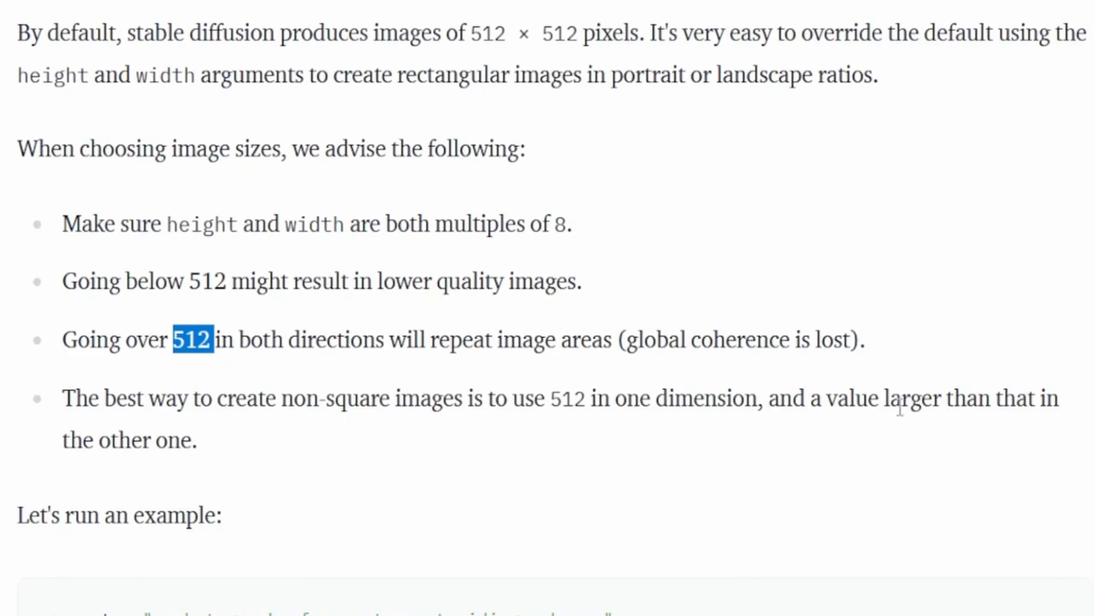
pyautogui.moveTo(300, 441)
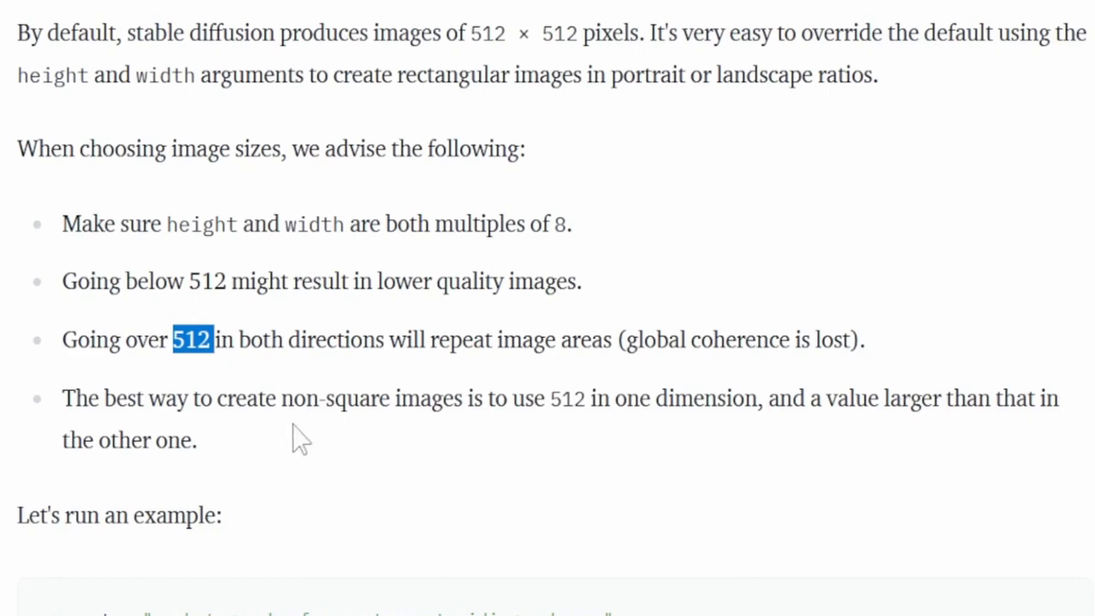
pyautogui.moveTo(642, 534)
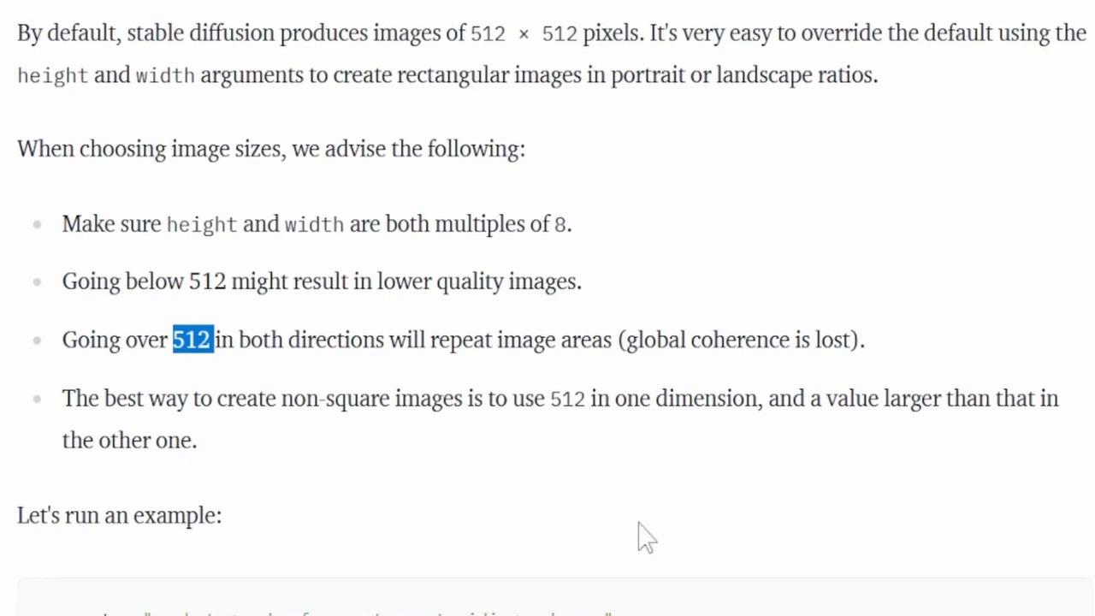
pyautogui.scroll(-3)
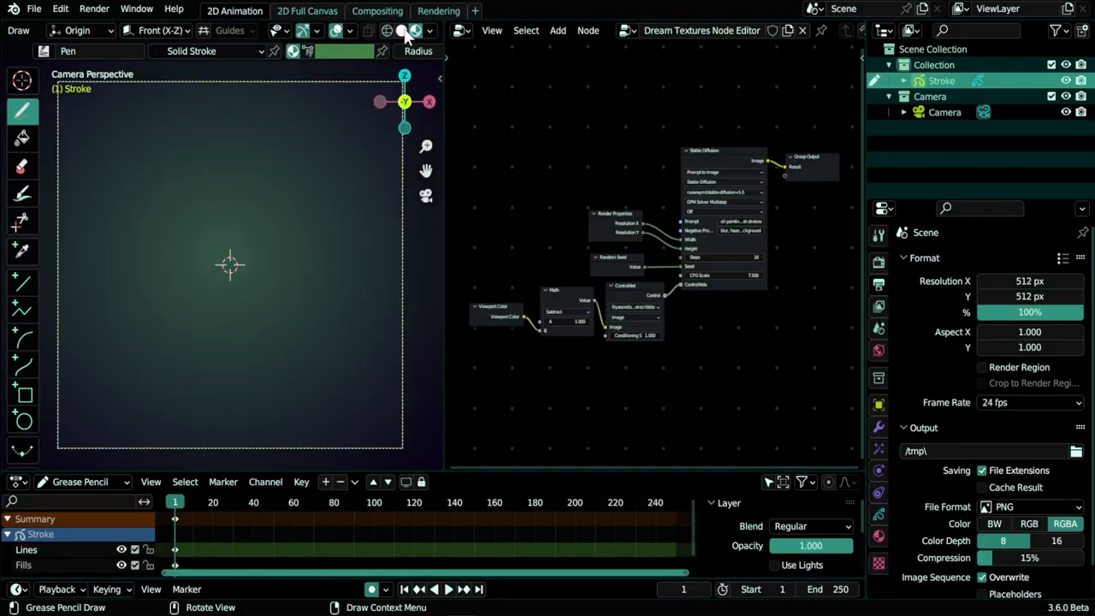
# - Make the viewport background white and sketch a boat over three wavy water lines
pyautogui.click(429, 31)
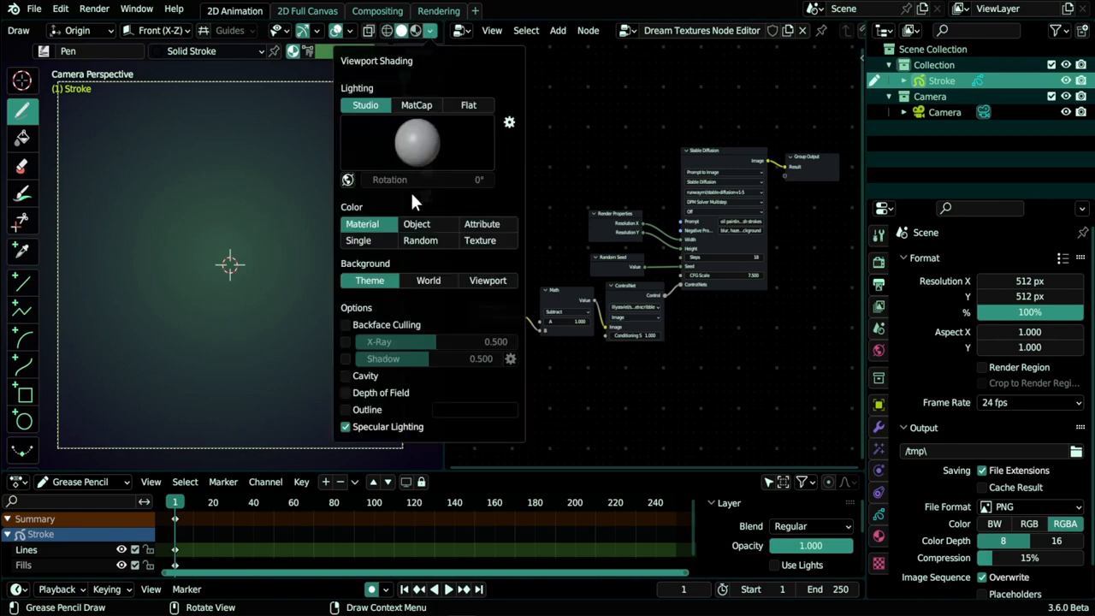
pyautogui.click(488, 279)
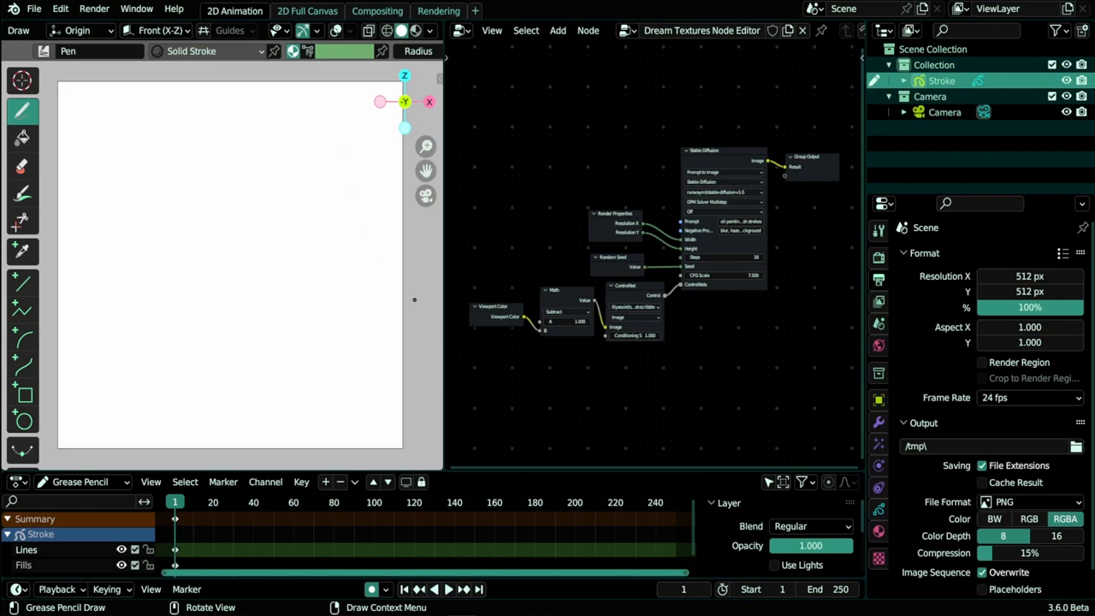
pyautogui.moveTo(249, 296); pyautogui.dragTo(419, 298)
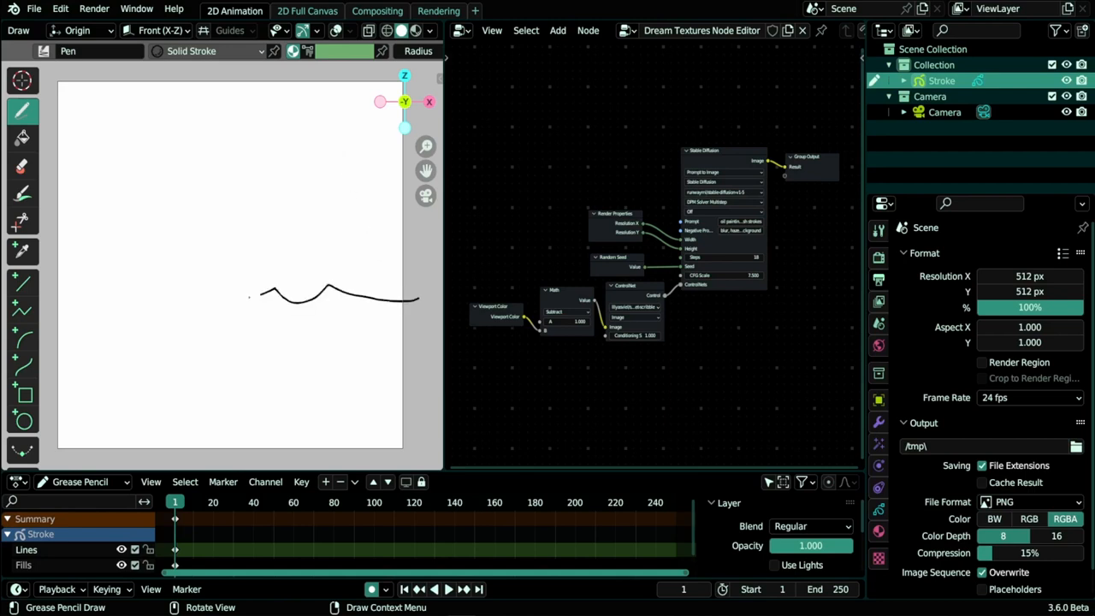
pyautogui.moveTo(248, 296); pyautogui.dragTo(43, 298)
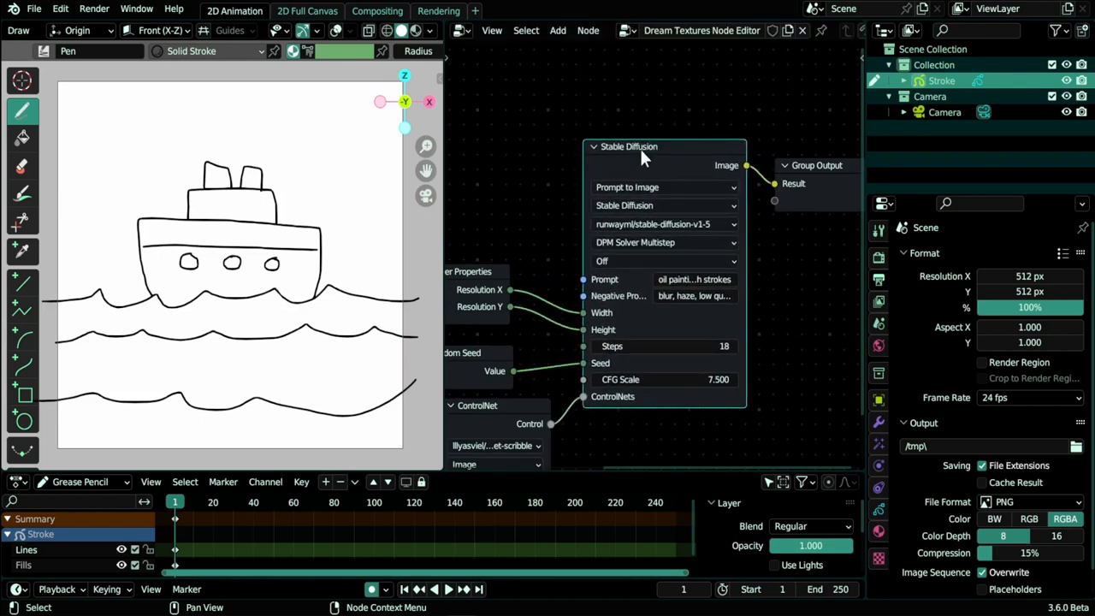
# - On the Stable Diffusion node, check the sd-controlnet-scribble model and append 'large brush strokes' to the prompt
pyautogui.click(665, 223)
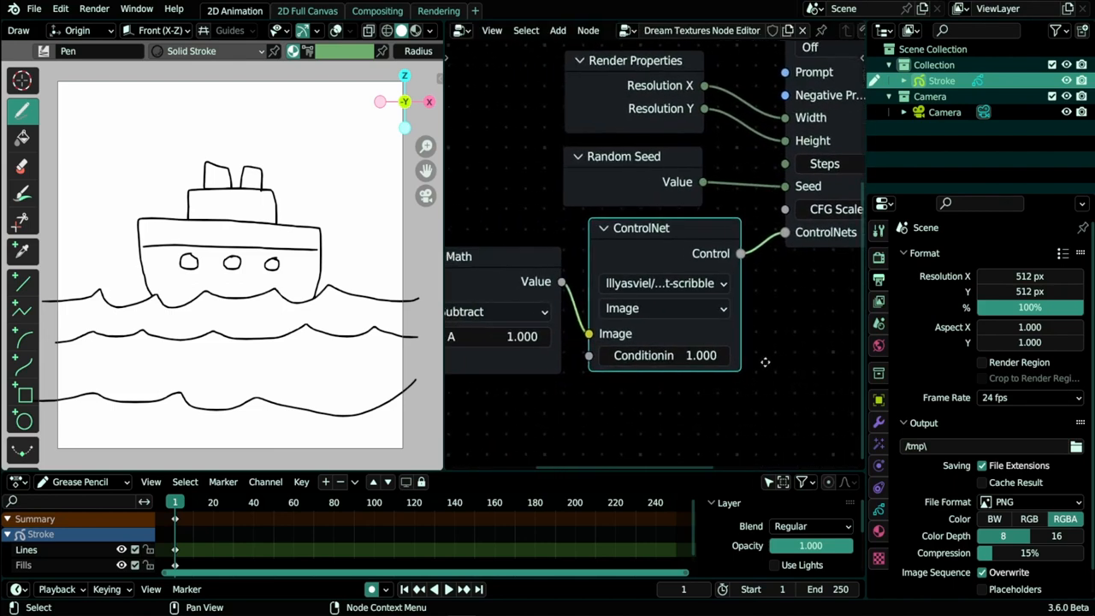
pyautogui.click(666, 282)
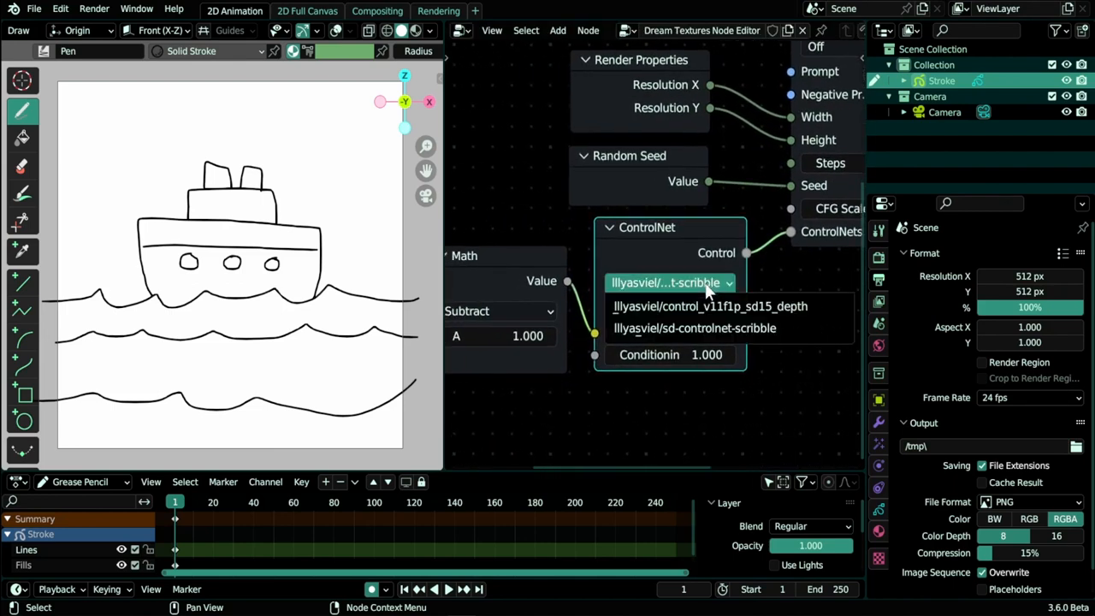
pyautogui.moveTo(708, 306)
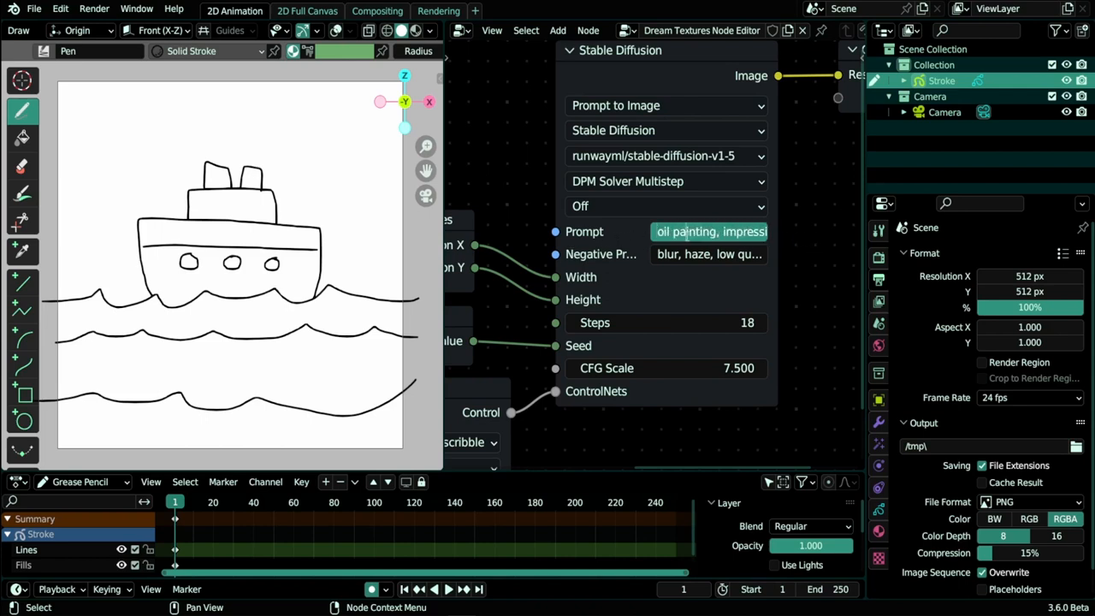
pyautogui.write('large brush strokes')
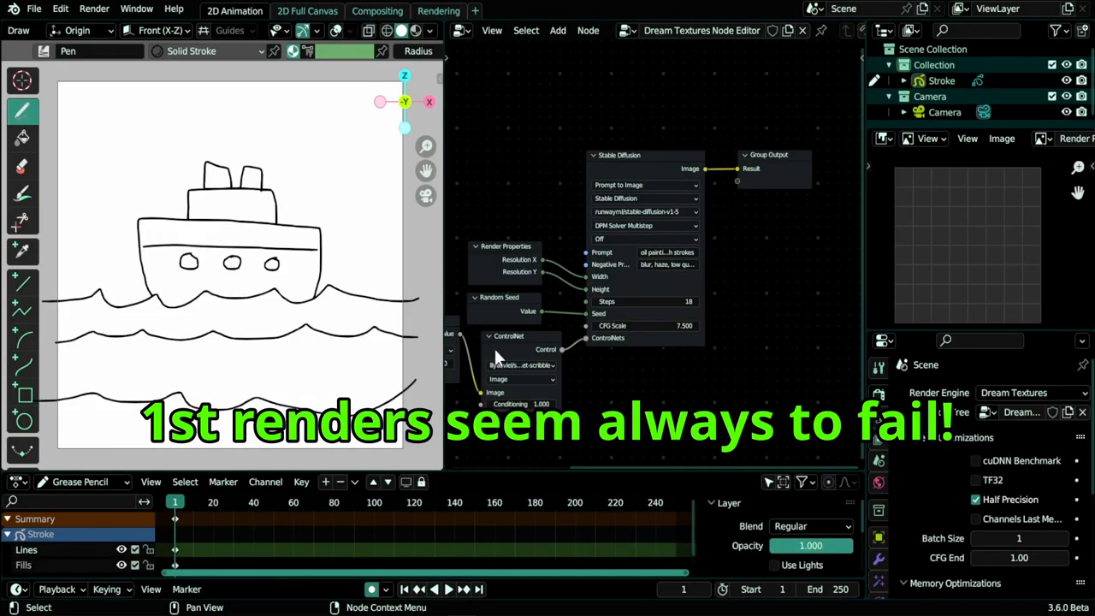
pyautogui.moveTo(629, 385)
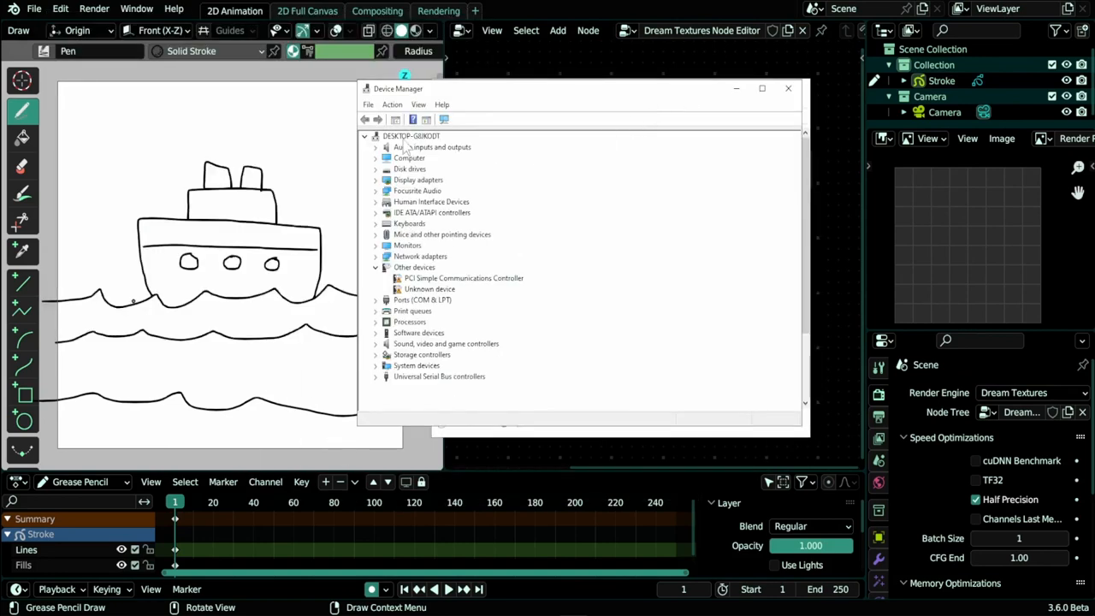
# - Inspect the GeForce RTX 3060 Ti under Display adapters, then close Task Manager
pyautogui.click(376, 180)
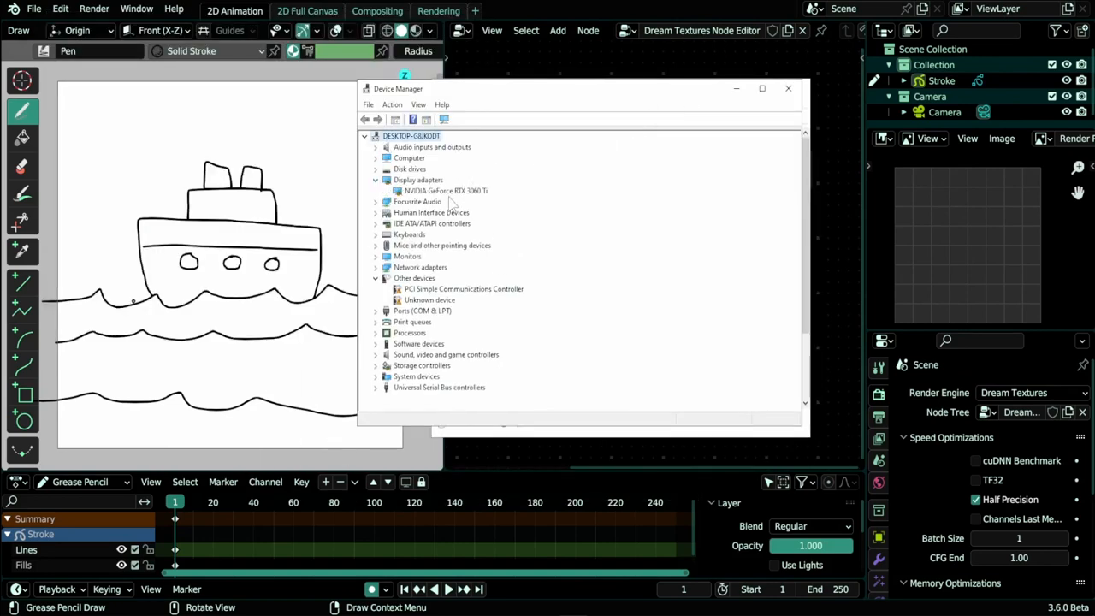
pyautogui.rightClick(442, 190)
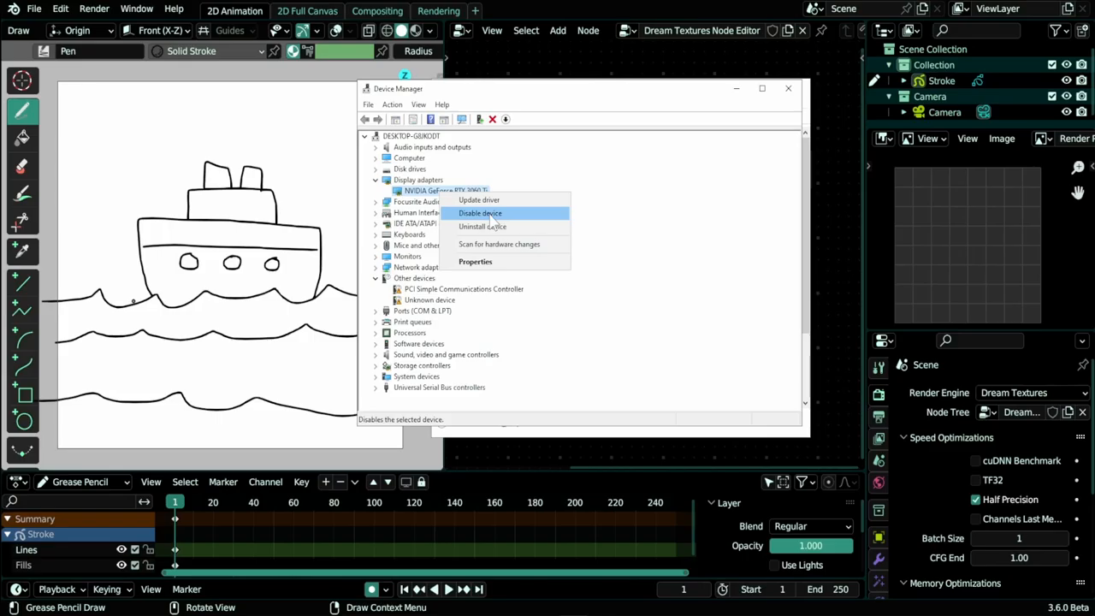
pyautogui.moveTo(492, 226)
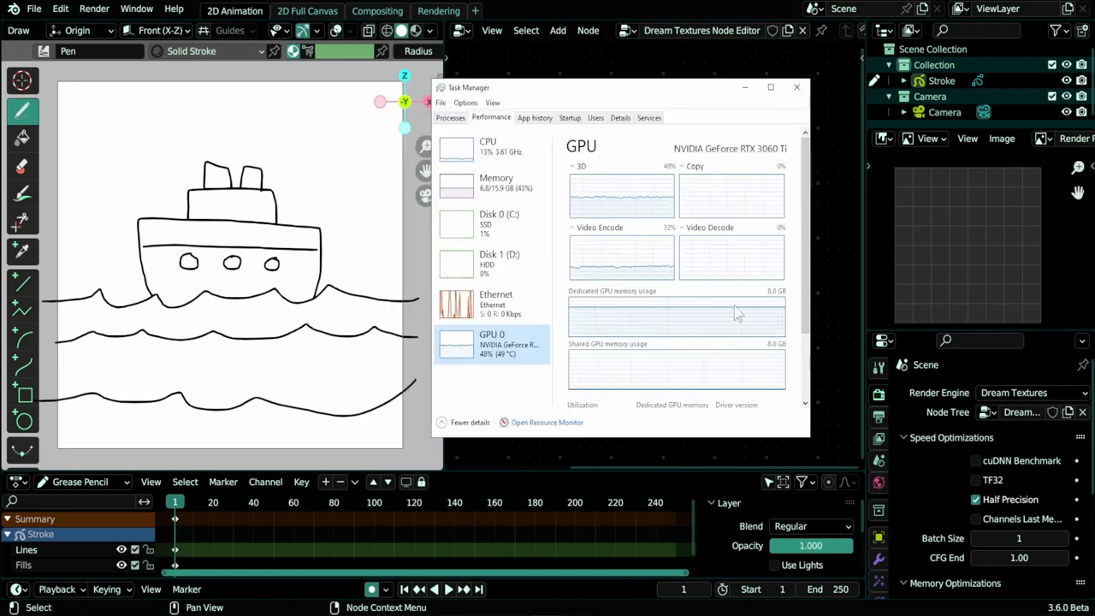
pyautogui.moveTo(796, 87)
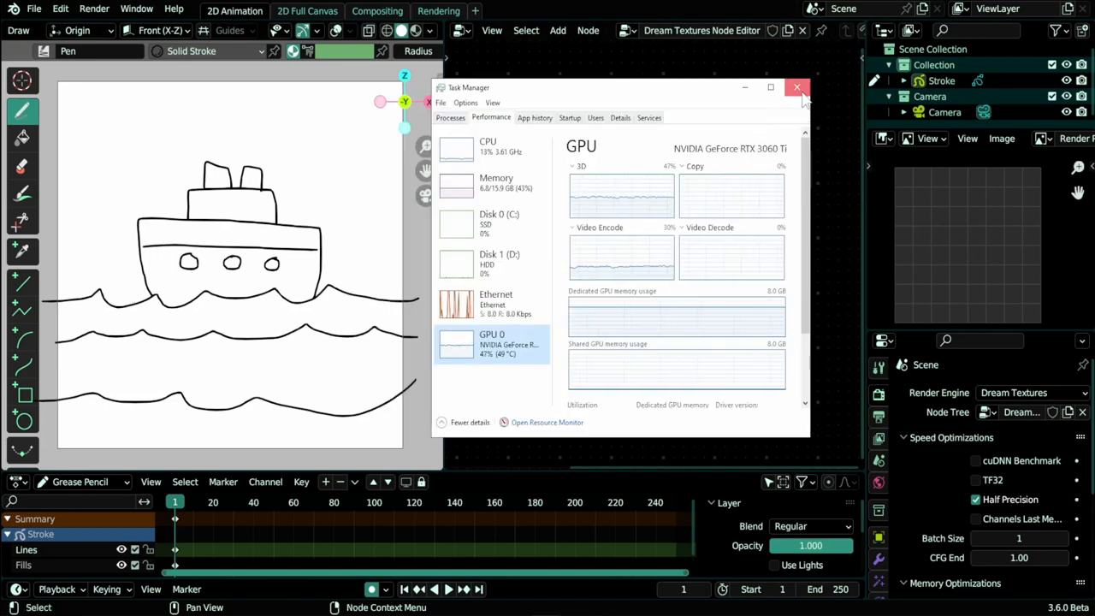
pyautogui.click(797, 88)
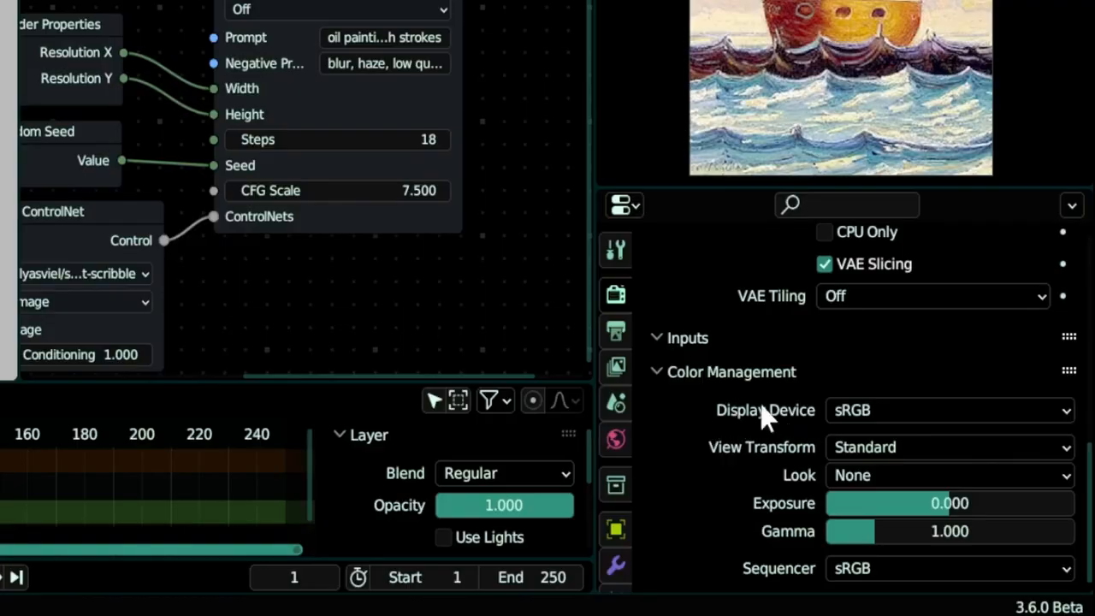
# - Change the Color Management Display Device from sRGB to None
pyautogui.click(948, 410)
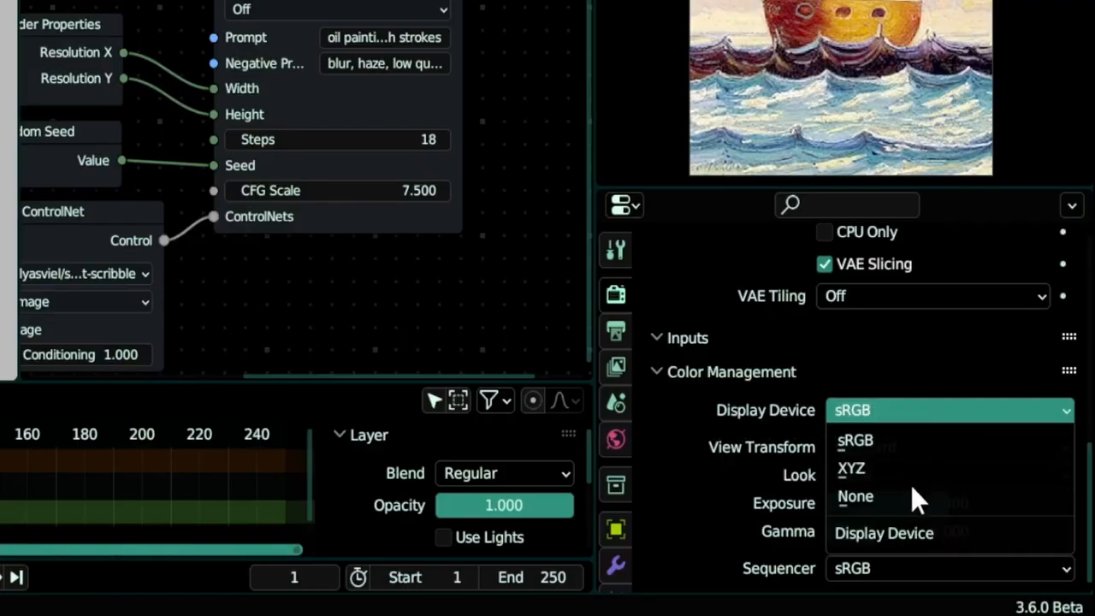
pyautogui.click(855, 496)
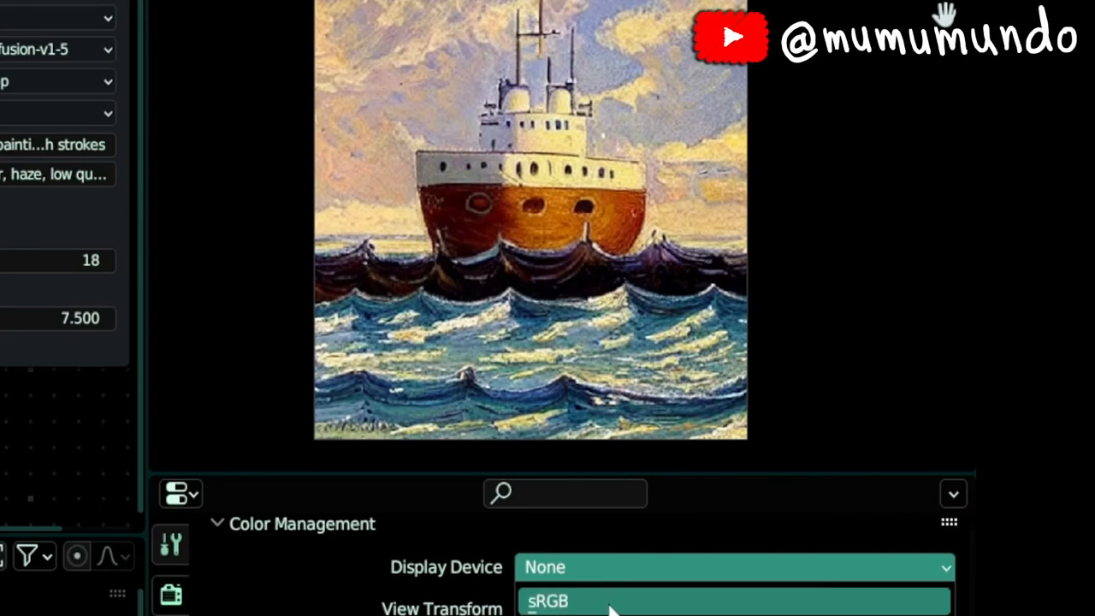
pyautogui.click(547, 600)
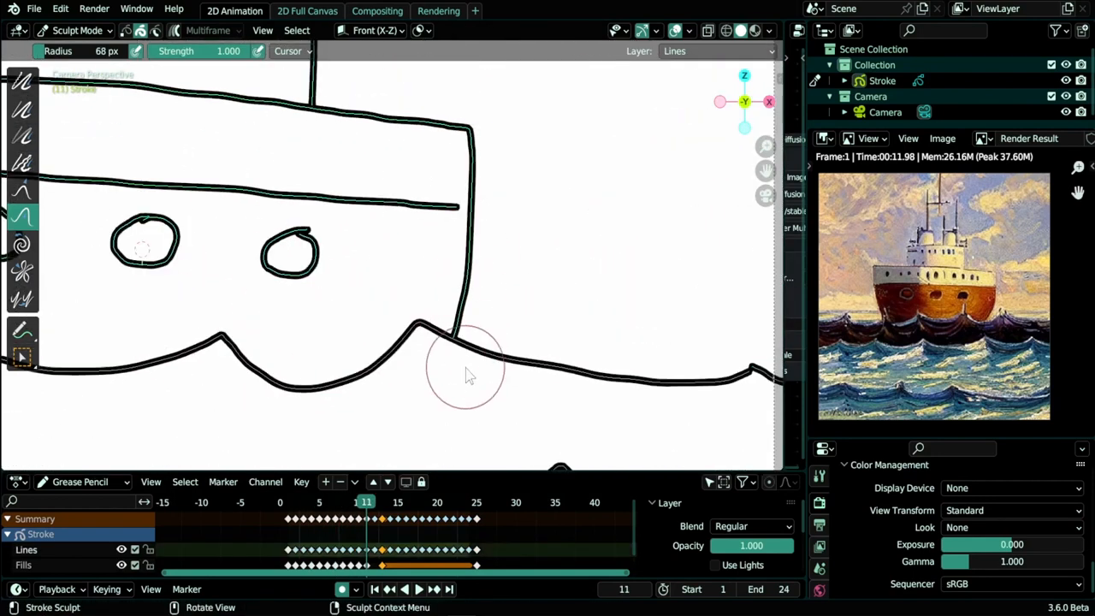
# - Move the timeline to frame 19 of the 24-frame boat sketch animation
pyautogui.click(383, 503)
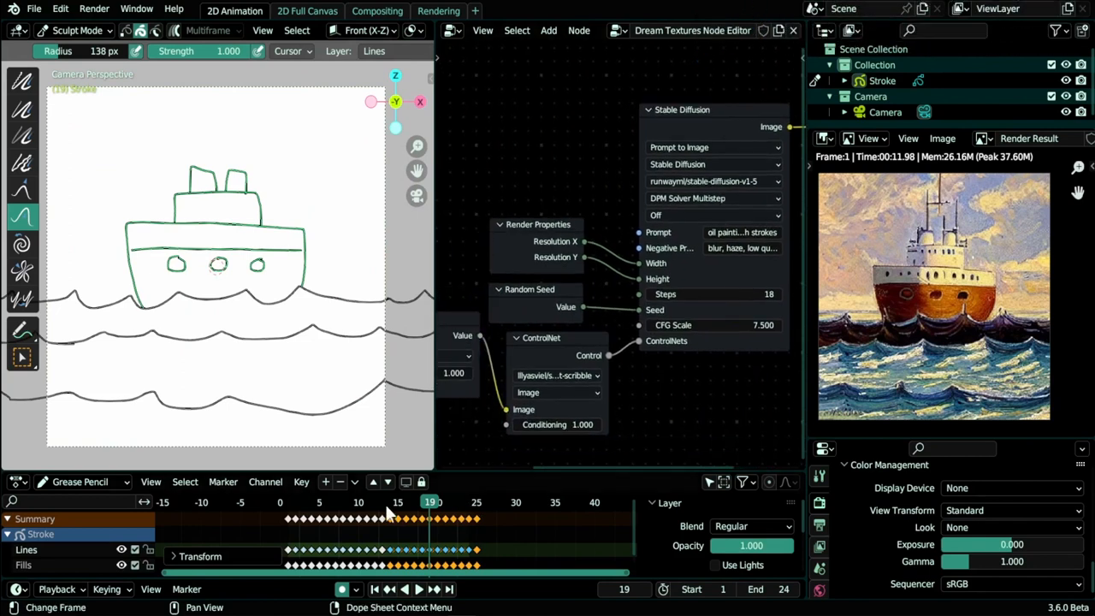
pyautogui.moveTo(438, 503)
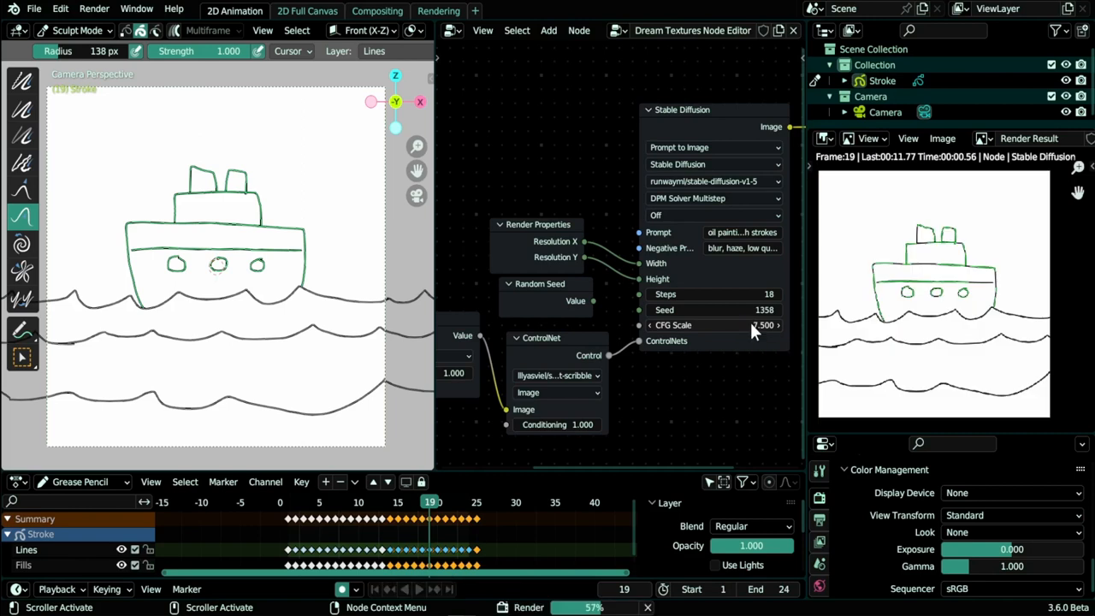
pyautogui.moveTo(774, 310)
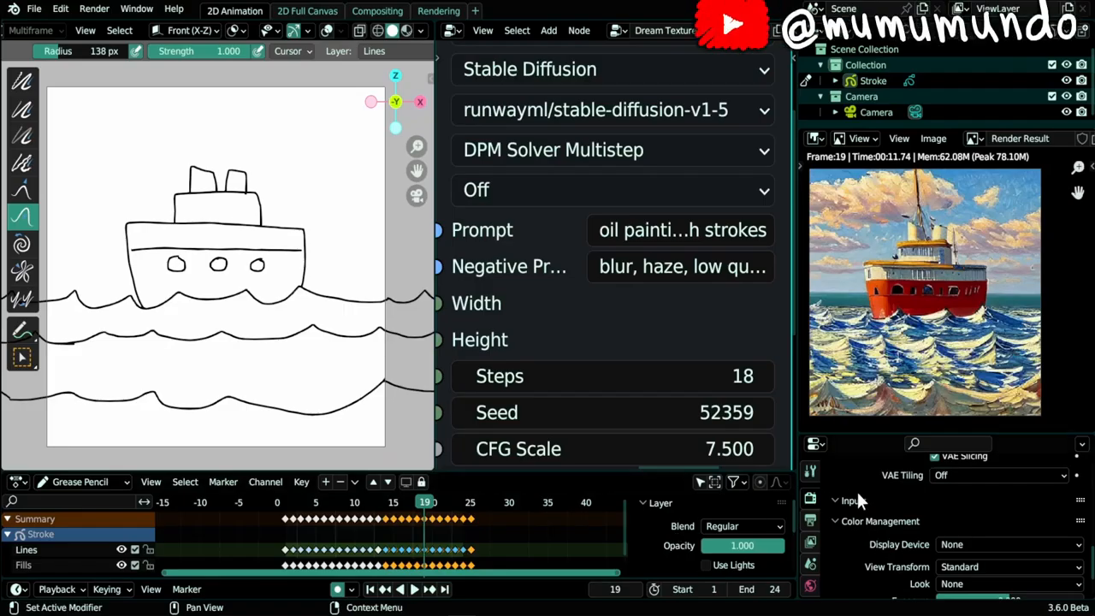
# - Render frame 19 into an oil-painted red steamer on waves, seed 52359
pyautogui.click(680, 229)
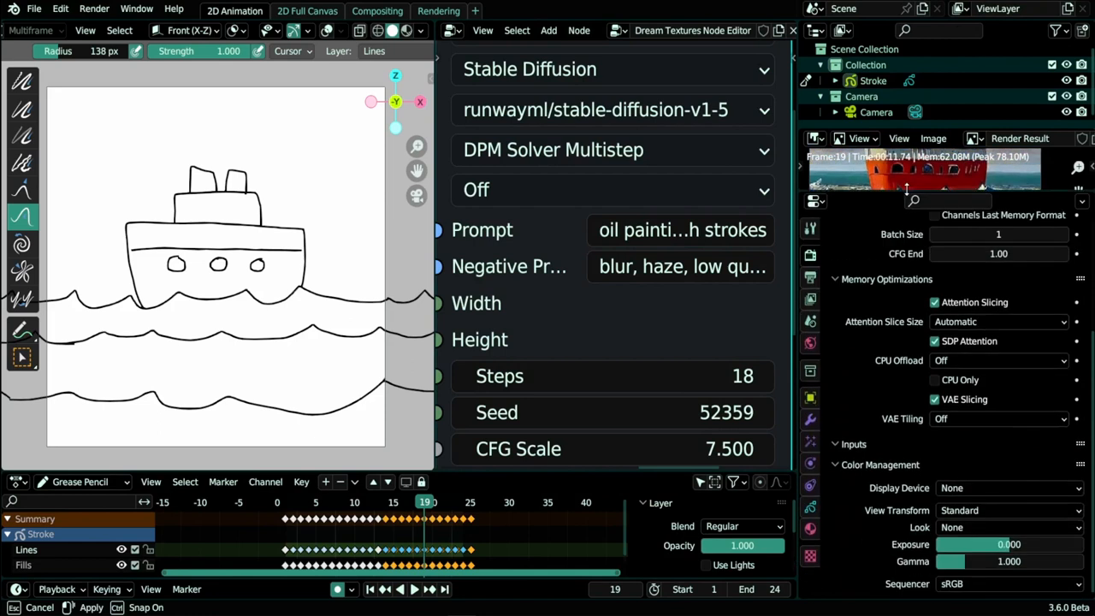
# - Output to steamer.mp4 in Dream Texture AI as FFmpeg MPEG-4, with file extensions off
pyautogui.click(810, 276)
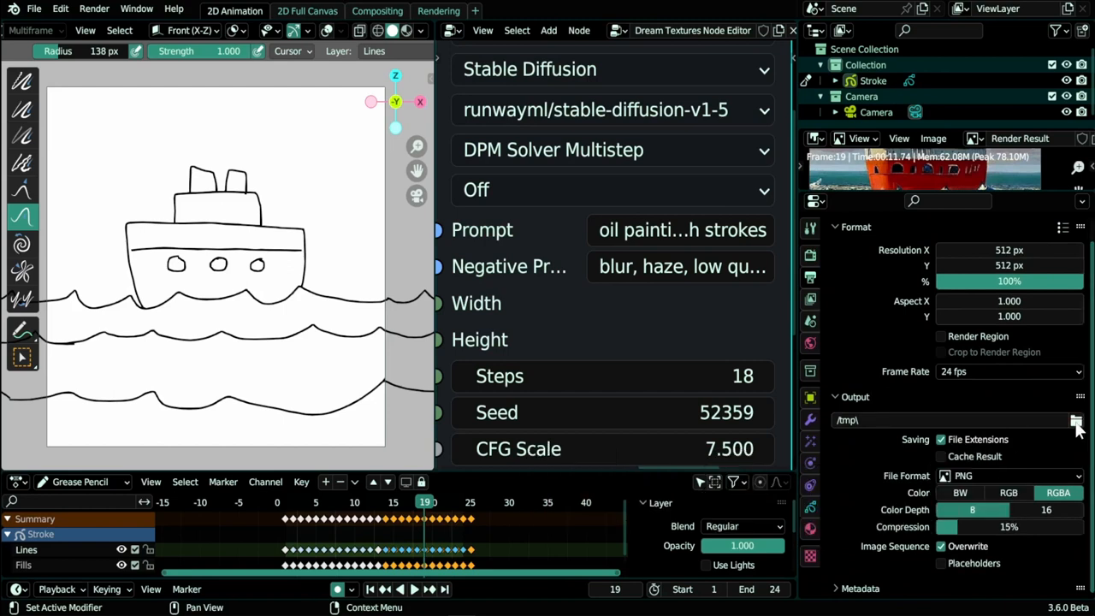
pyautogui.write('D:\\Pictures\\Dream Texture AI\\steal')
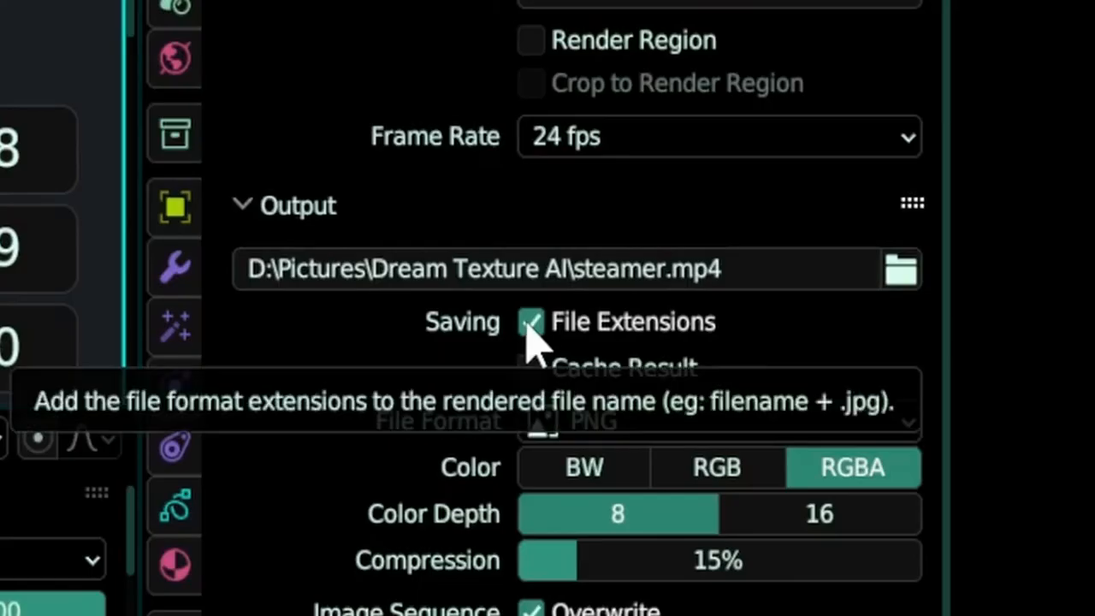
pyautogui.click(531, 321)
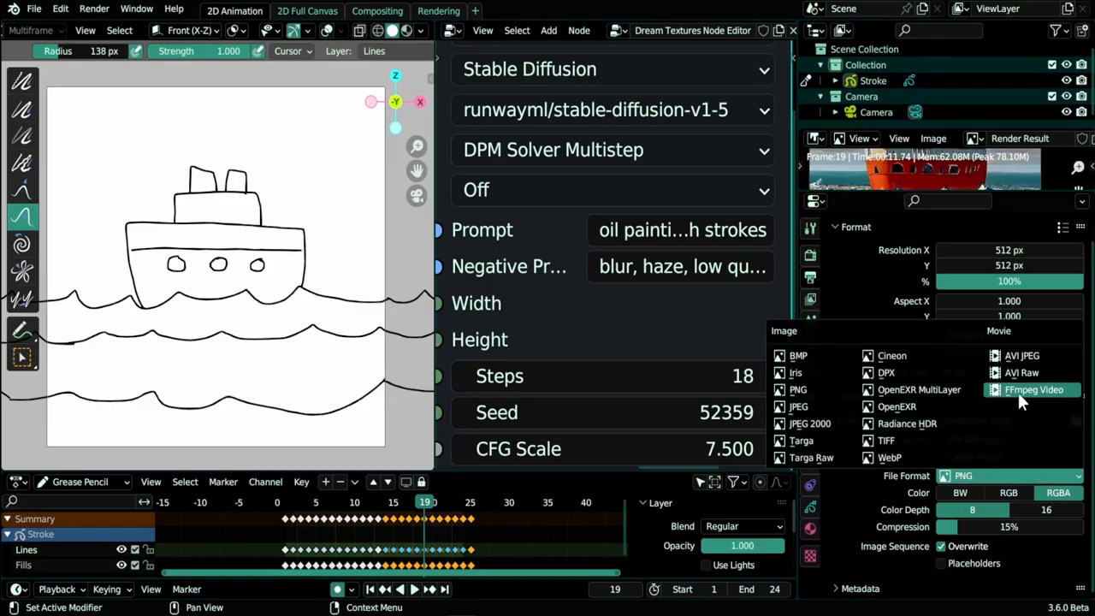
pyautogui.click(1033, 390)
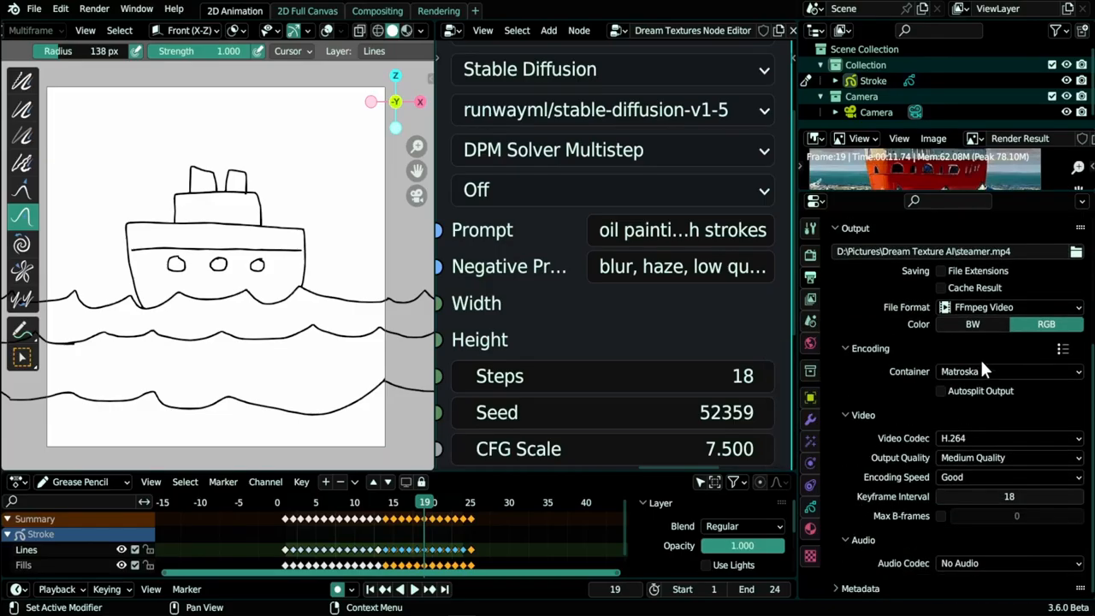
pyautogui.click(1009, 370)
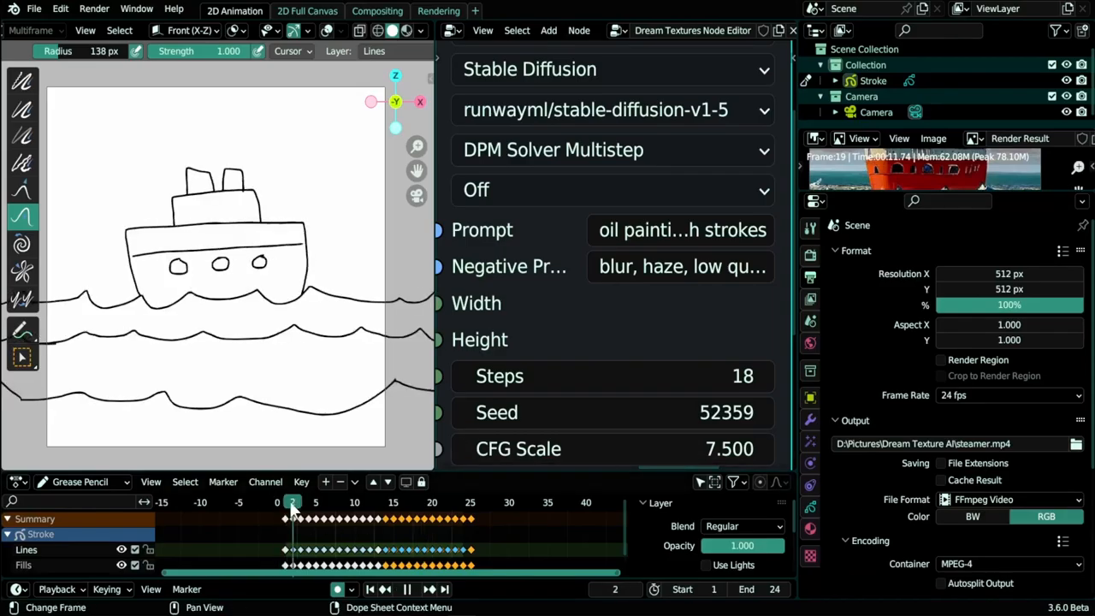
# - Scrub the boat animation frames and start the render, showing the painted steamer for frame 2
pyautogui.click(340, 502)
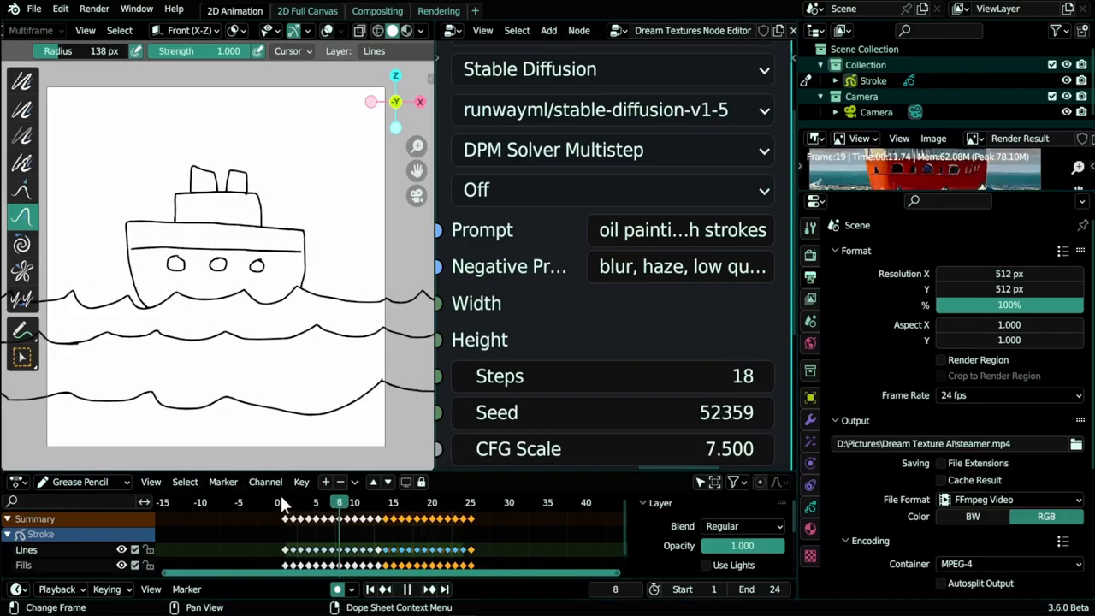
pyautogui.click(346, 502)
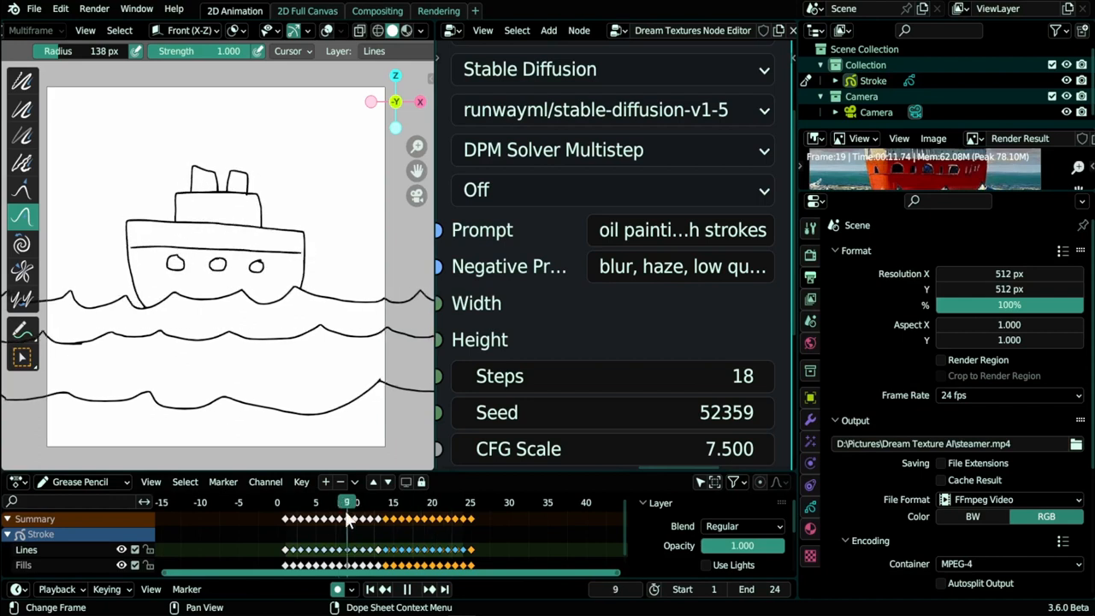
pyautogui.click(300, 502)
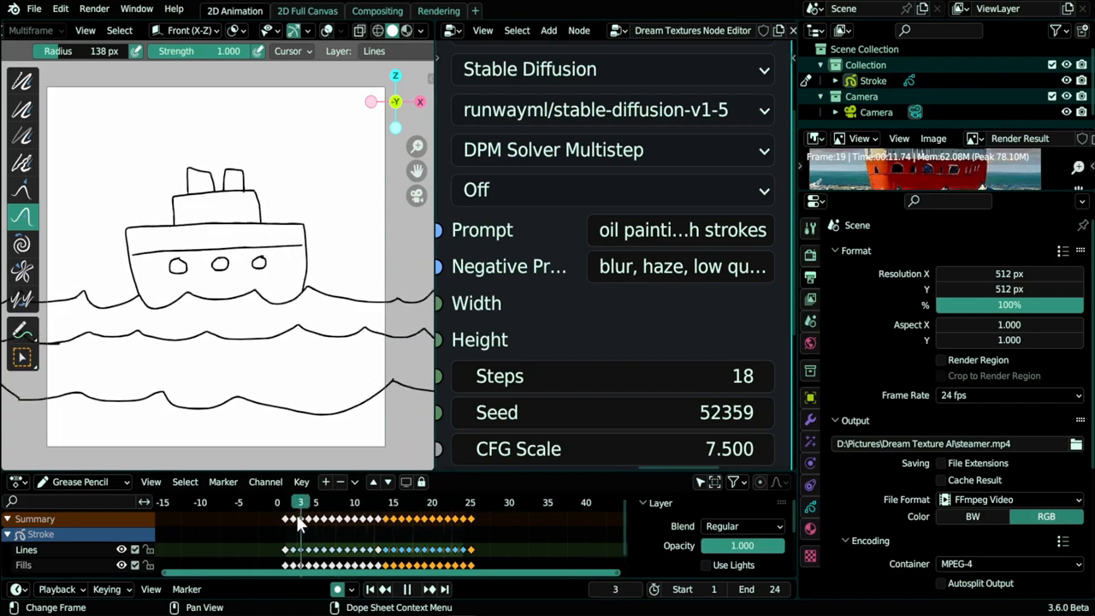
pyautogui.click(284, 503)
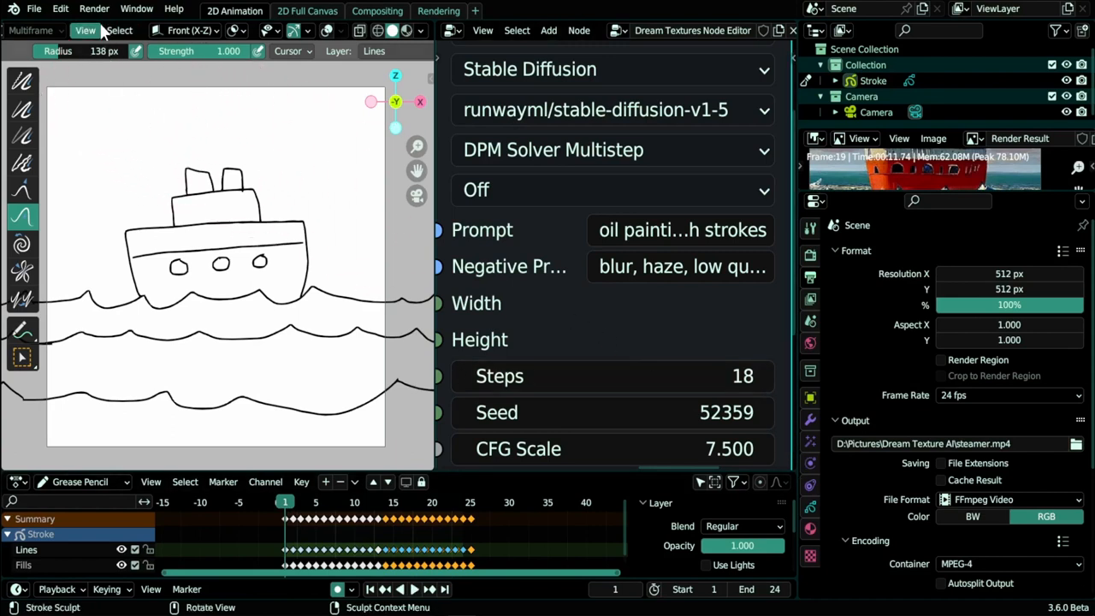
pyautogui.click(94, 8)
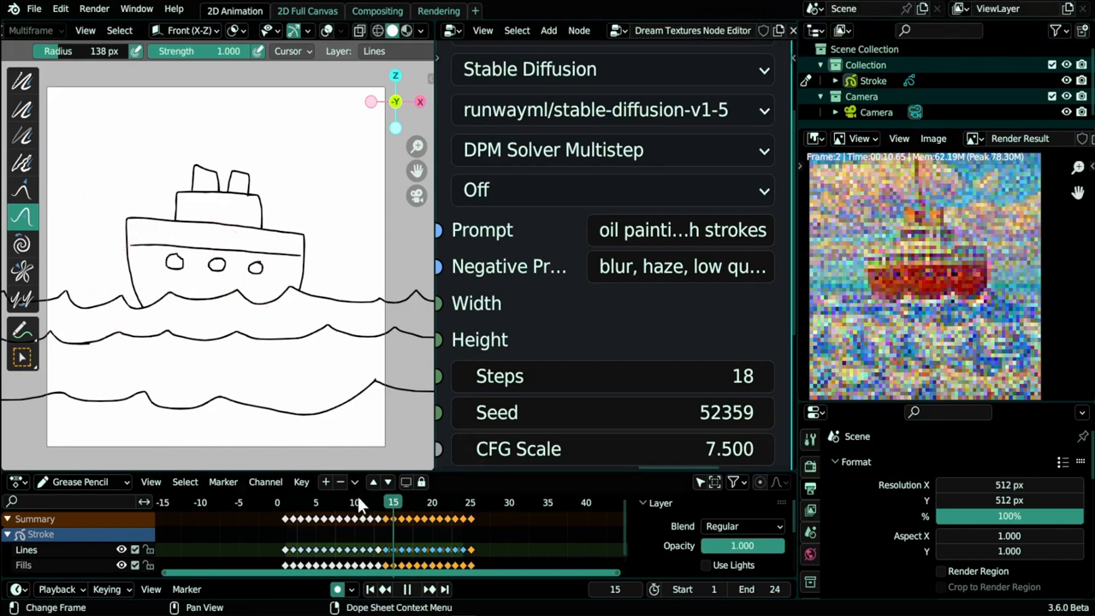
pyautogui.click(284, 502)
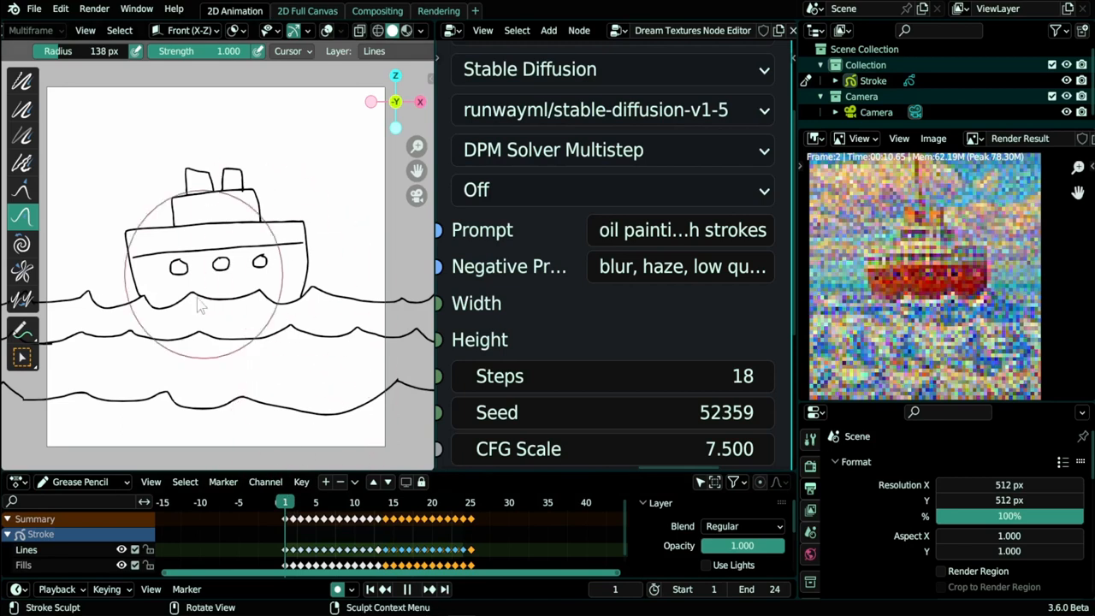
pyautogui.moveTo(291, 369)
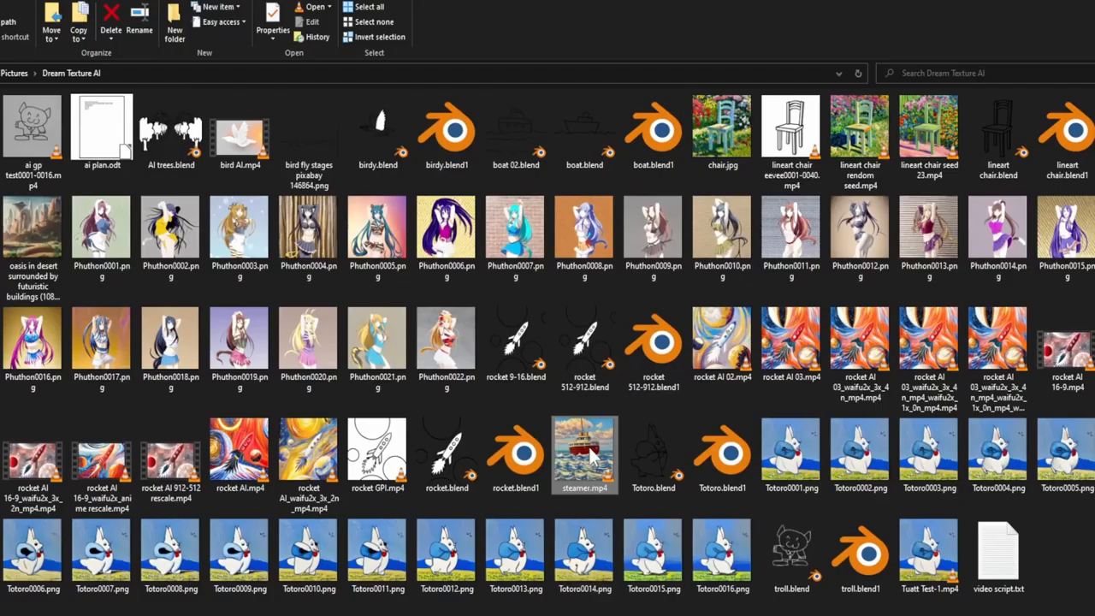
# - Play steamer.mp4 from the Dream Texture AI folder
pyautogui.doubleClick(584, 454)
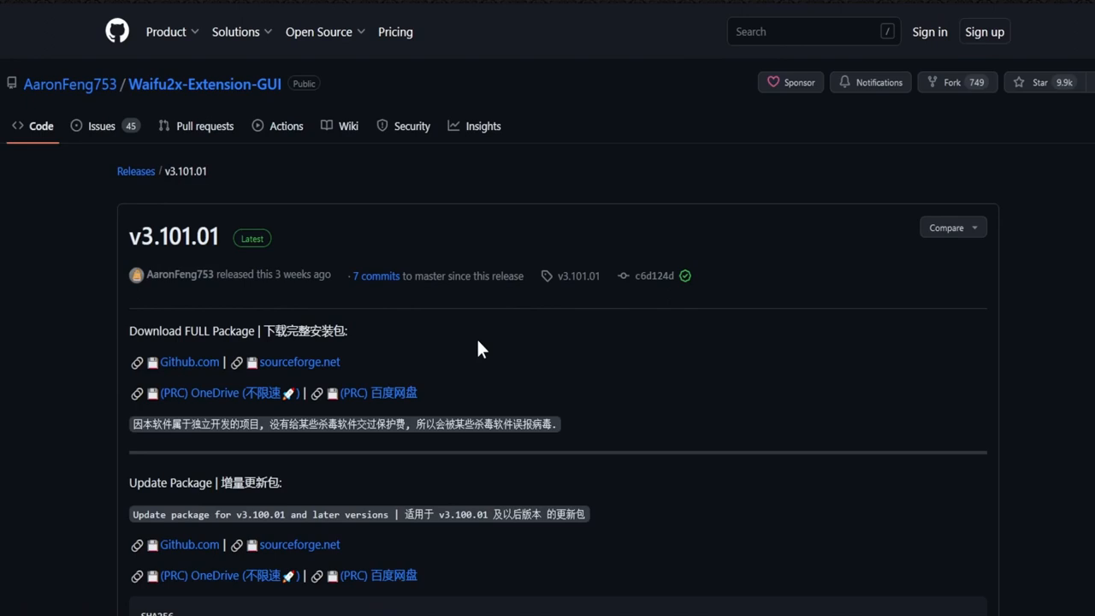
pyautogui.moveTo(537, 315)
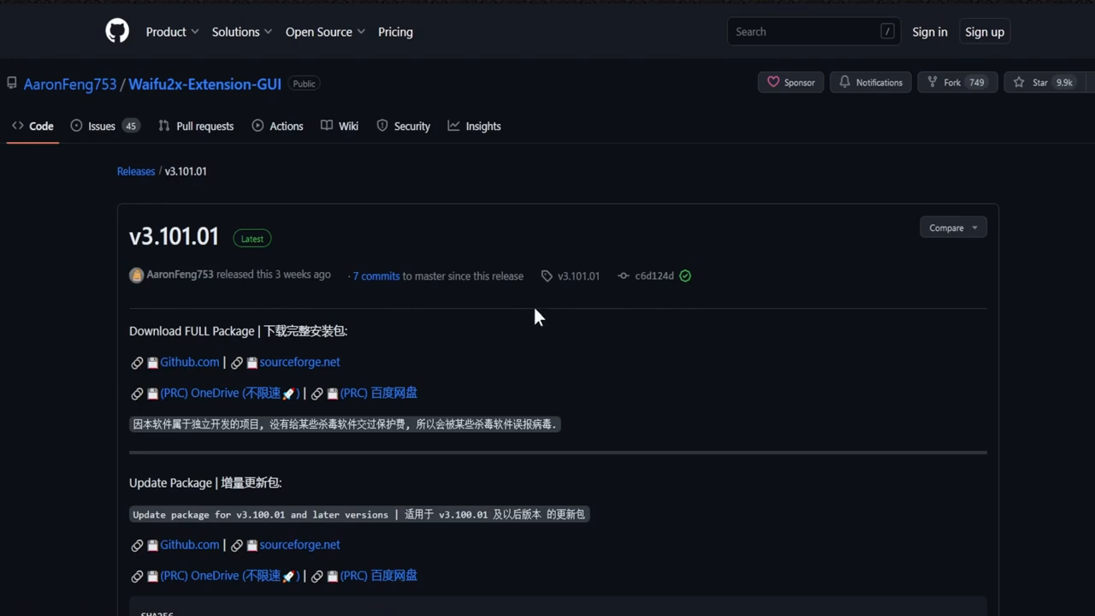
pyautogui.moveTo(385, 272)
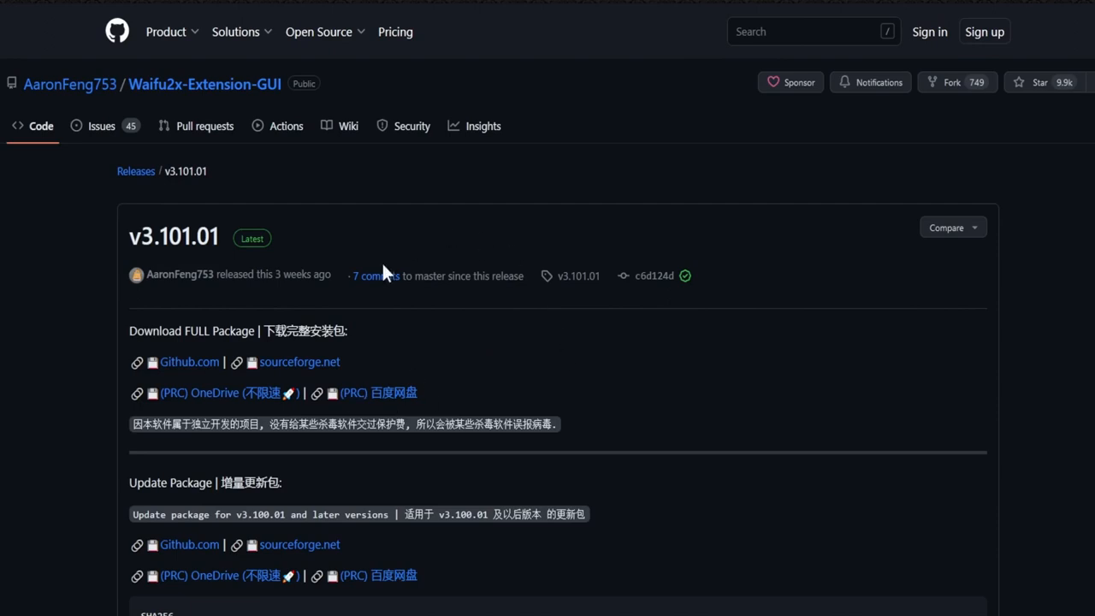
pyautogui.moveTo(526, 320)
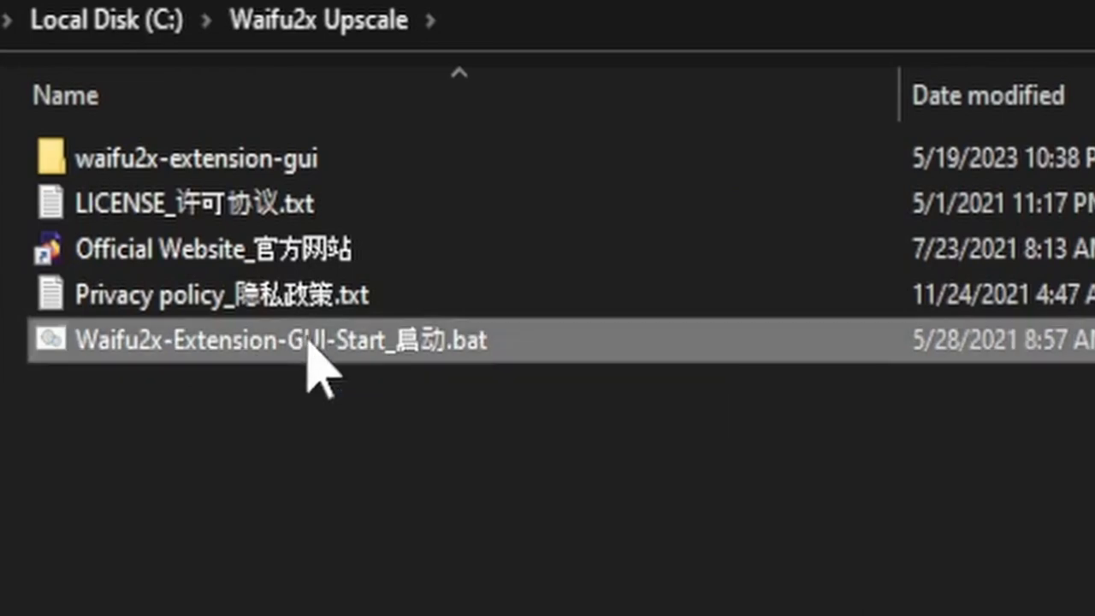
# - Start Waifu2x-Extension-GUI from its .bat file and choose Maybe later on the supporter popup
pyautogui.doubleClick(283, 339)
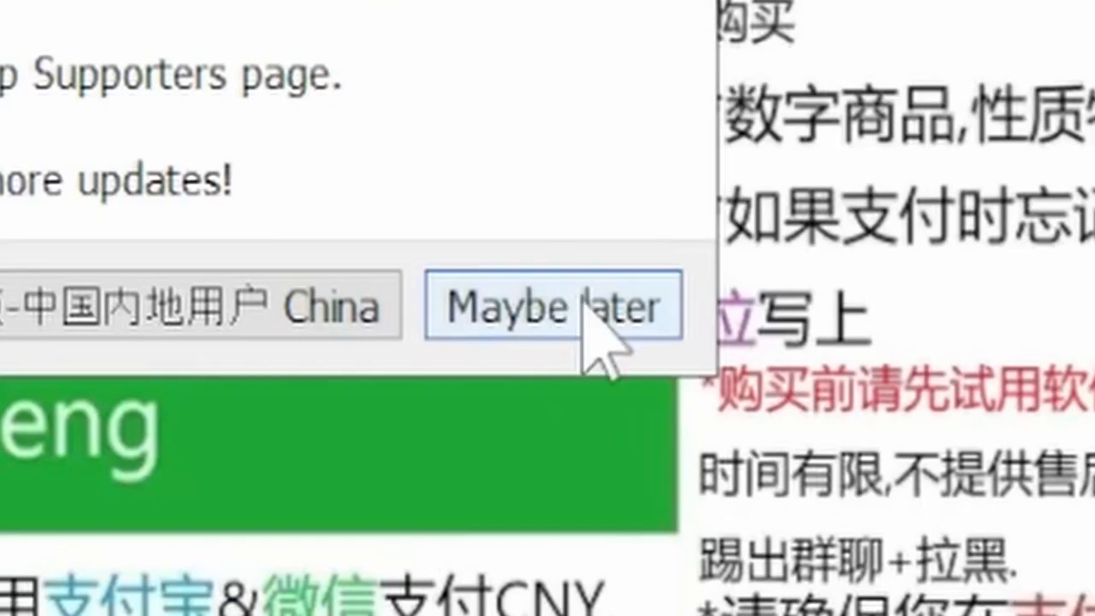
pyautogui.click(554, 306)
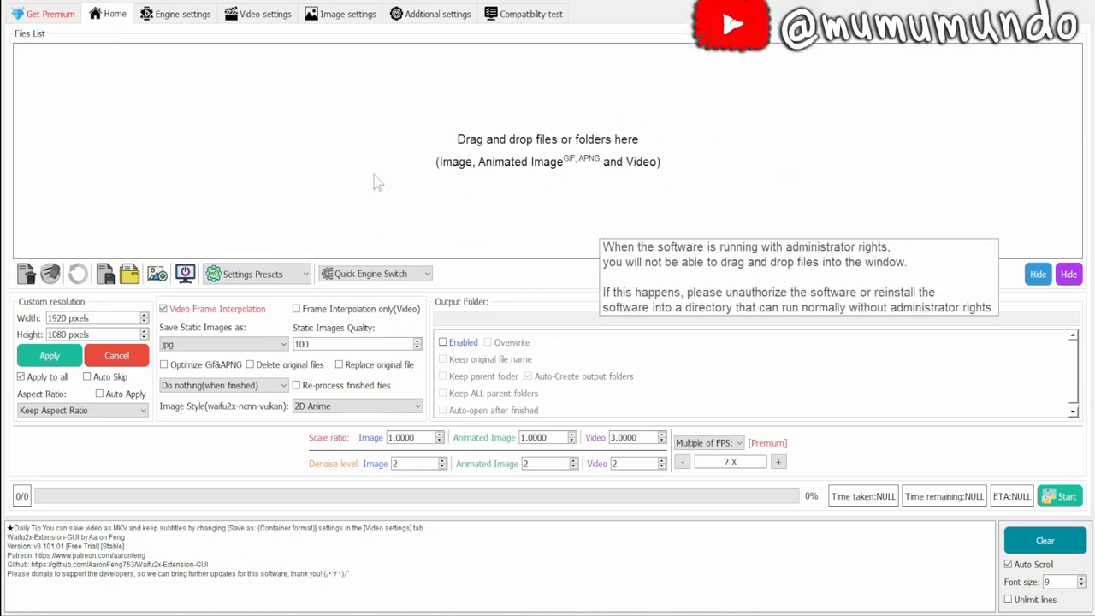
# - Apply the '2D Anime - Enlarge & Frame Interpolation - Fast' preset and set video scale ratio to 2
pyautogui.click(251, 274)
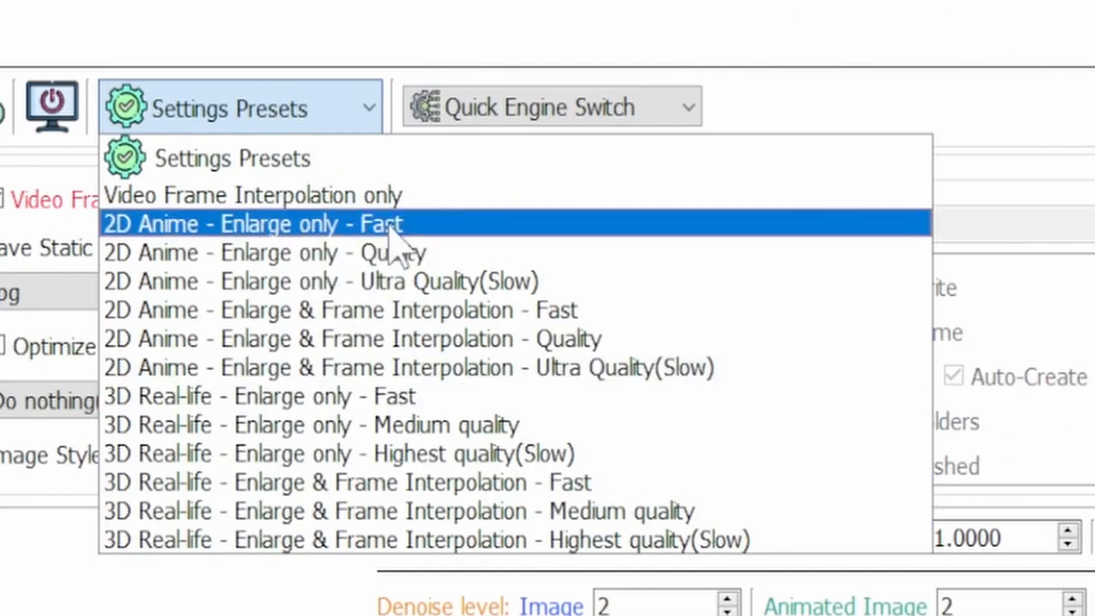
pyautogui.moveTo(475, 281)
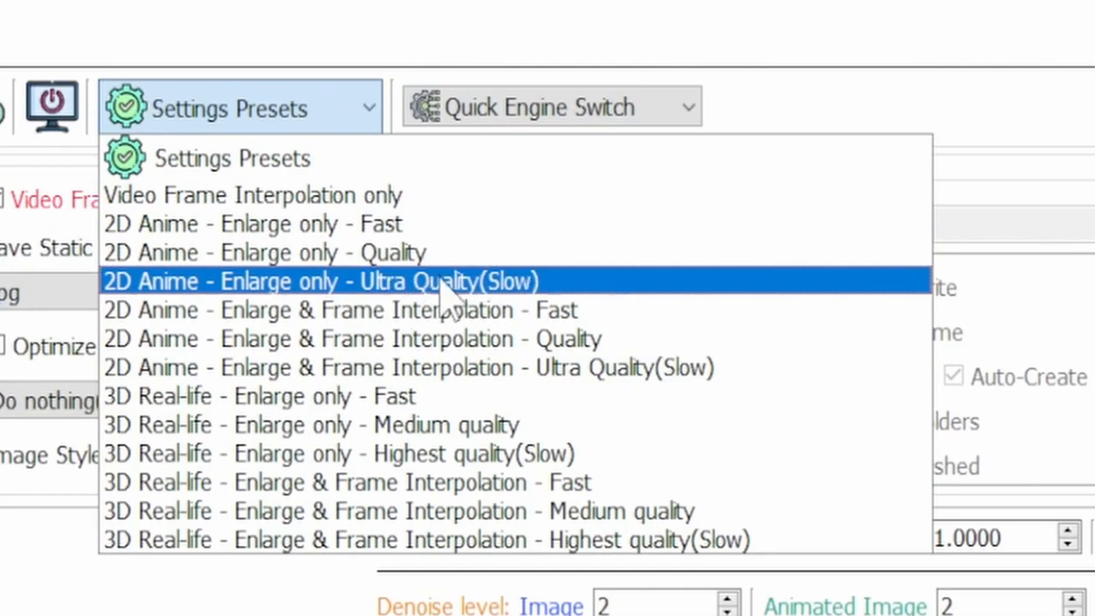
pyautogui.moveTo(321, 253)
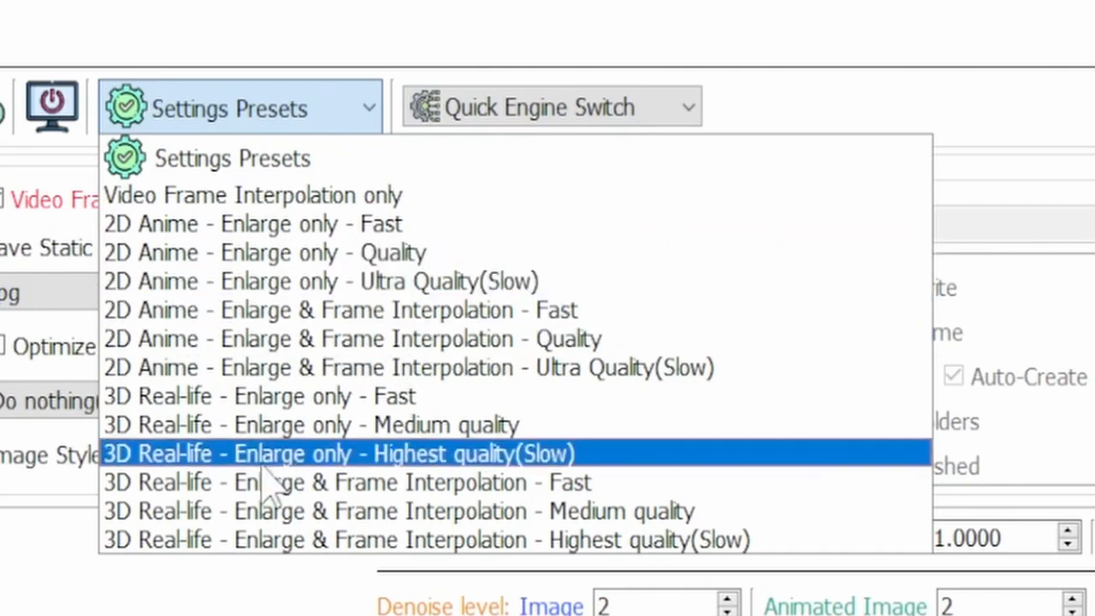
pyautogui.moveTo(201, 488)
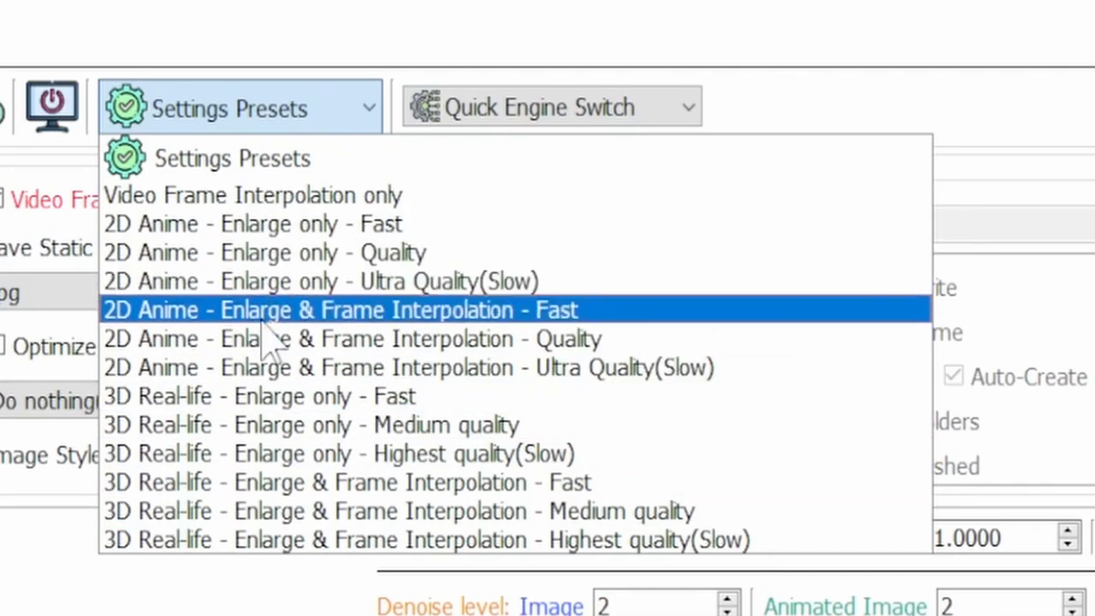
pyautogui.click(340, 310)
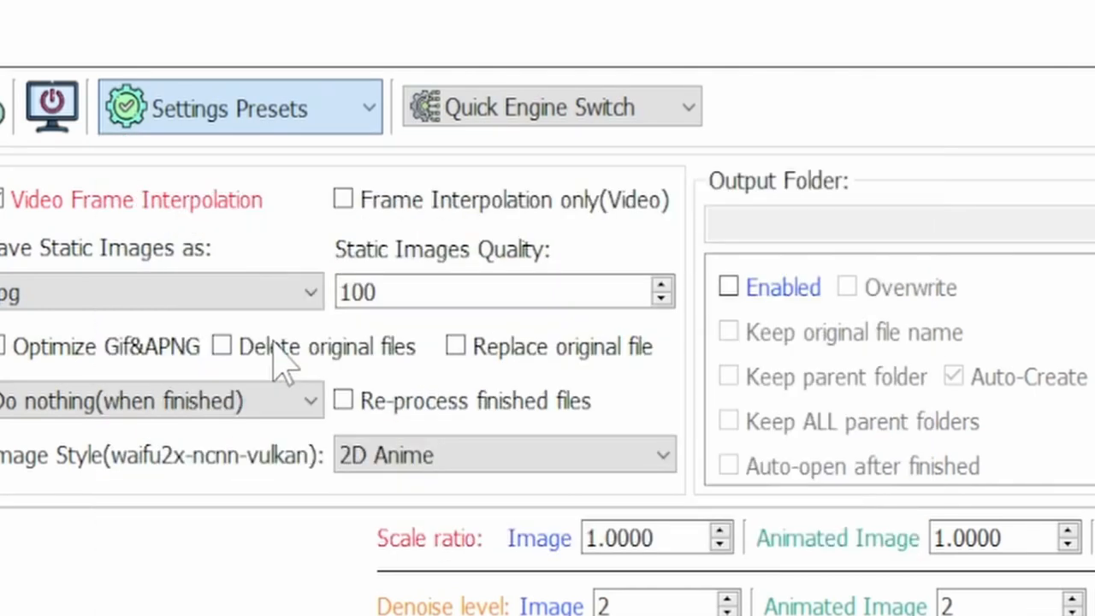
pyautogui.scroll(-3)
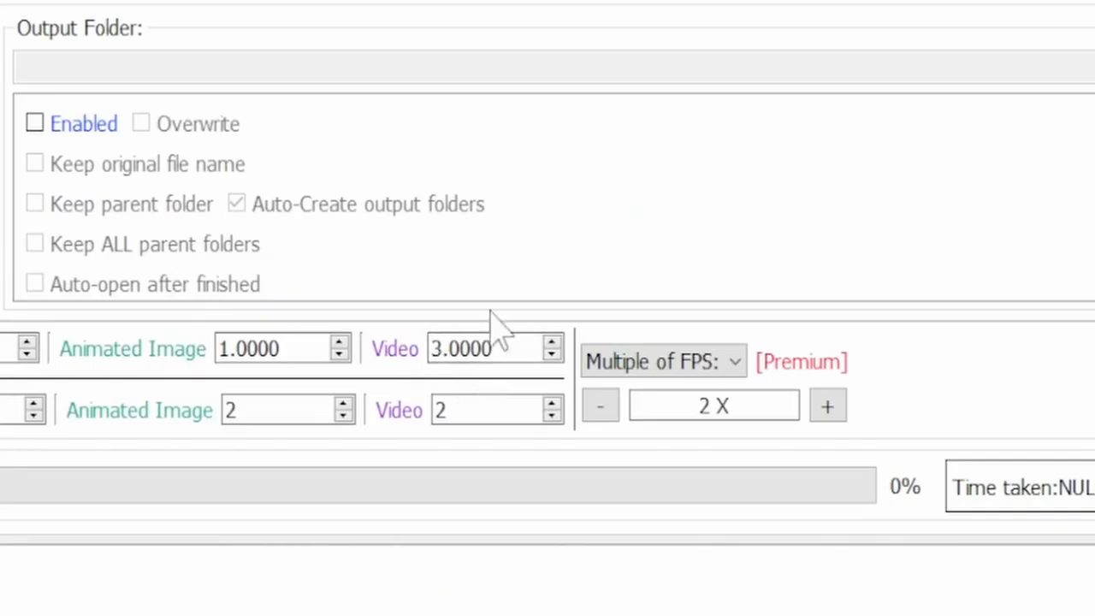
pyautogui.click(552, 357)
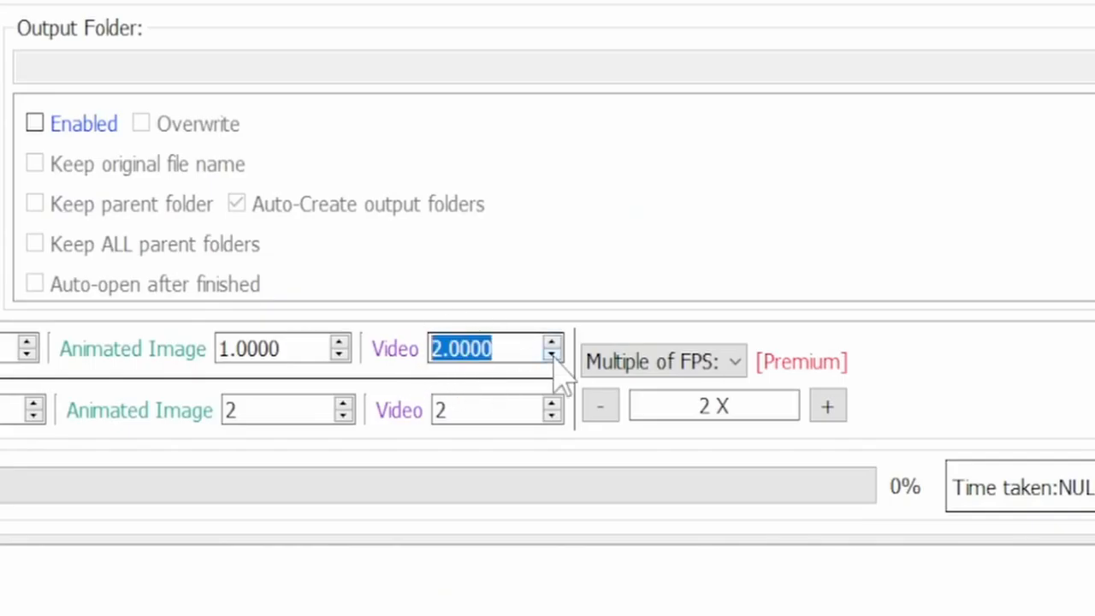
pyautogui.click(552, 341)
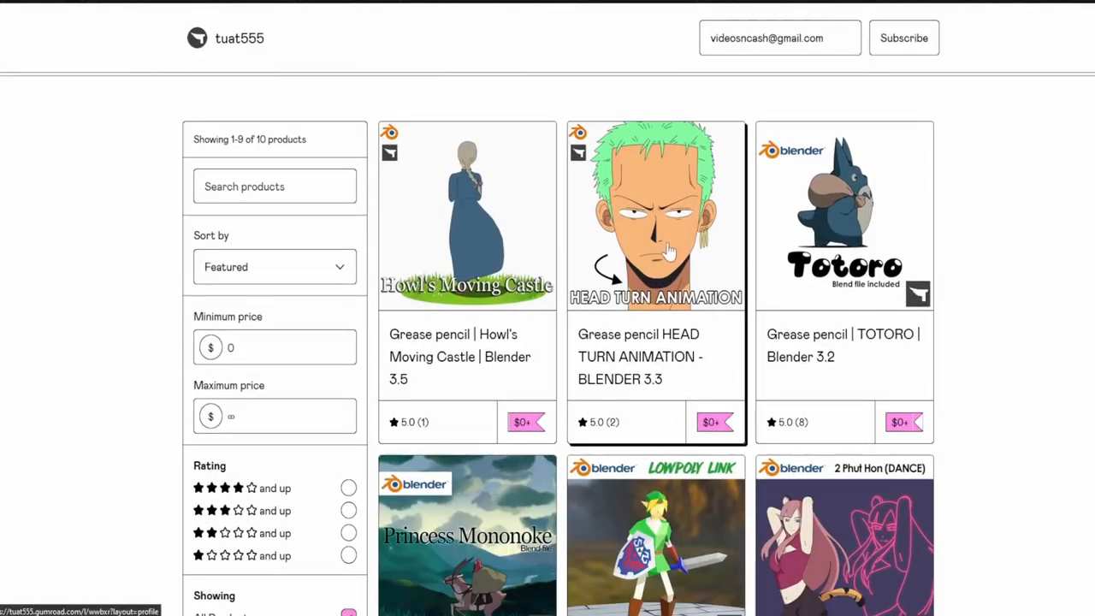
# - Scroll through the Gumroad store's list of free Blender Grease Pencil projects
pyautogui.scroll(-3)
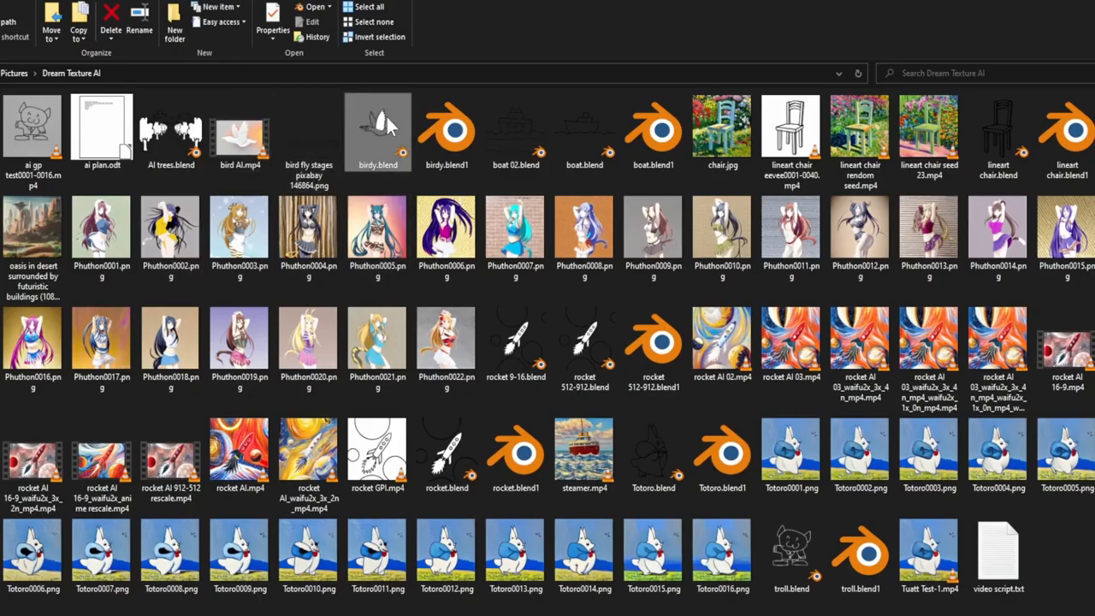
# - Open birdy.blend and start editing the Dream Textures height value of 512
pyautogui.doubleClick(378, 128)
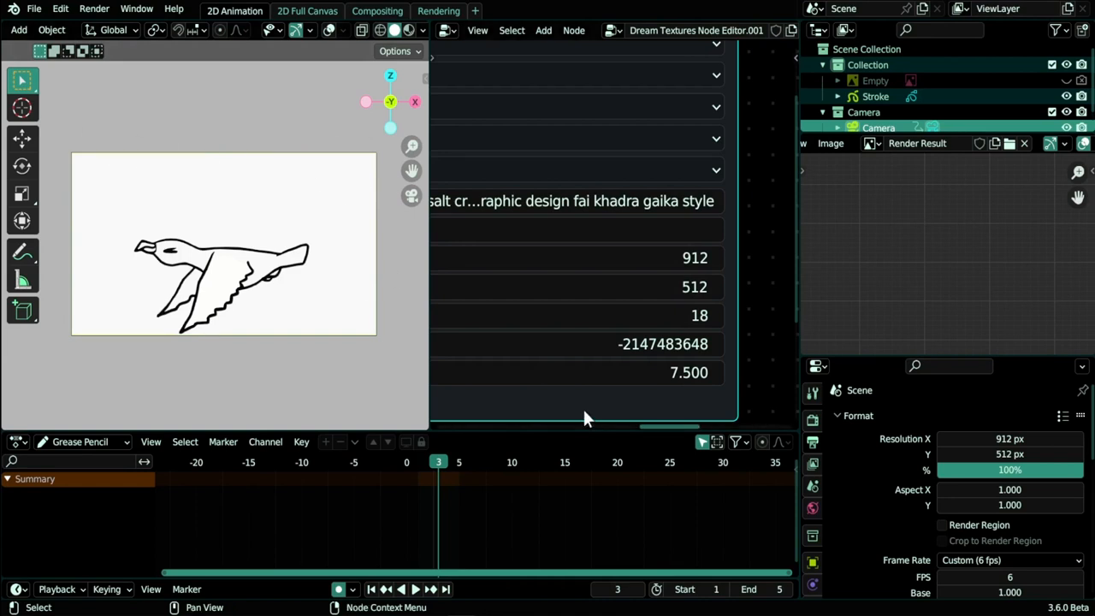
pyautogui.click(574, 287)
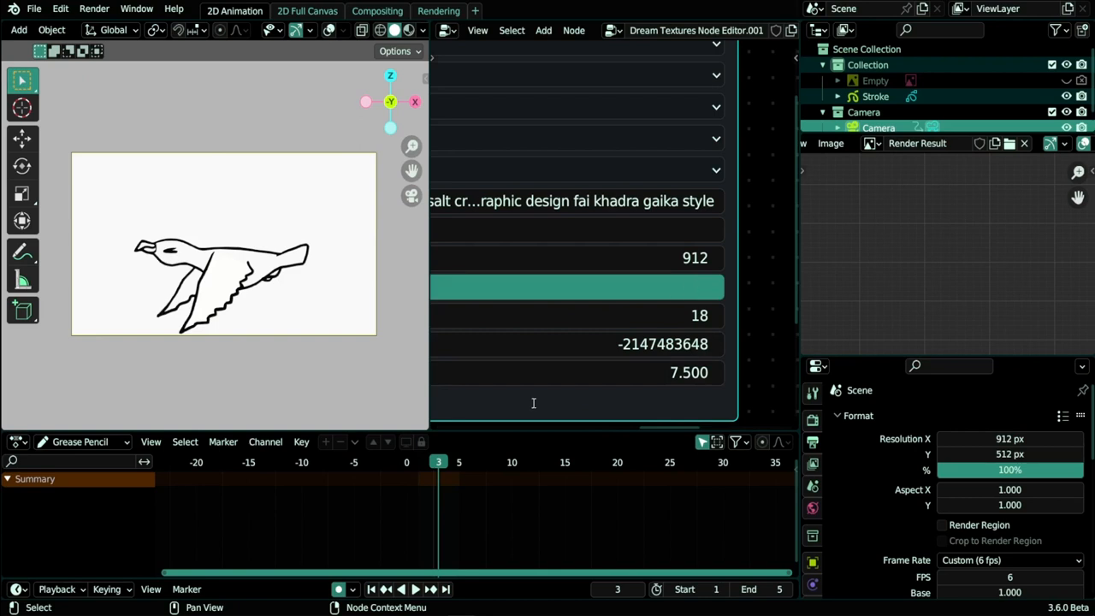